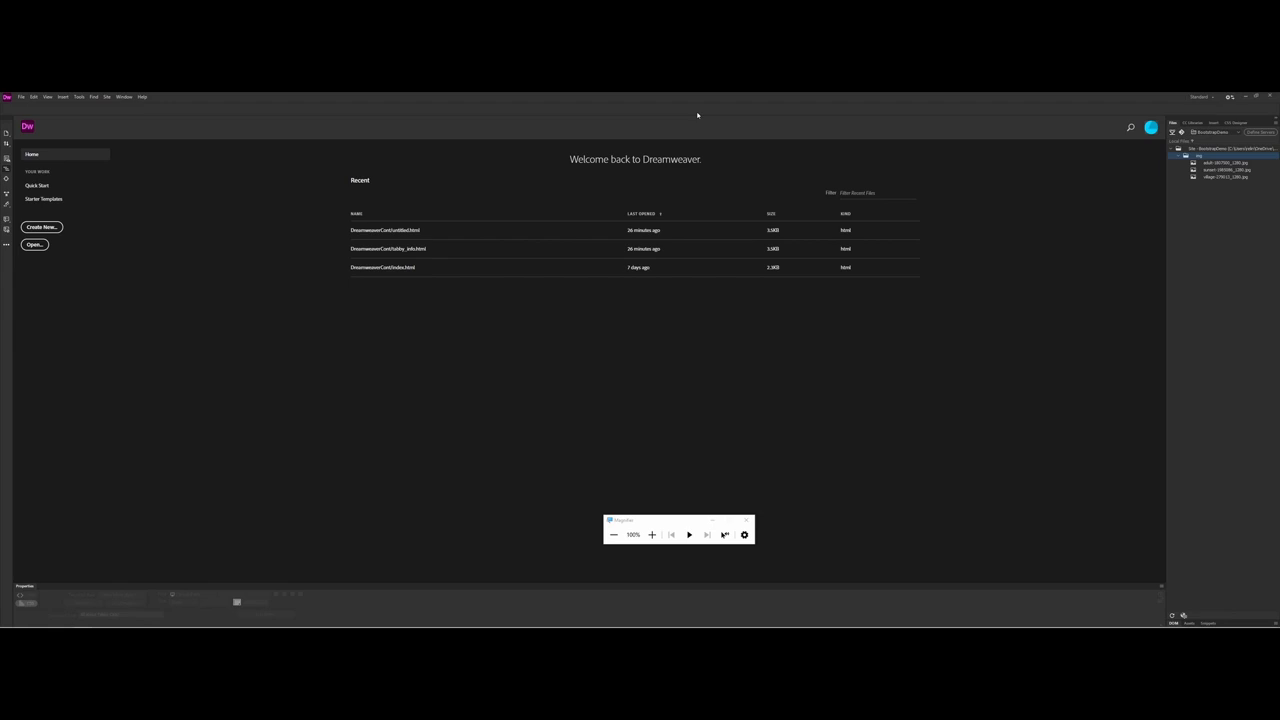
mouse_move(249, 217)
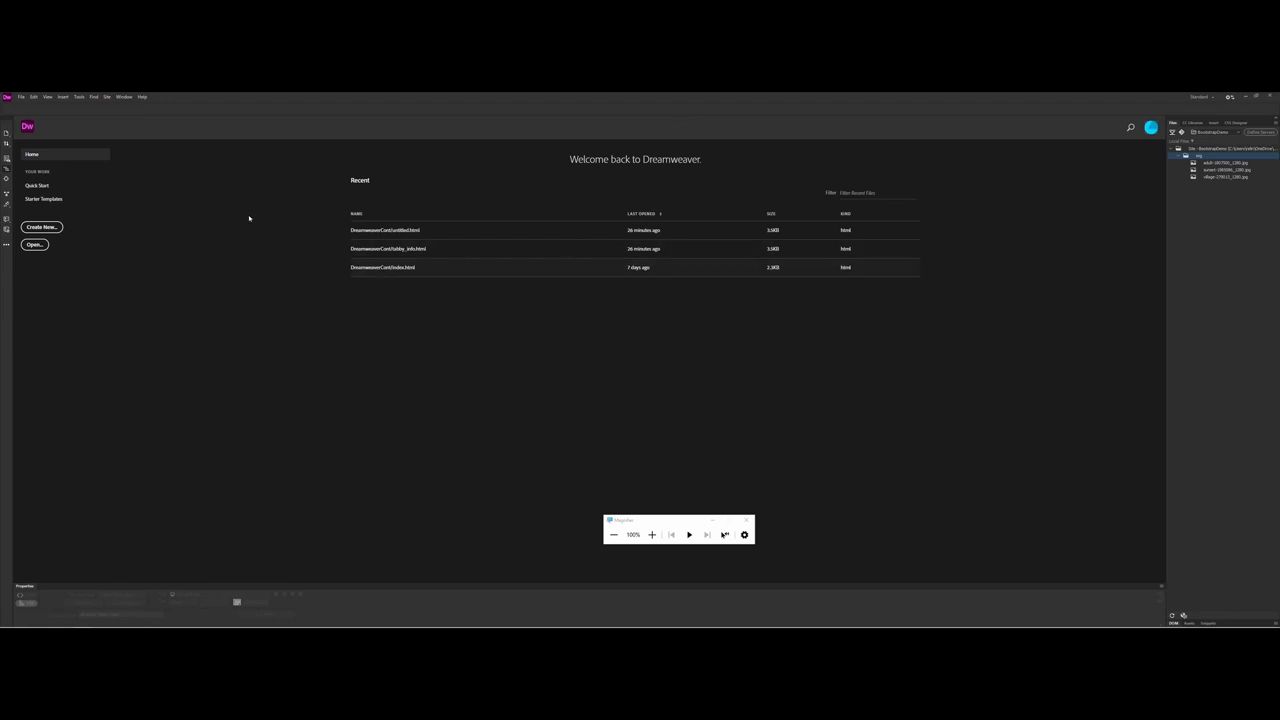
mouse_move(980, 289)
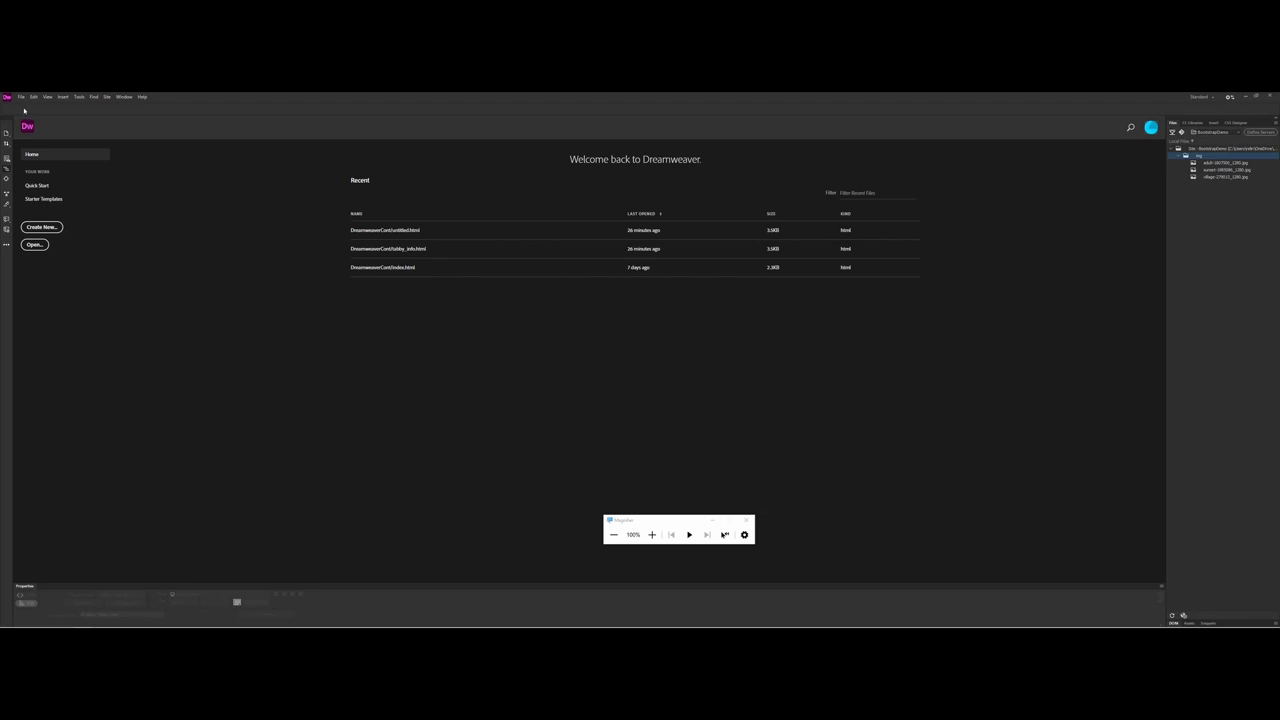
Begin a new document and select HTML as its document type.
left_click(42, 227)
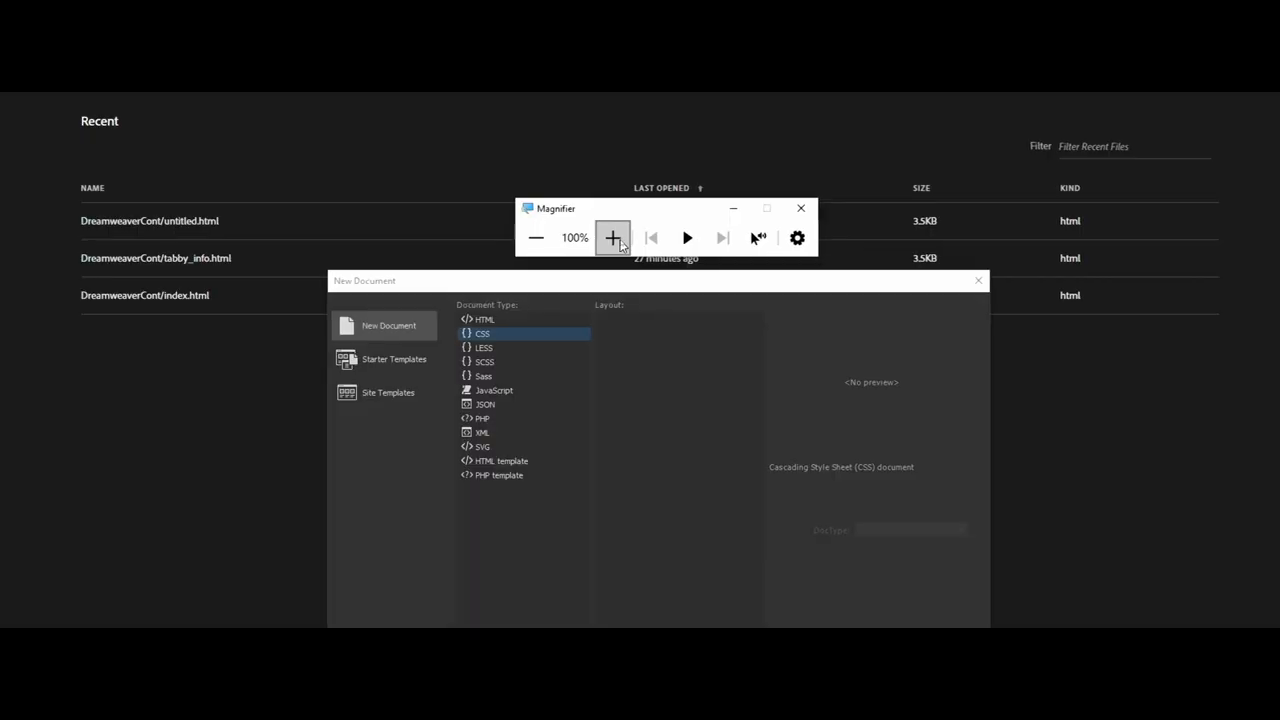
left_click(613, 238)
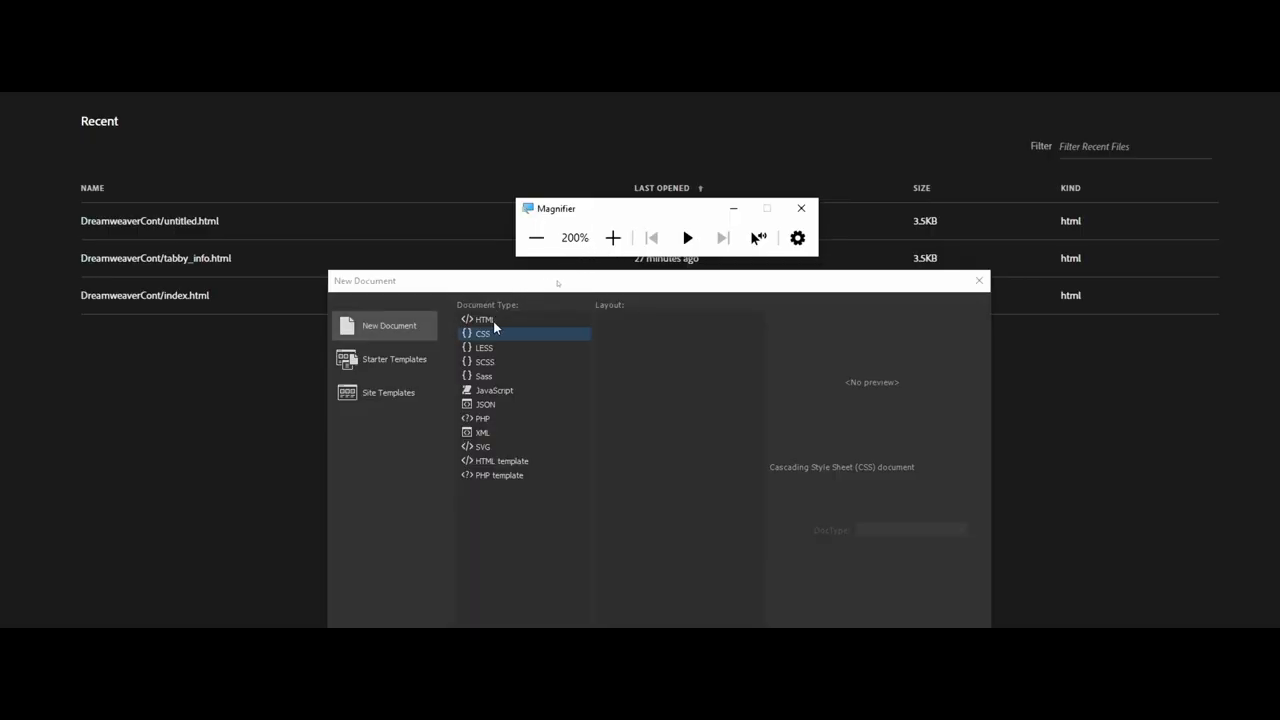
left_click(484, 319)
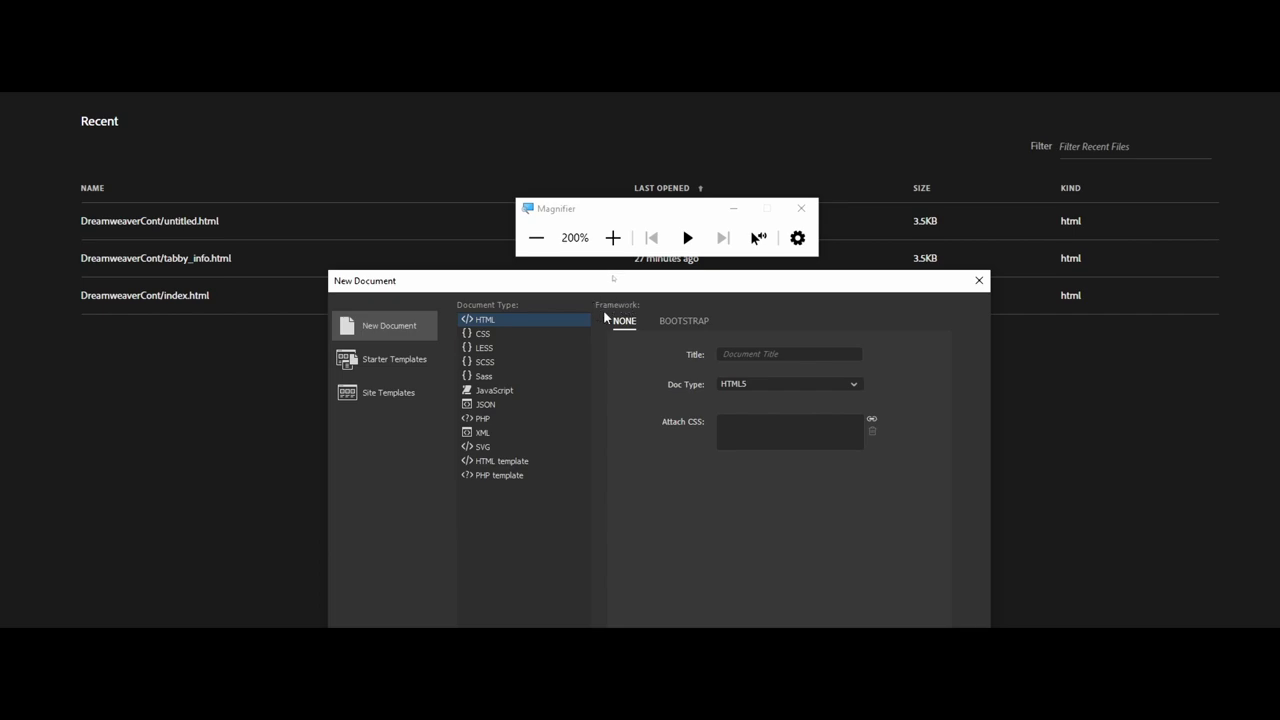
mouse_move(604, 318)
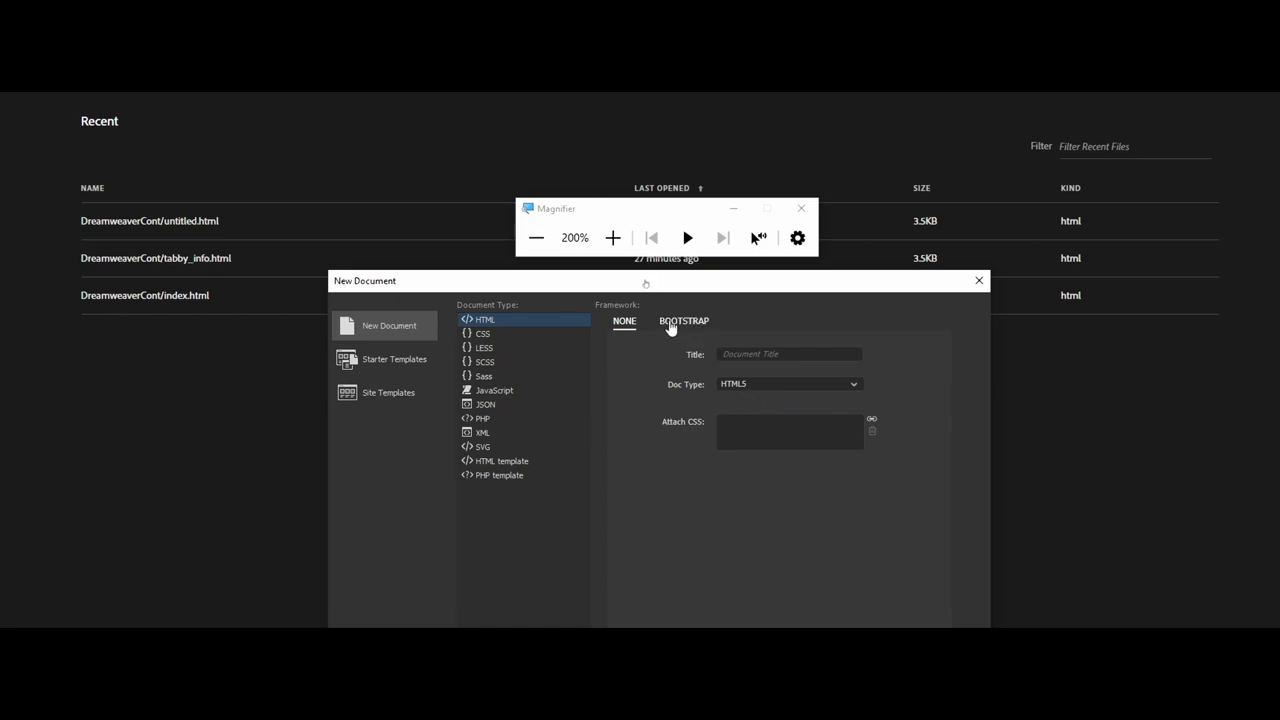
mouse_move(683, 321)
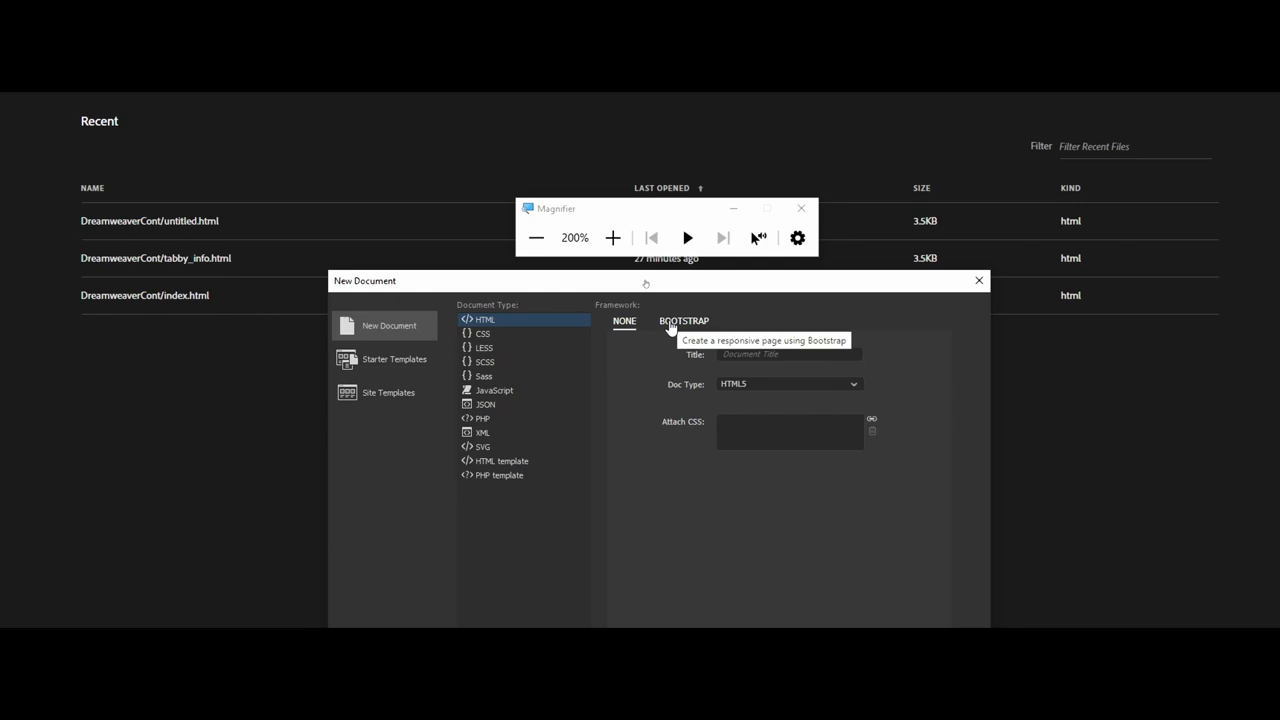
Choose the Bootstrap framework with new Bootstrap CSS and a pre-built layout.
left_click(684, 321)
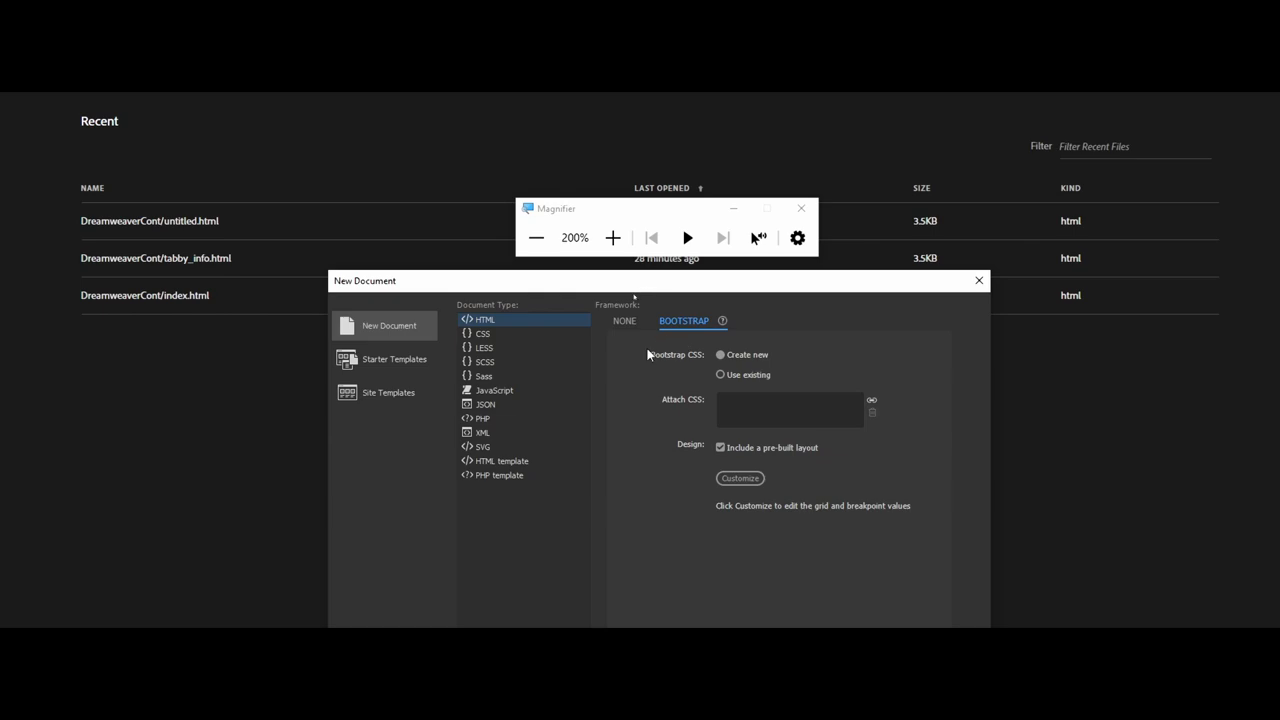
mouse_move(645, 368)
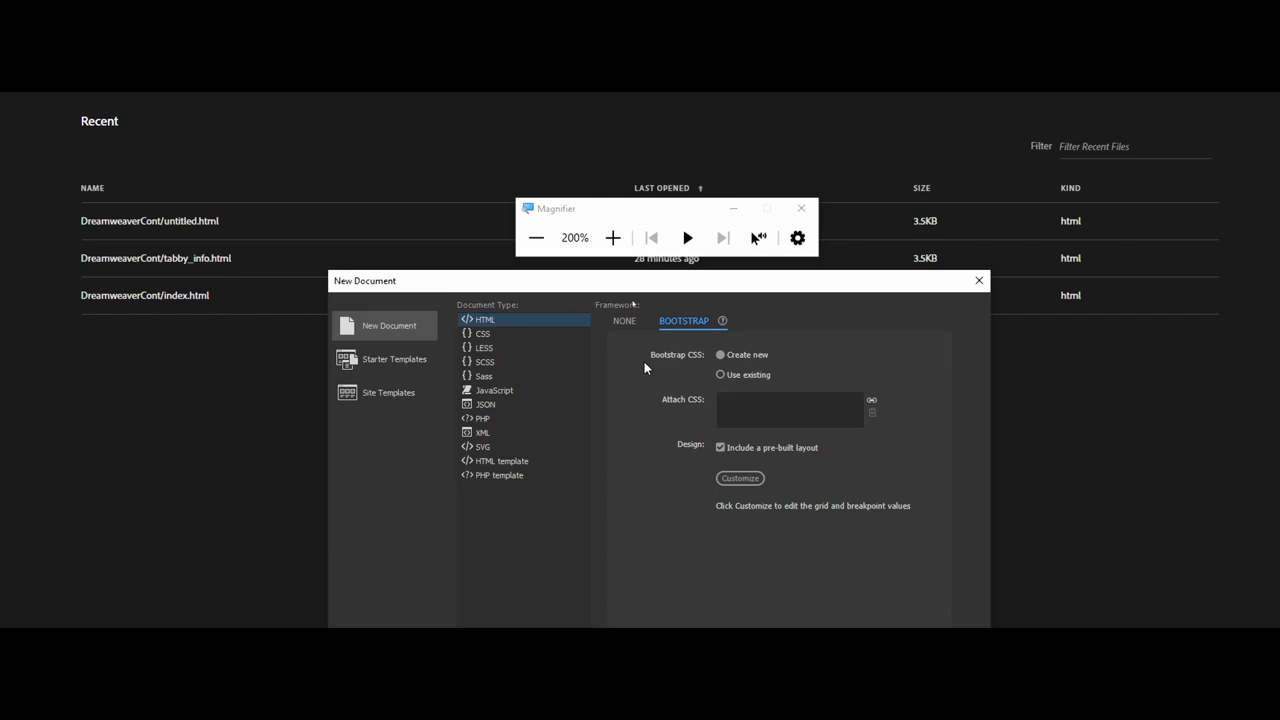
mouse_move(651, 453)
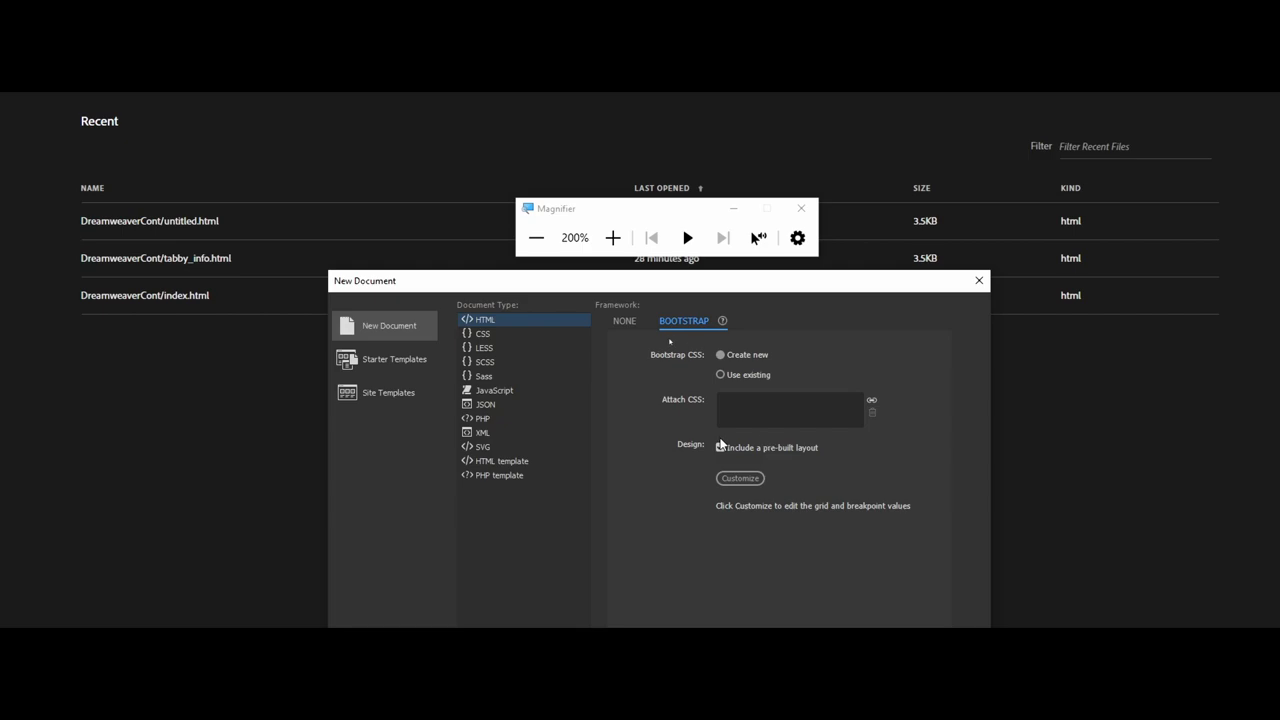
left_click(721, 447)
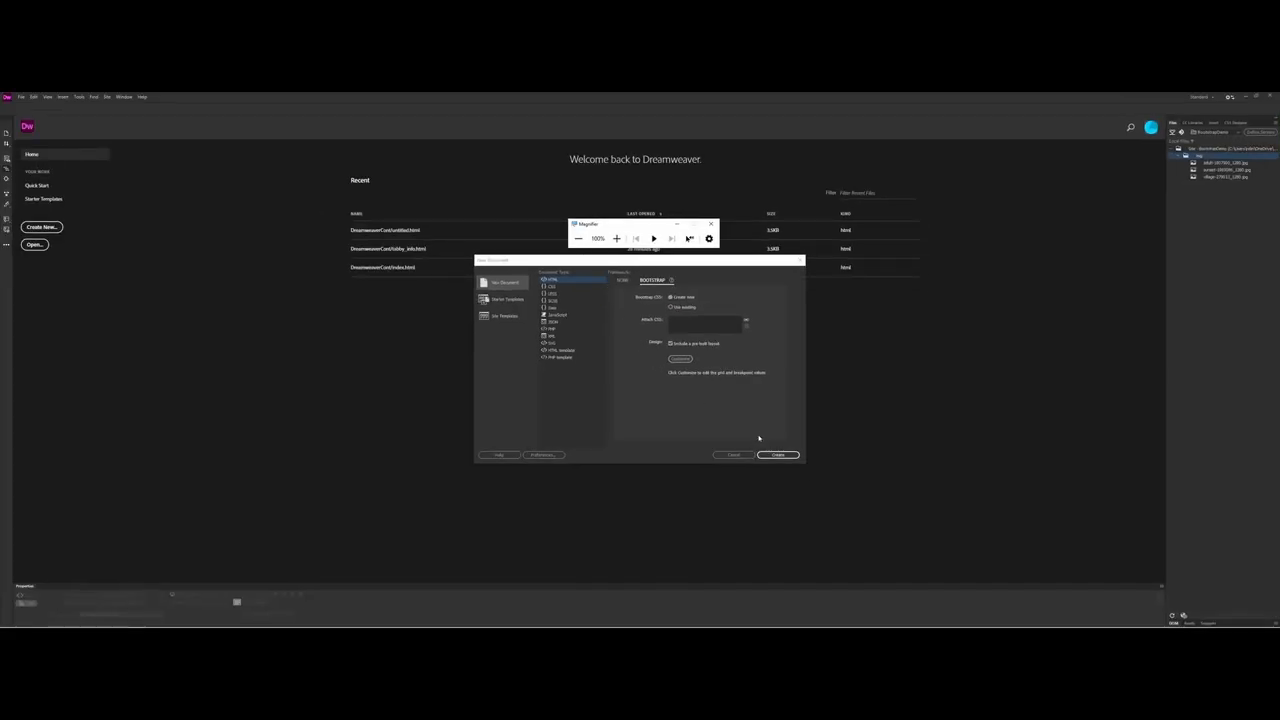
Create the pre-built Bootstrap page and save it as 'bootstrap' in Desktop > Bootstrap.
left_click(778, 455)
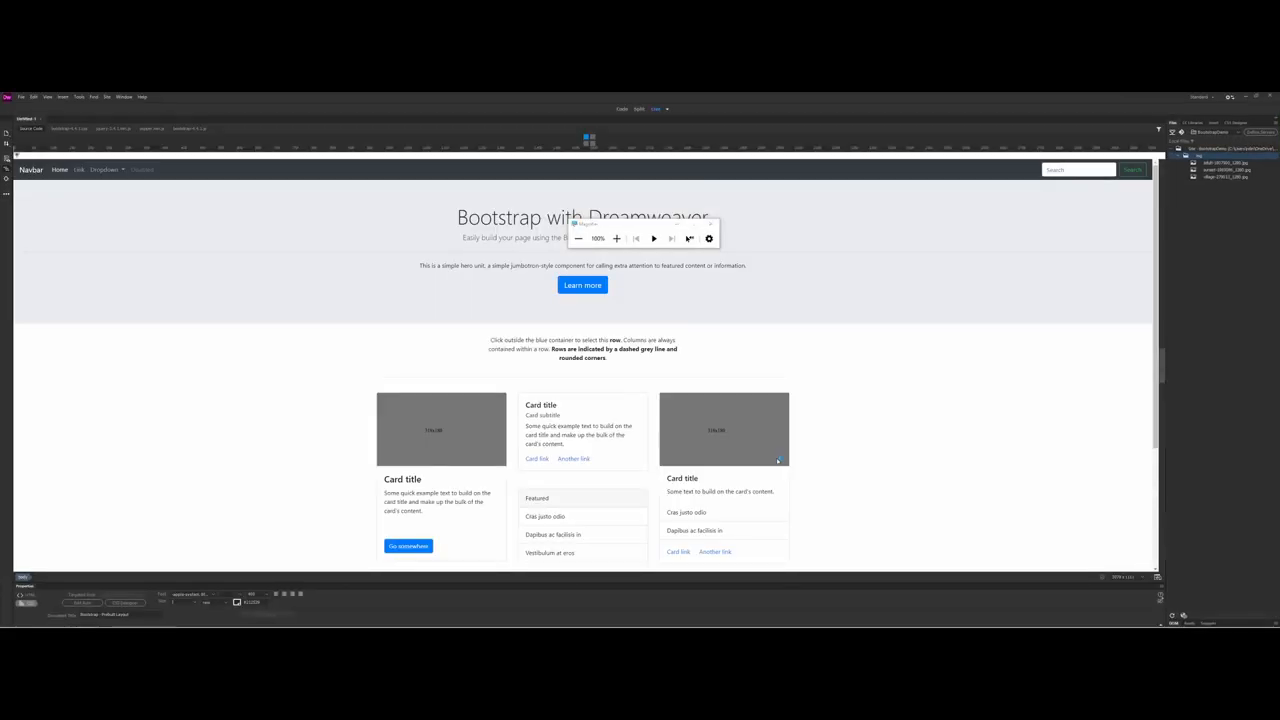
left_click(30, 169)
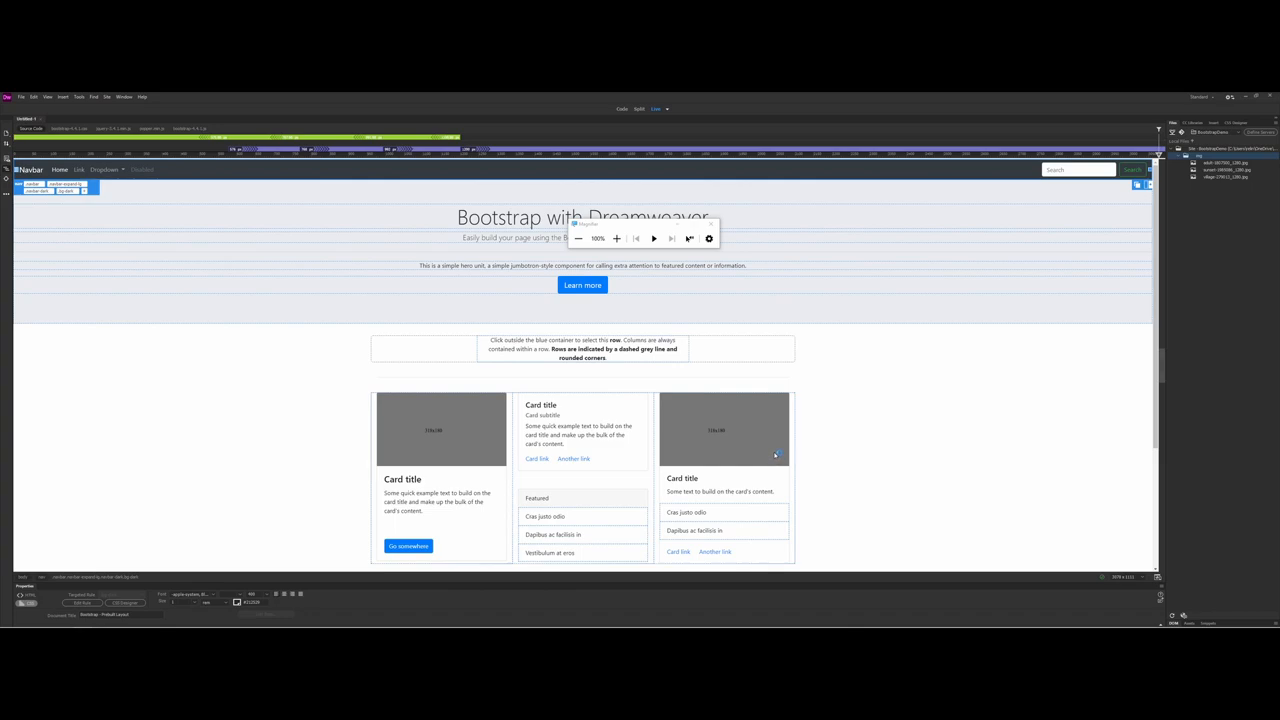
mouse_move(596, 231)
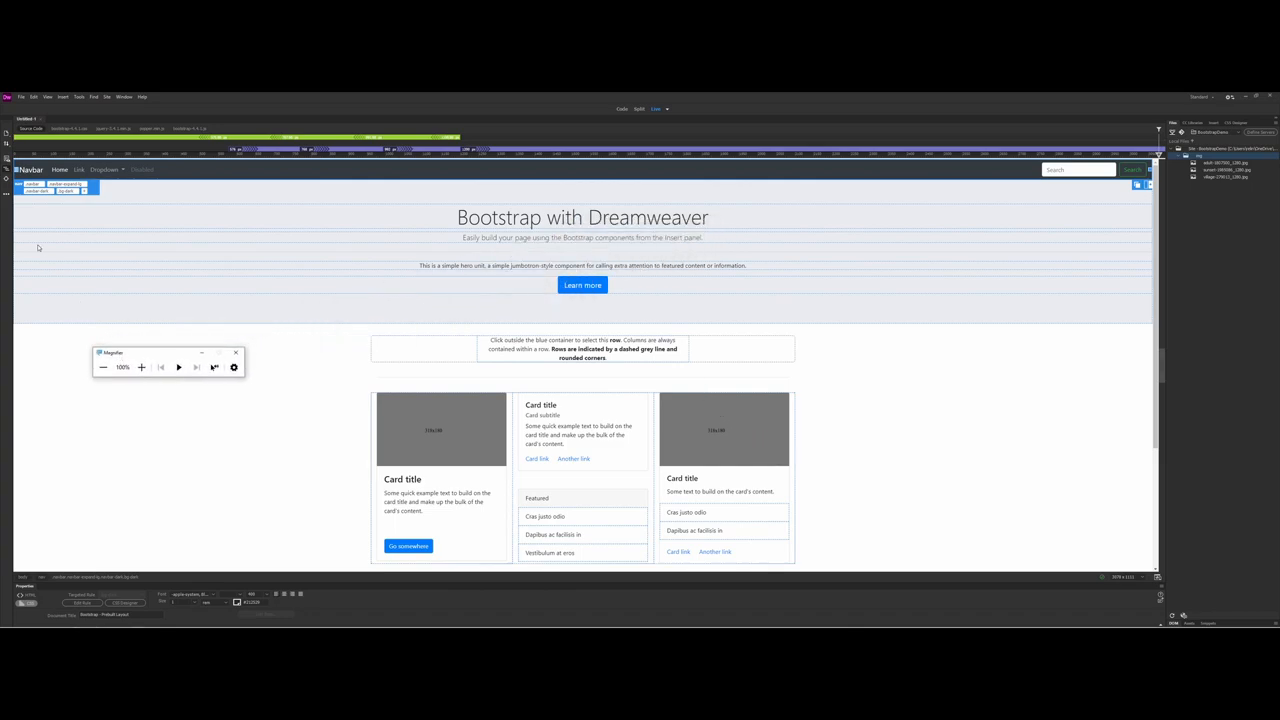
left_click(20, 97)
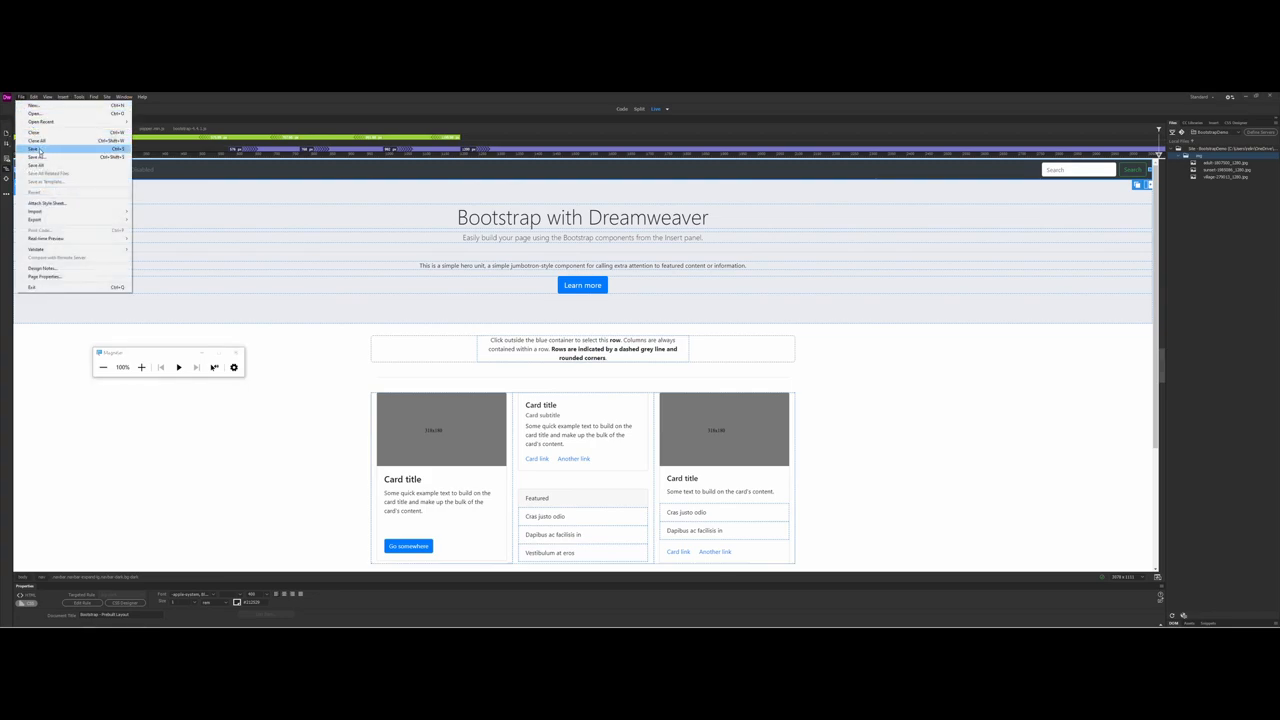
left_click(35, 149)
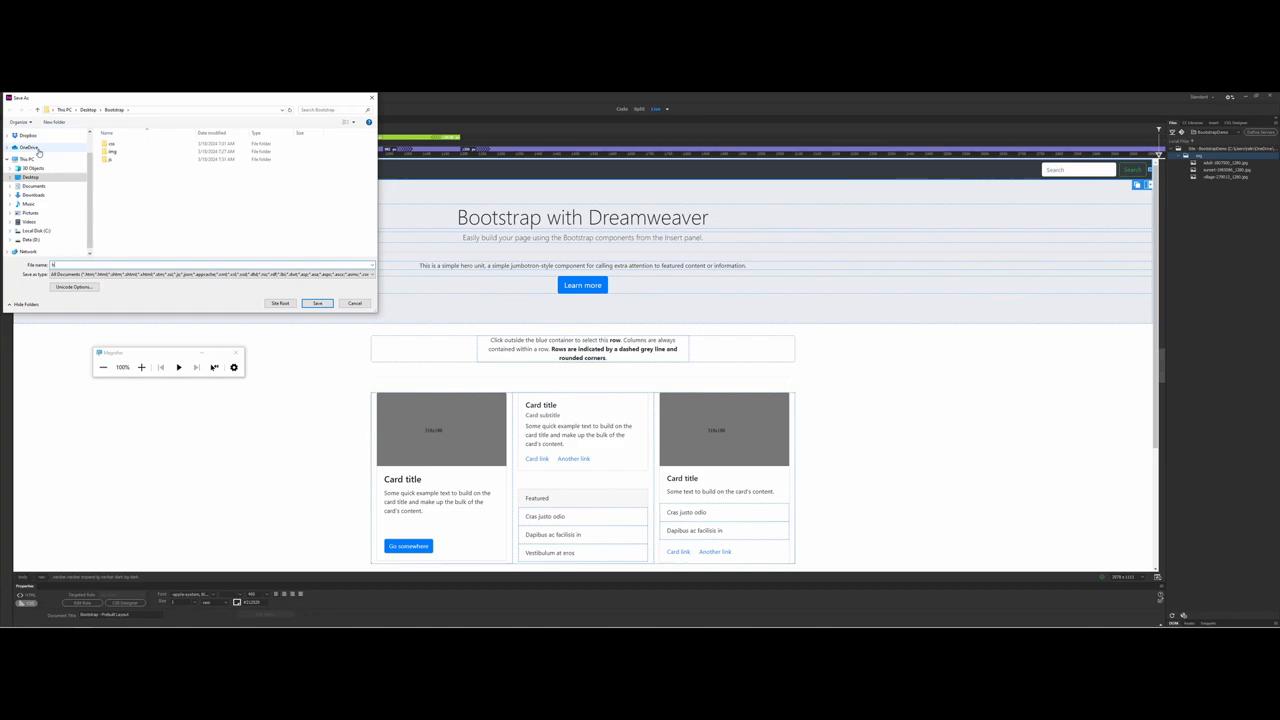
type("bootstrap")
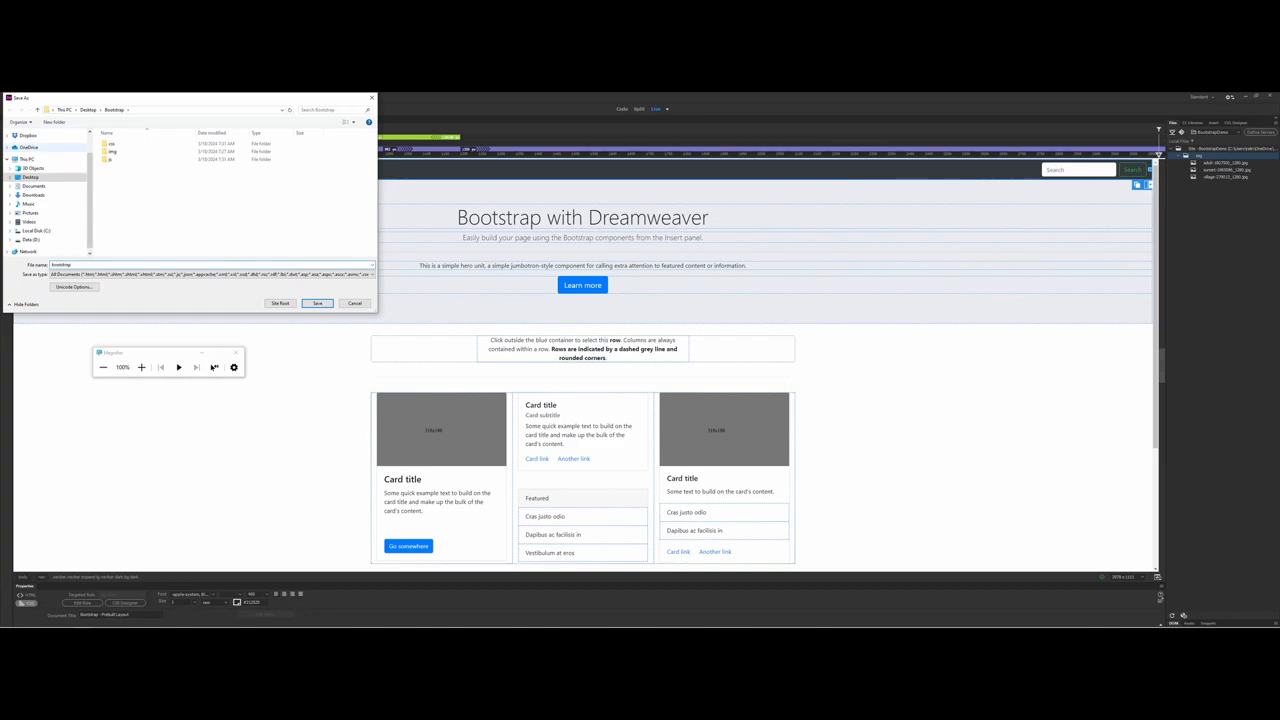
left_click(317, 303)
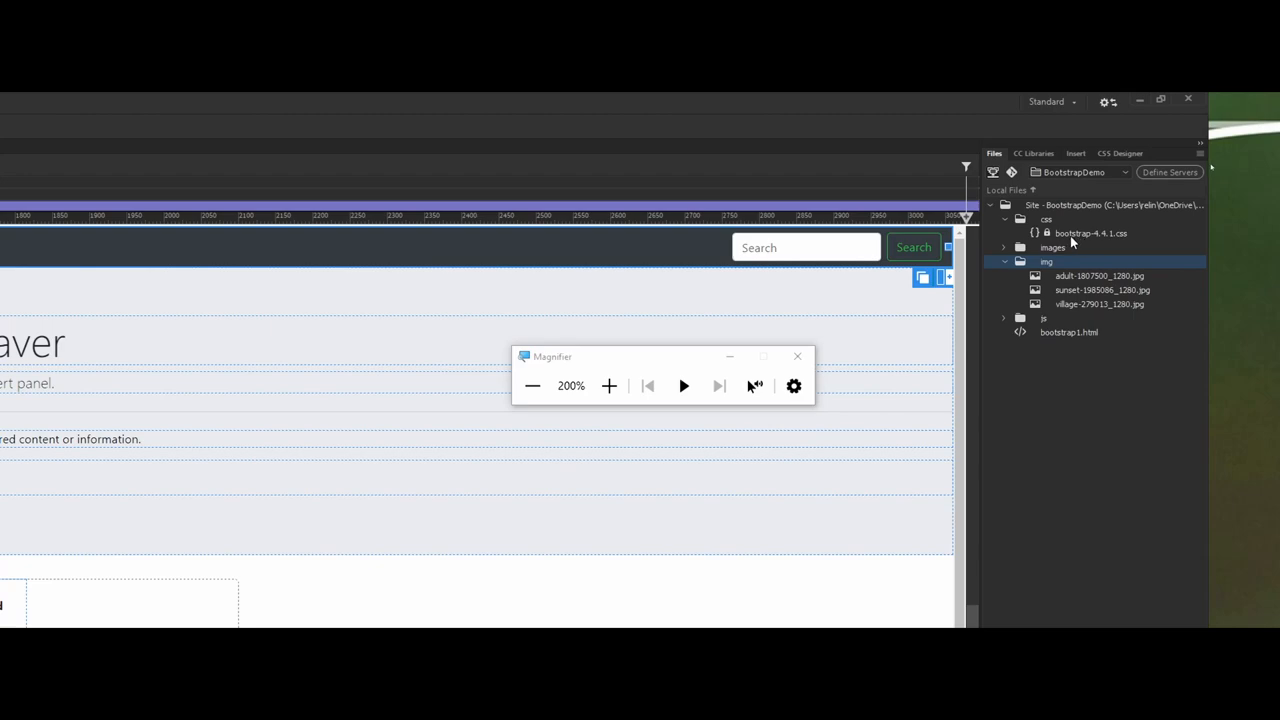
mouse_move(1050, 246)
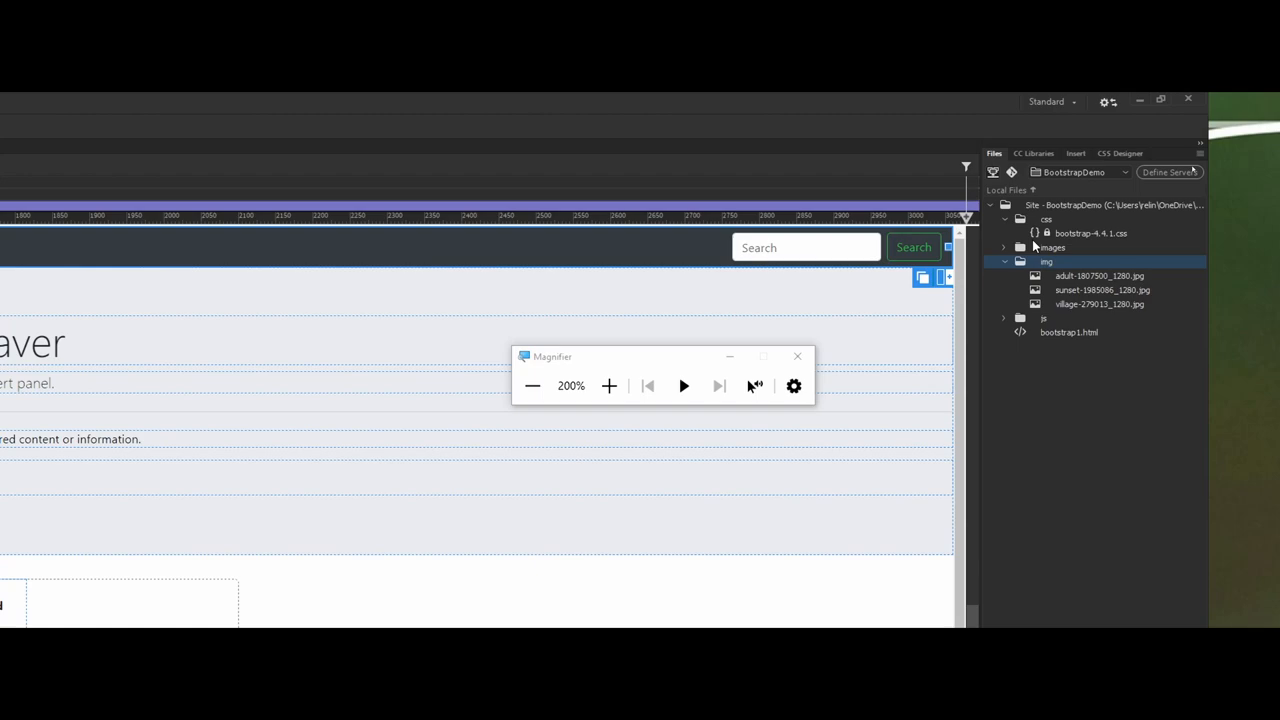
mouse_move(1041, 232)
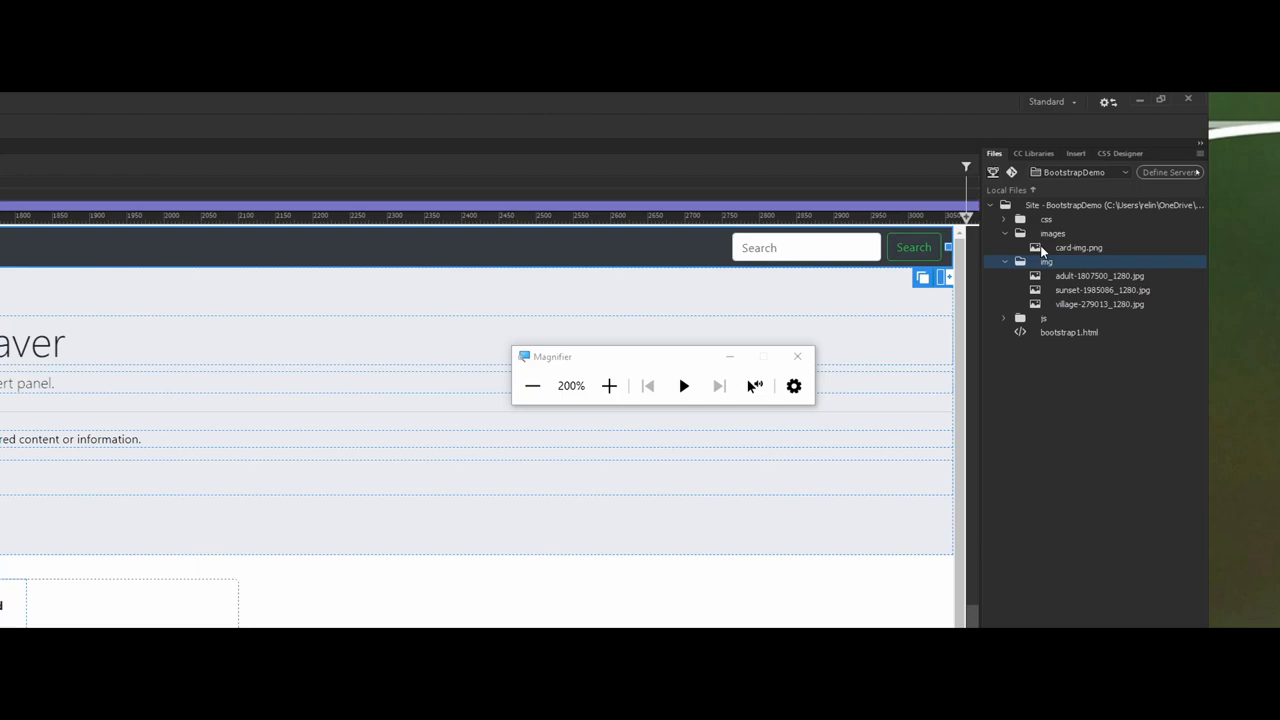
mouse_move(1190, 172)
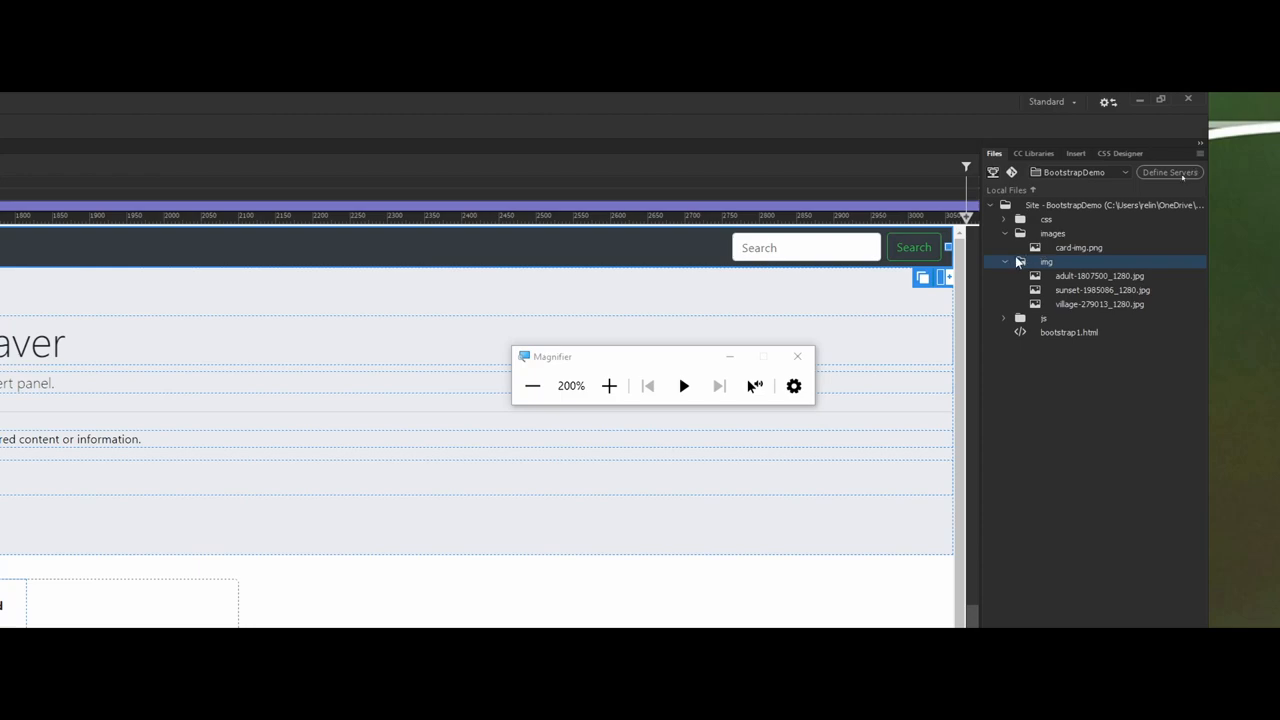
Collapse the img folder and expand js to show the Bootstrap, jQuery and Popper scripts.
left_click(1005, 261)
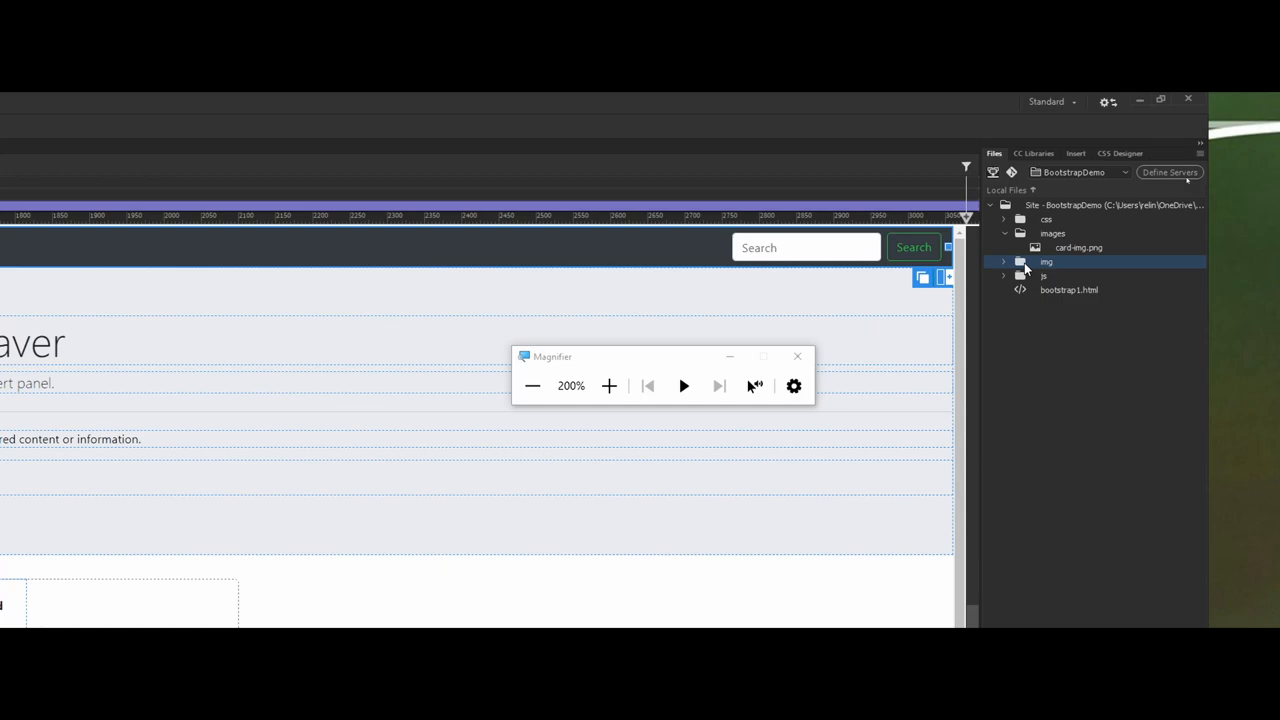
left_click(1004, 275)
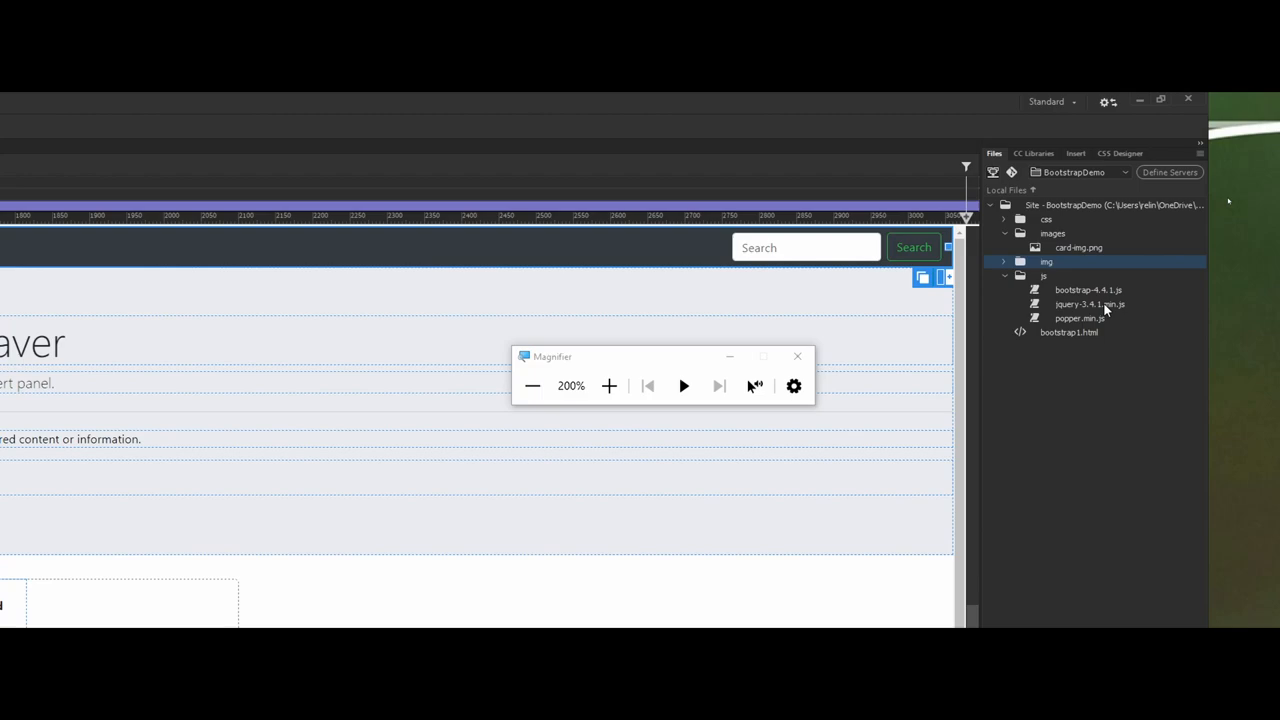
mouse_move(531, 386)
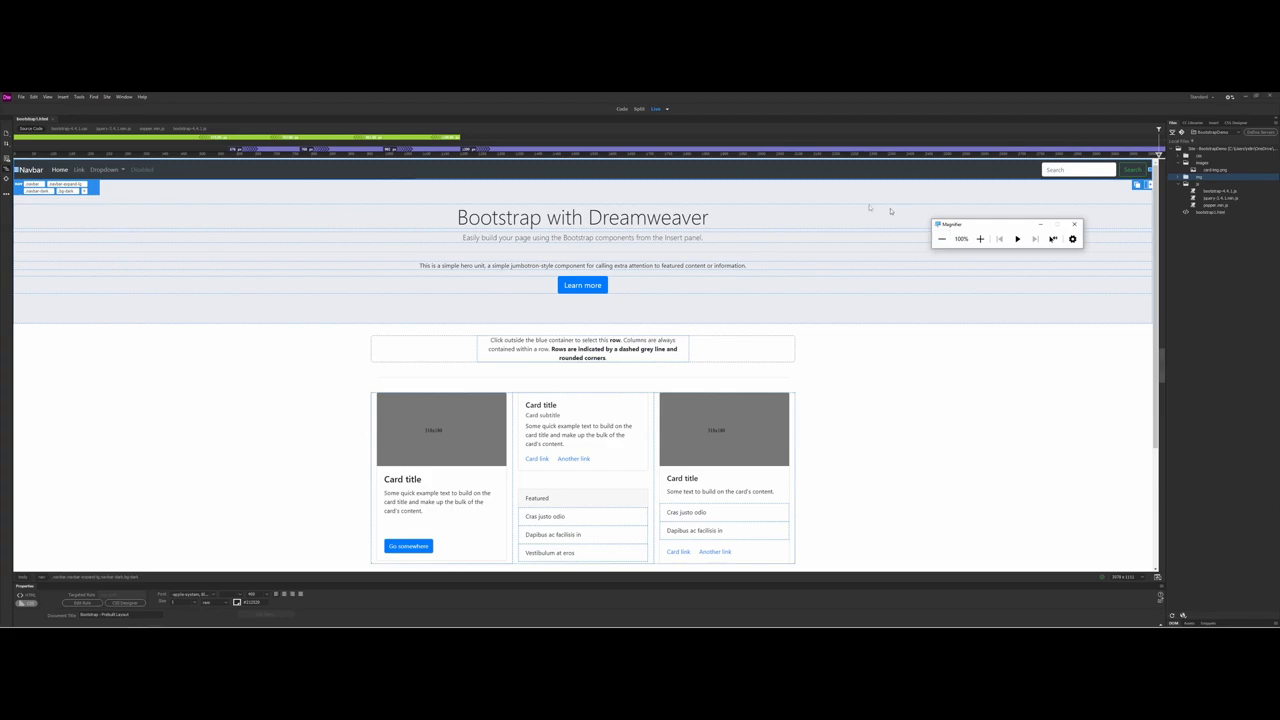
mouse_move(890, 209)
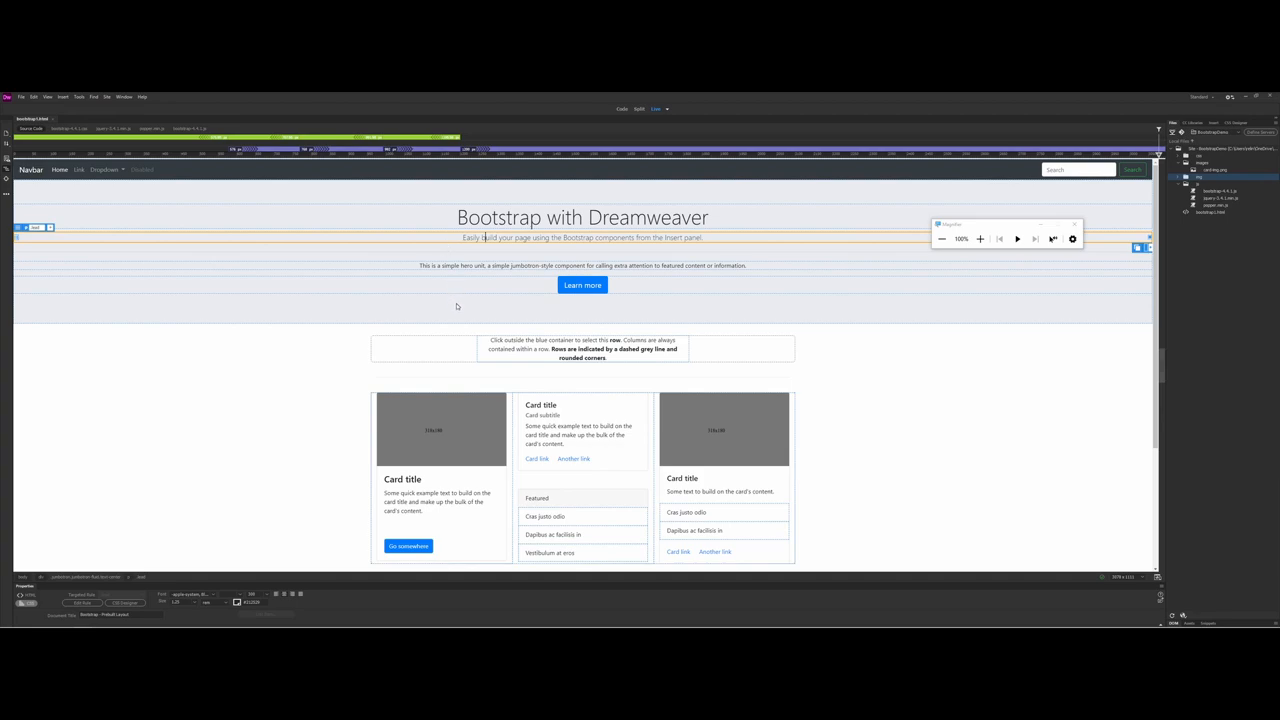
mouse_move(667, 332)
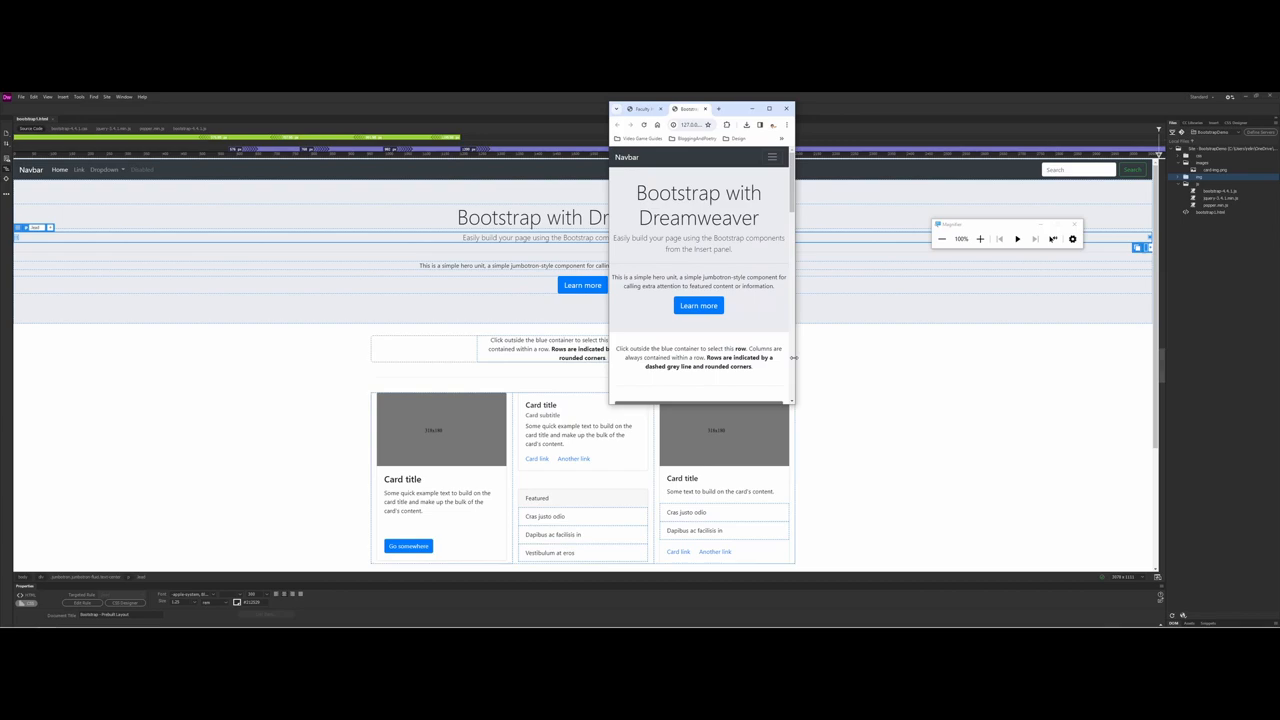
Close the Chrome preview window to return to the Dreamweaver page.
left_click(771, 157)
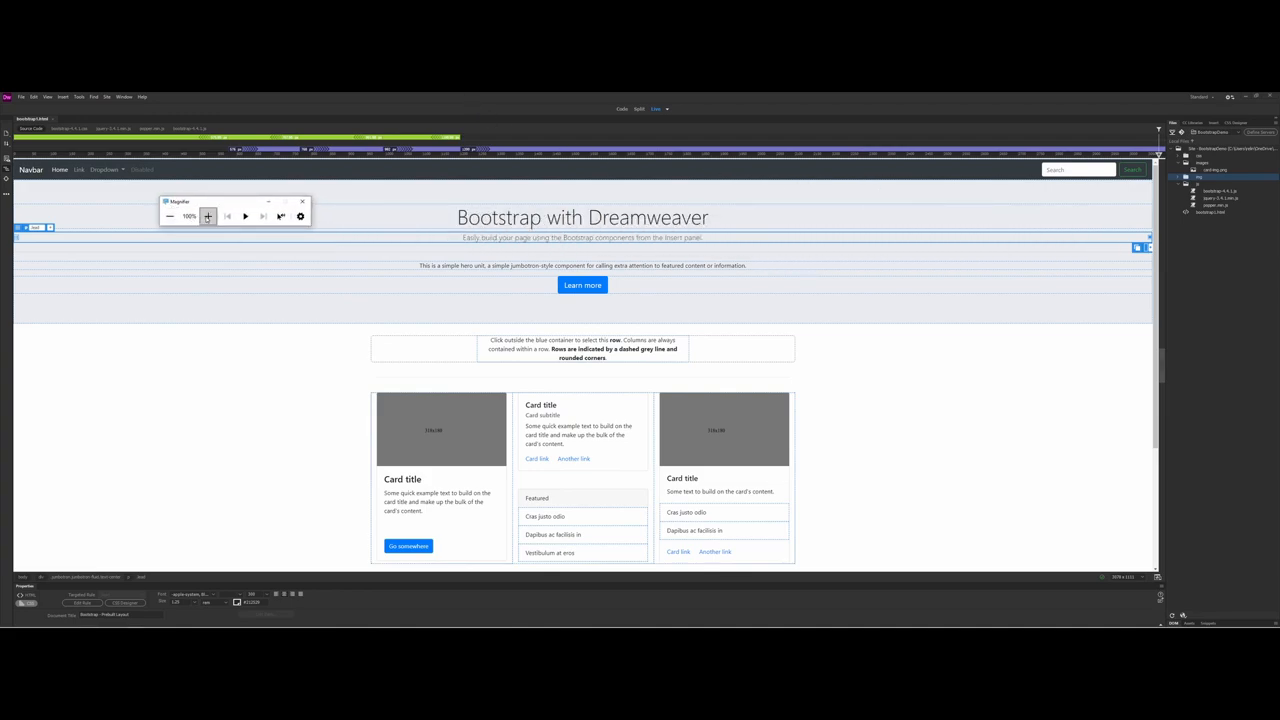
Resize Live view with the Visual Media Queries breakpoint bar, ending near 768 px.
left_click(208, 216)
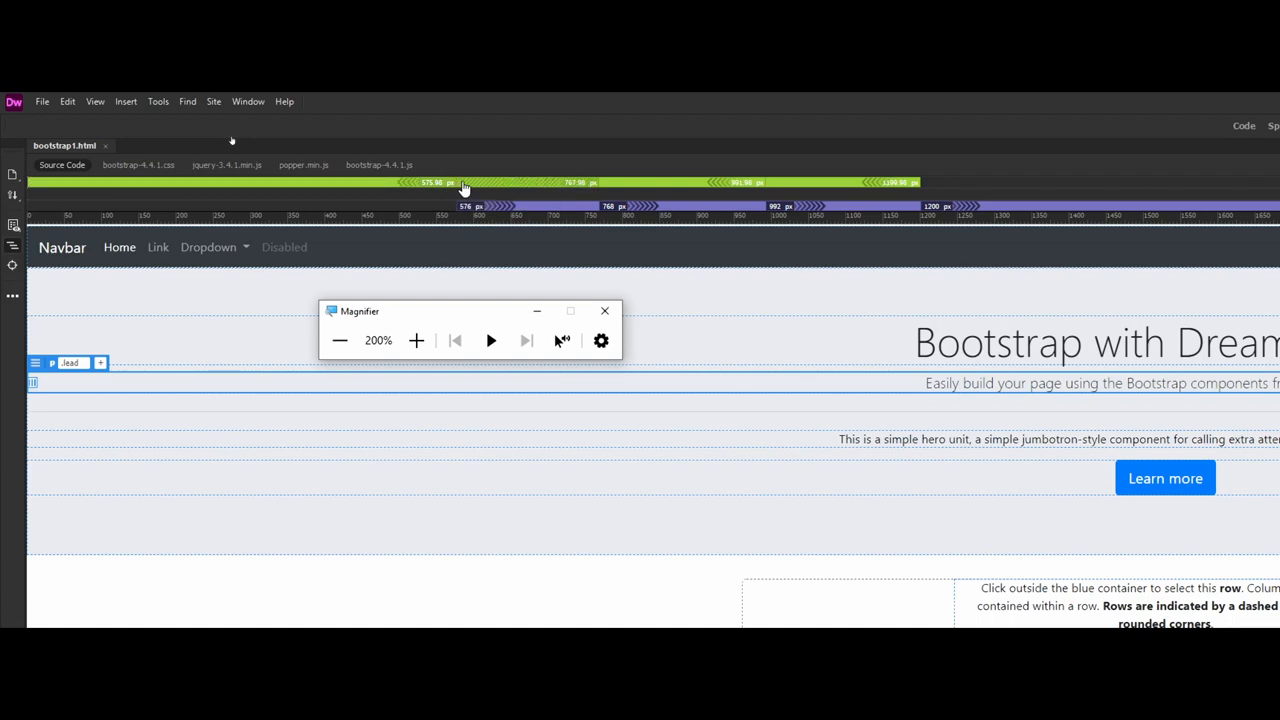
mouse_move(583, 189)
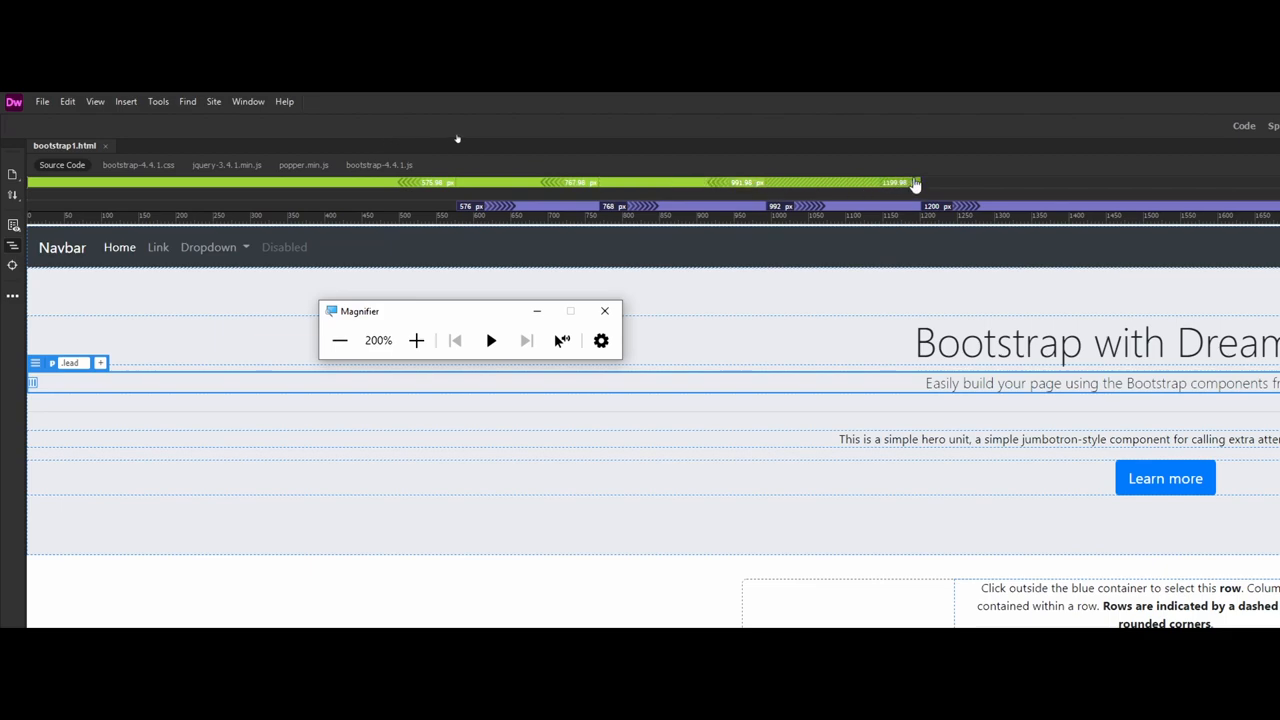
mouse_move(912, 183)
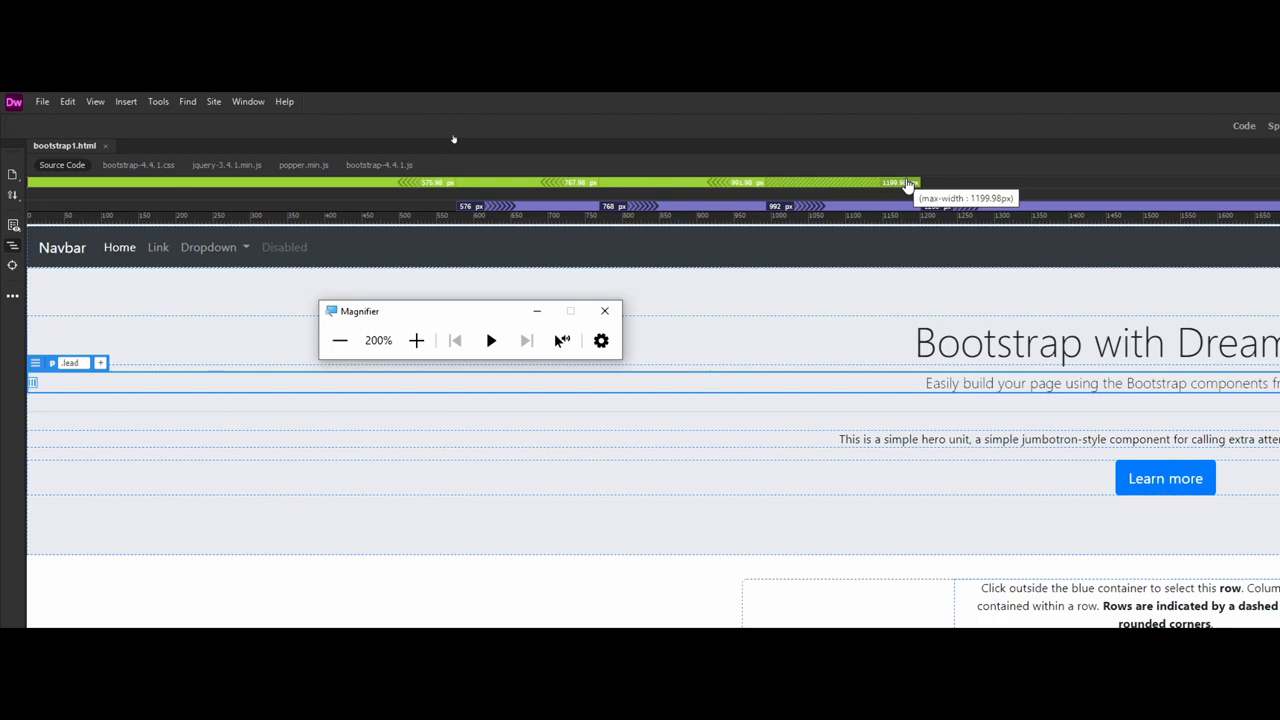
mouse_move(308, 521)
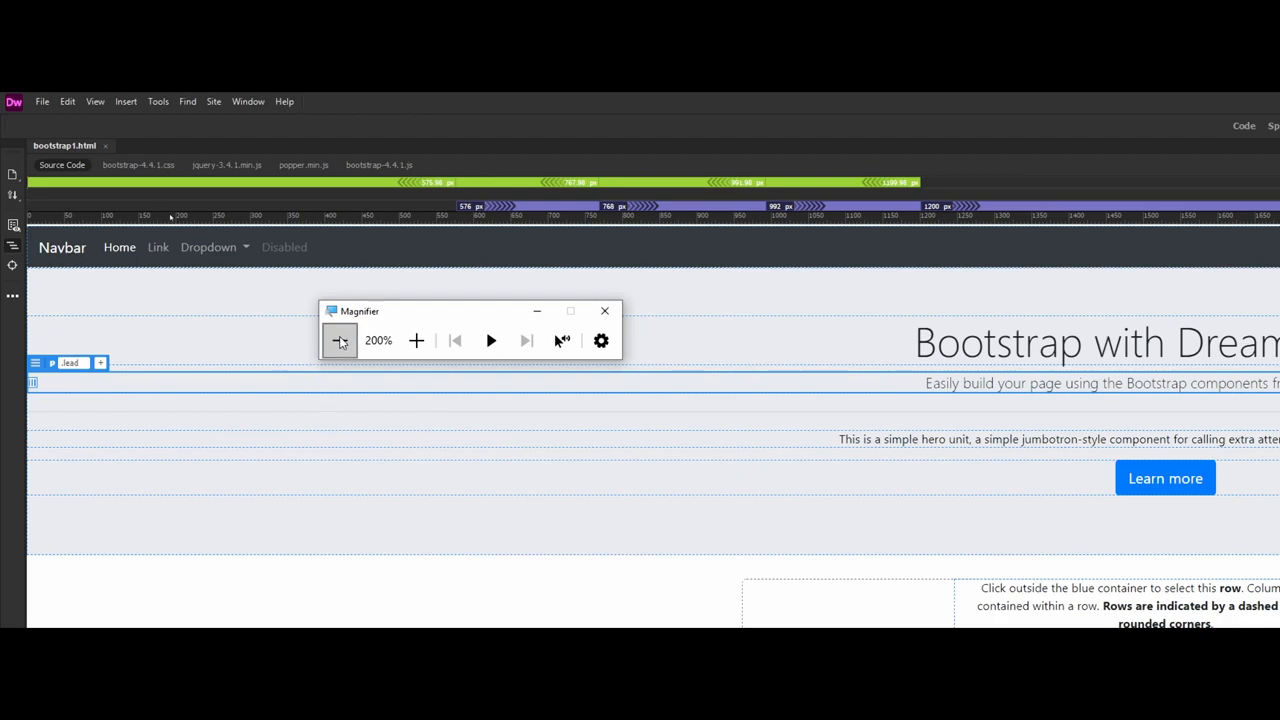
mouse_move(340, 341)
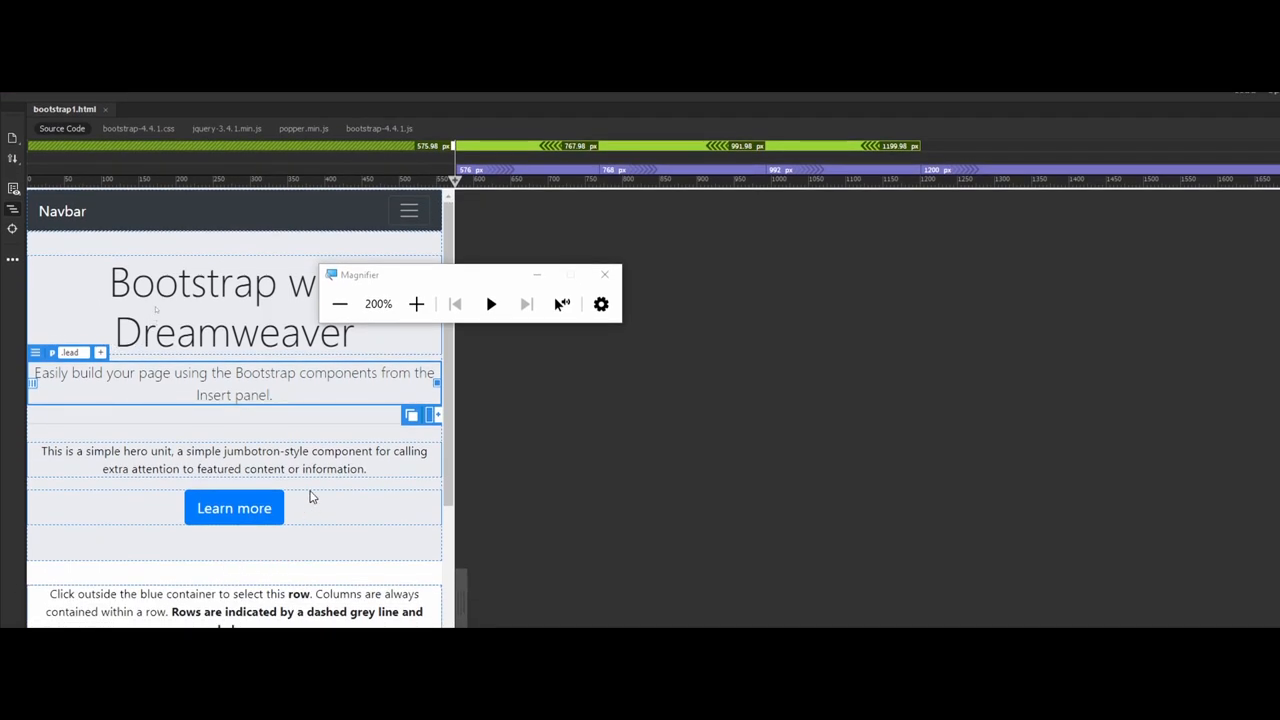
mouse_move(204, 421)
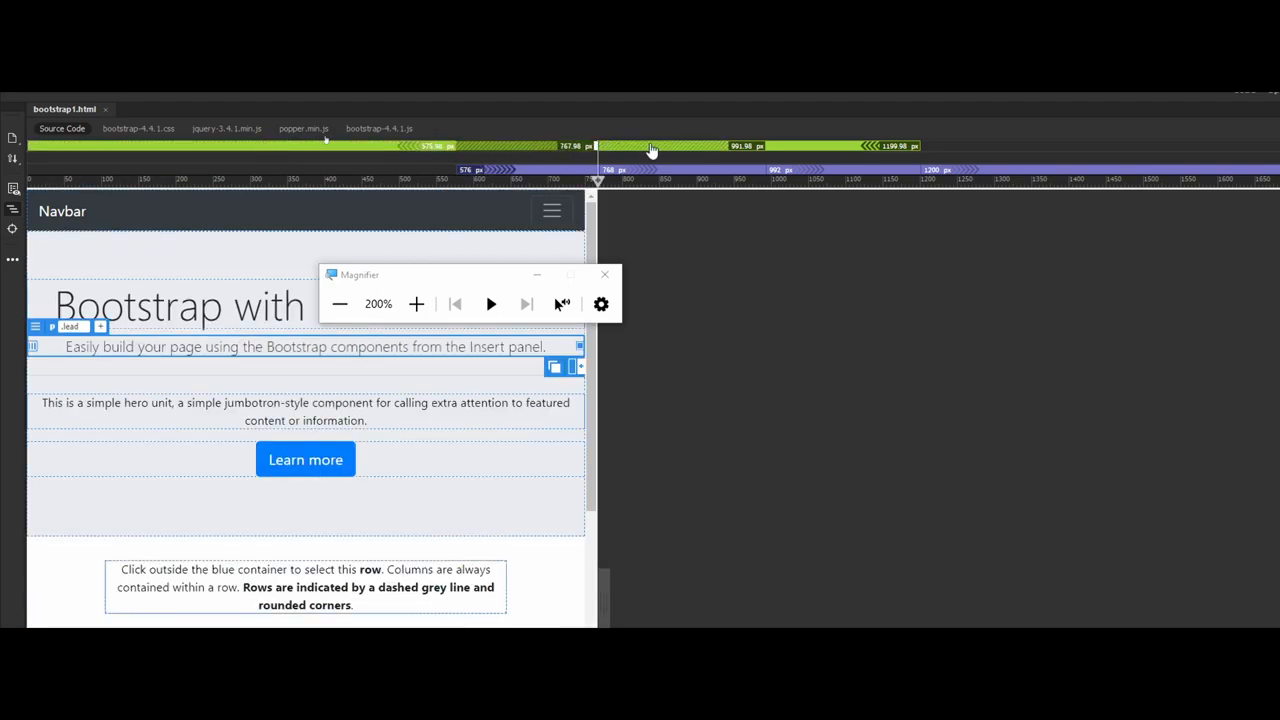
mouse_move(653, 148)
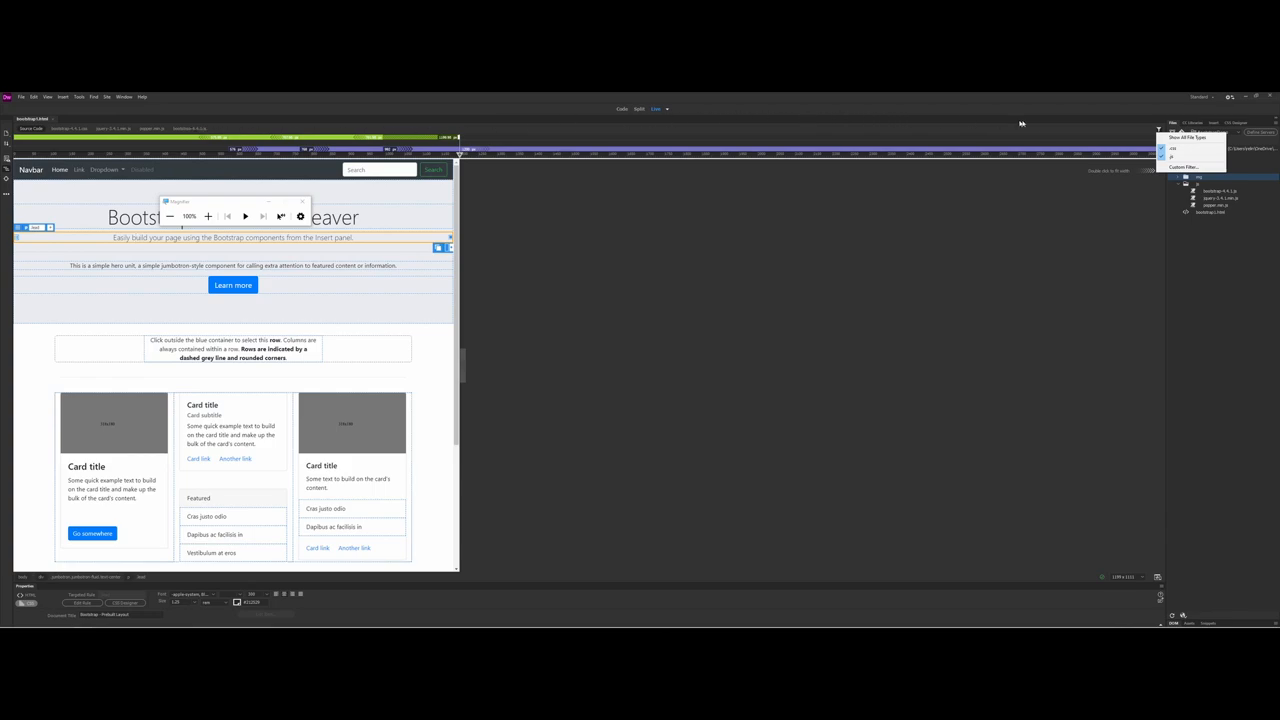
mouse_move(1160, 130)
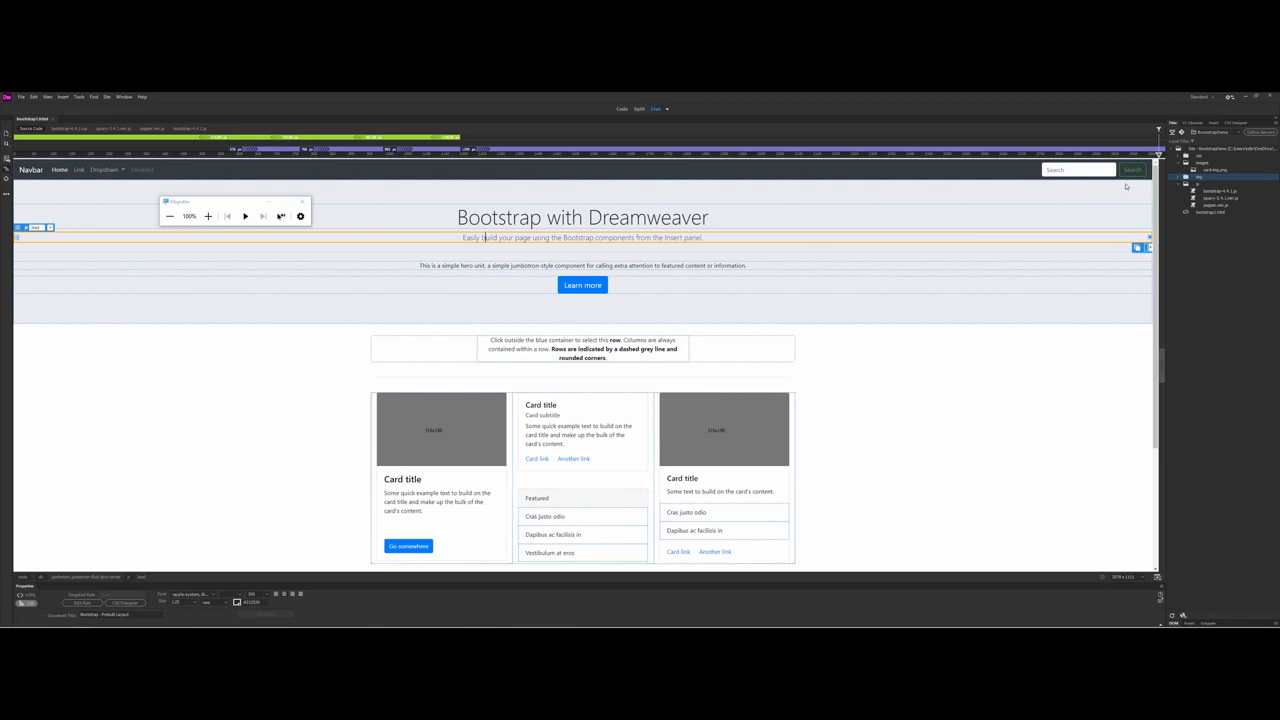
mouse_move(932, 253)
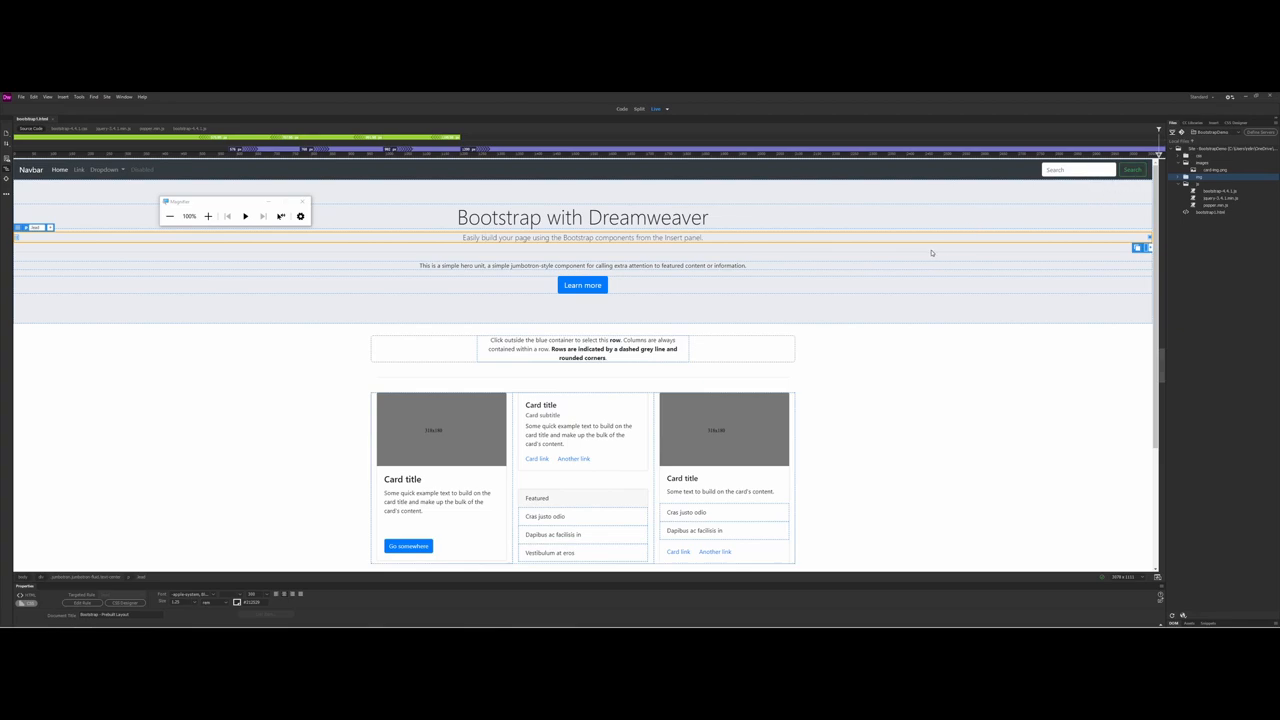
mouse_move(915, 252)
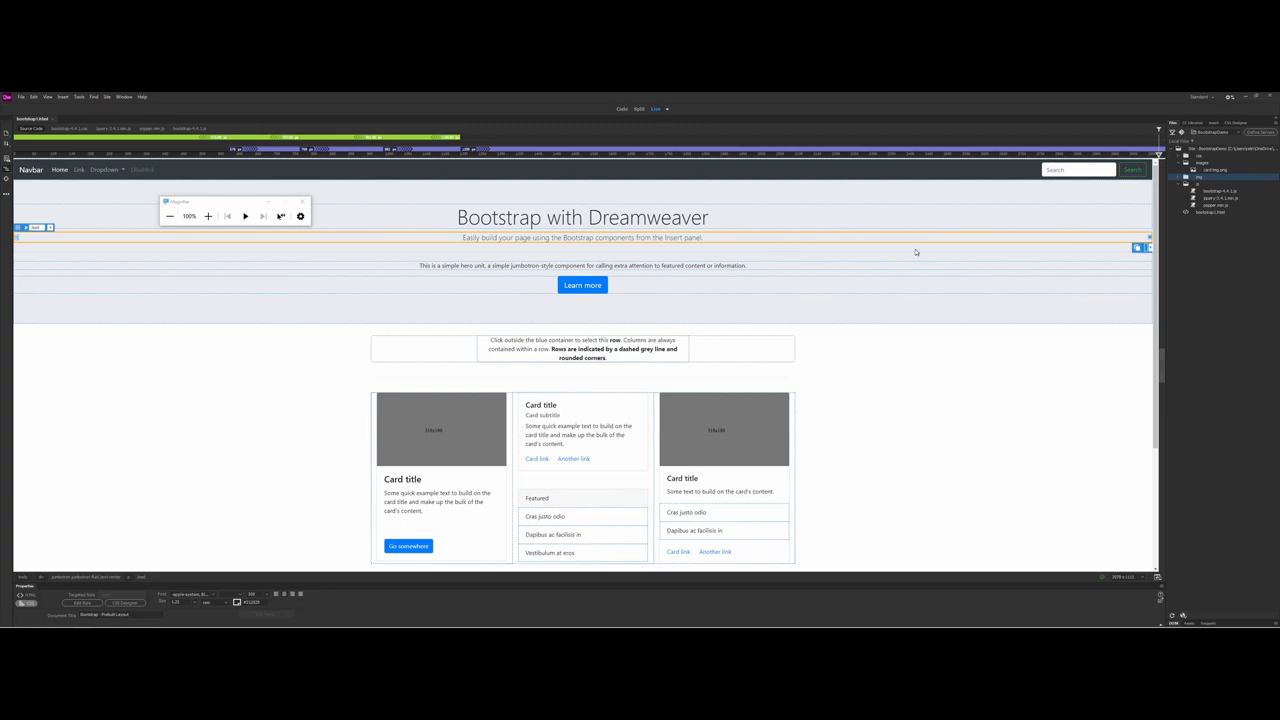
mouse_move(908, 251)
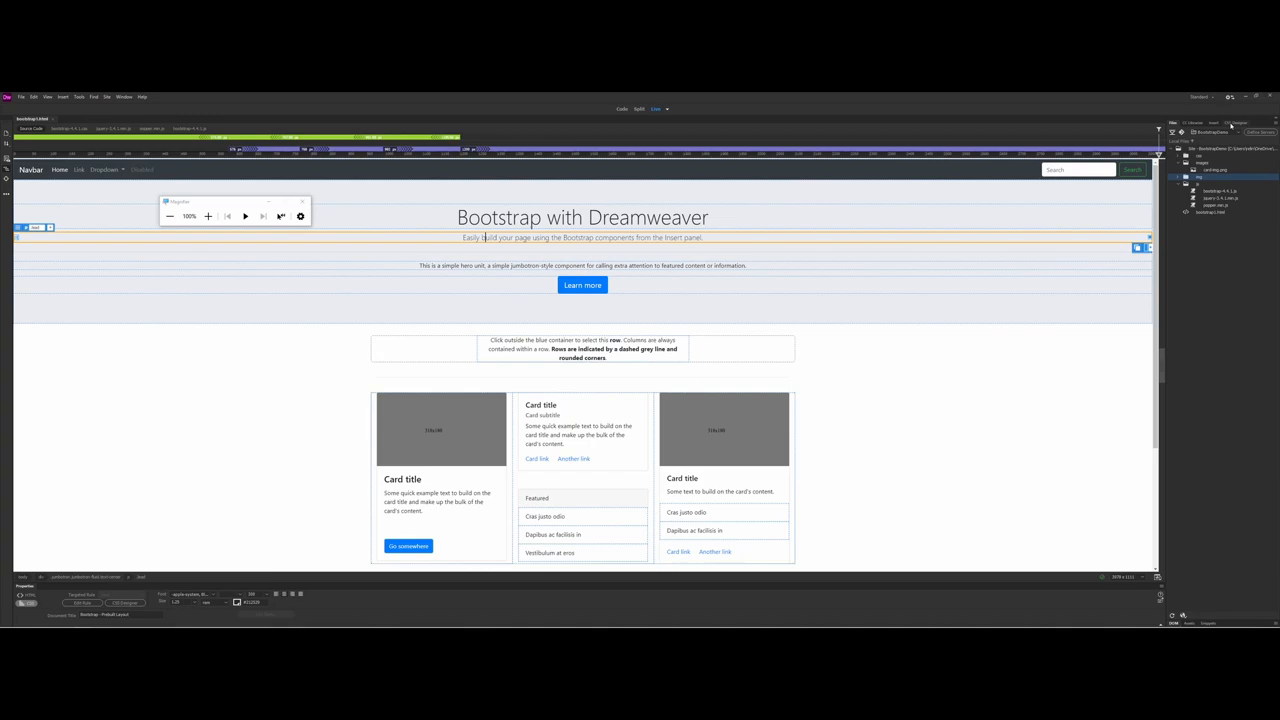
Show CSS Designer in Current mode, listing rules for the hero's lead text.
left_click(1238, 122)
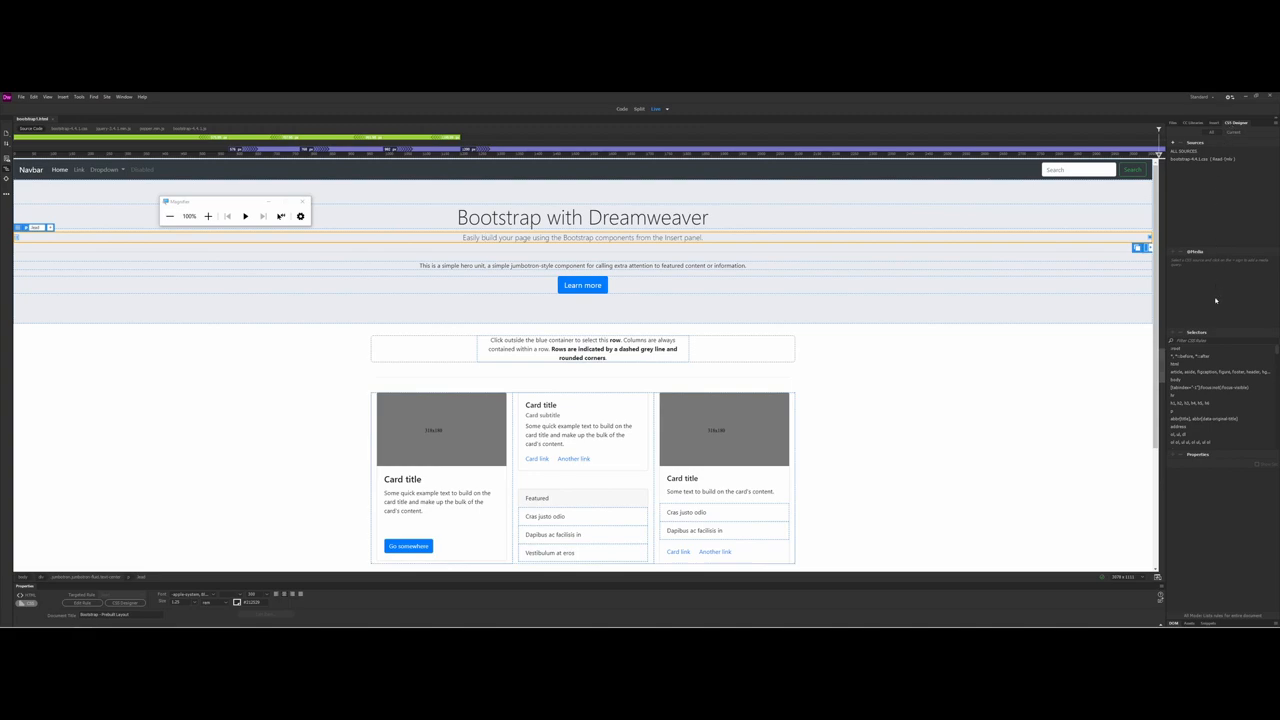
mouse_move(1028, 191)
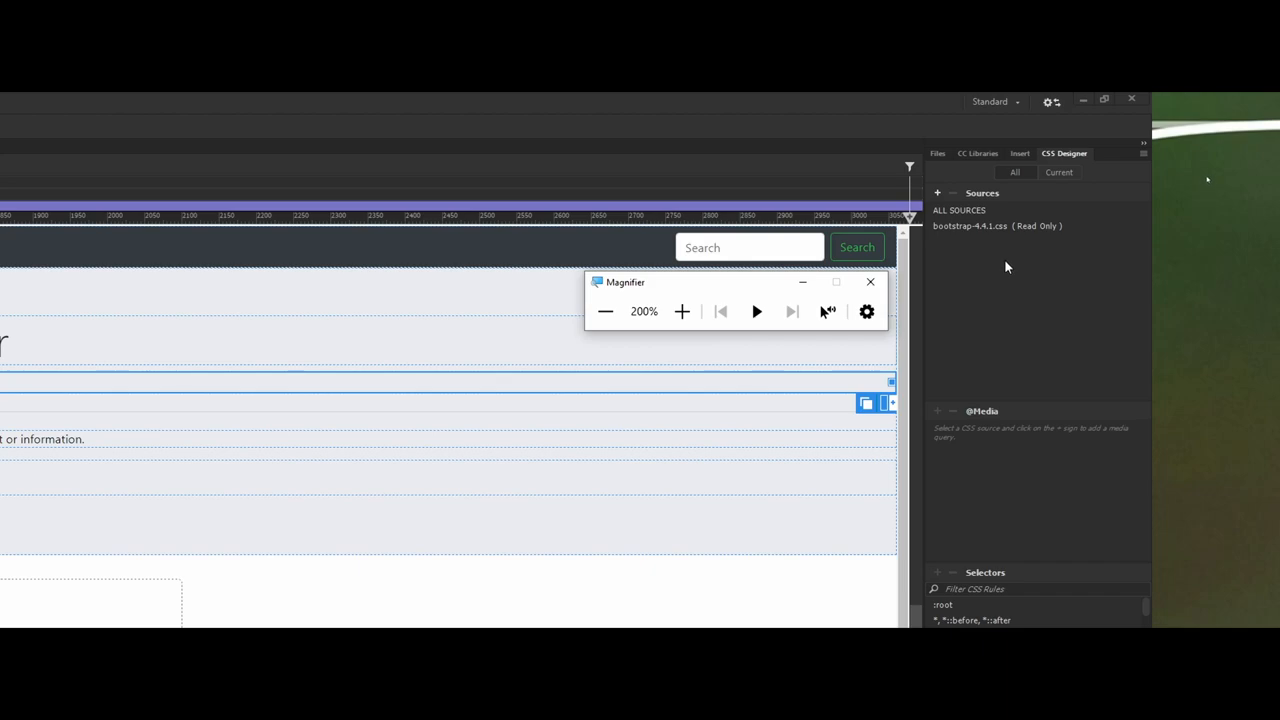
mouse_move(995, 270)
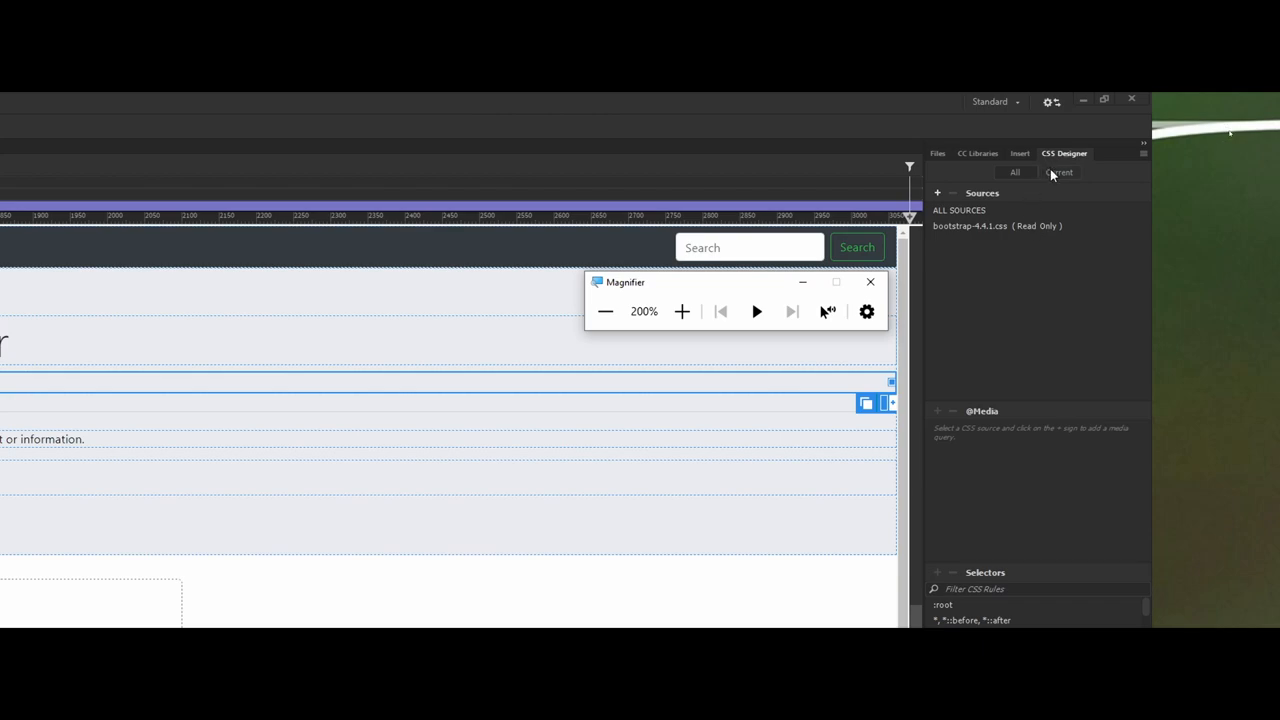
left_click(1058, 172)
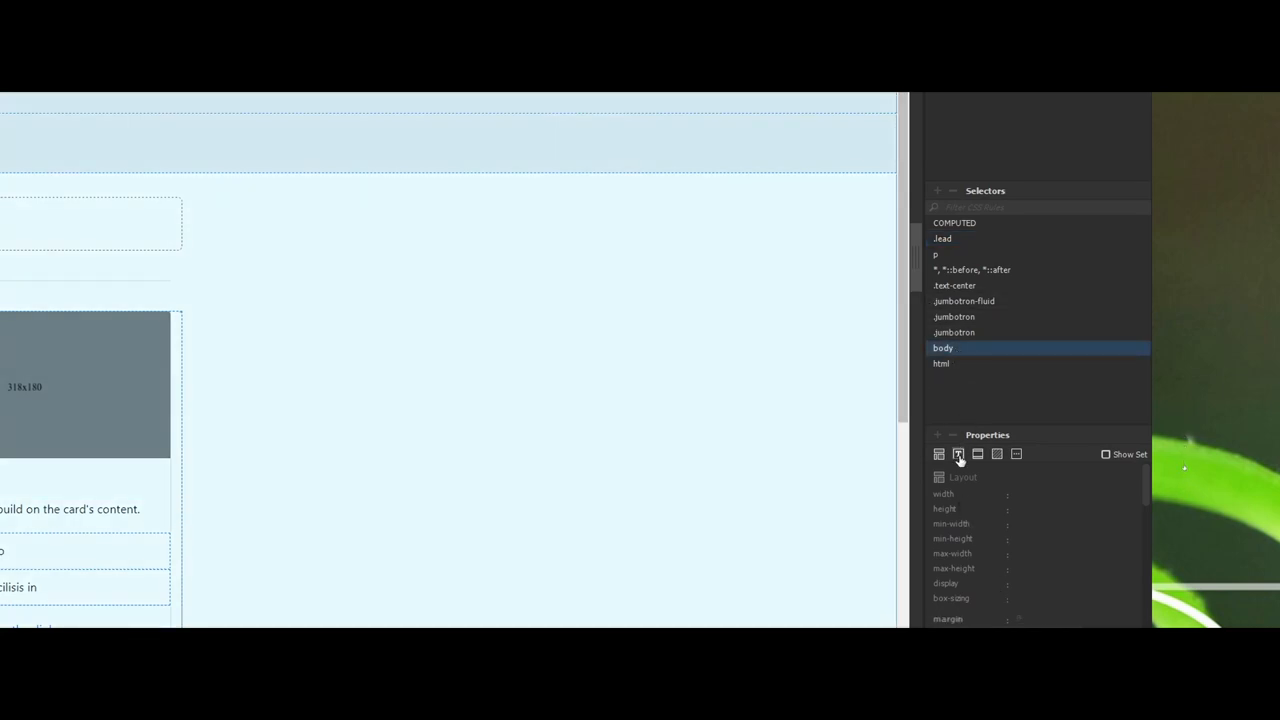
View the body rule's Text, Border and Background property categories in turn.
left_click(958, 454)
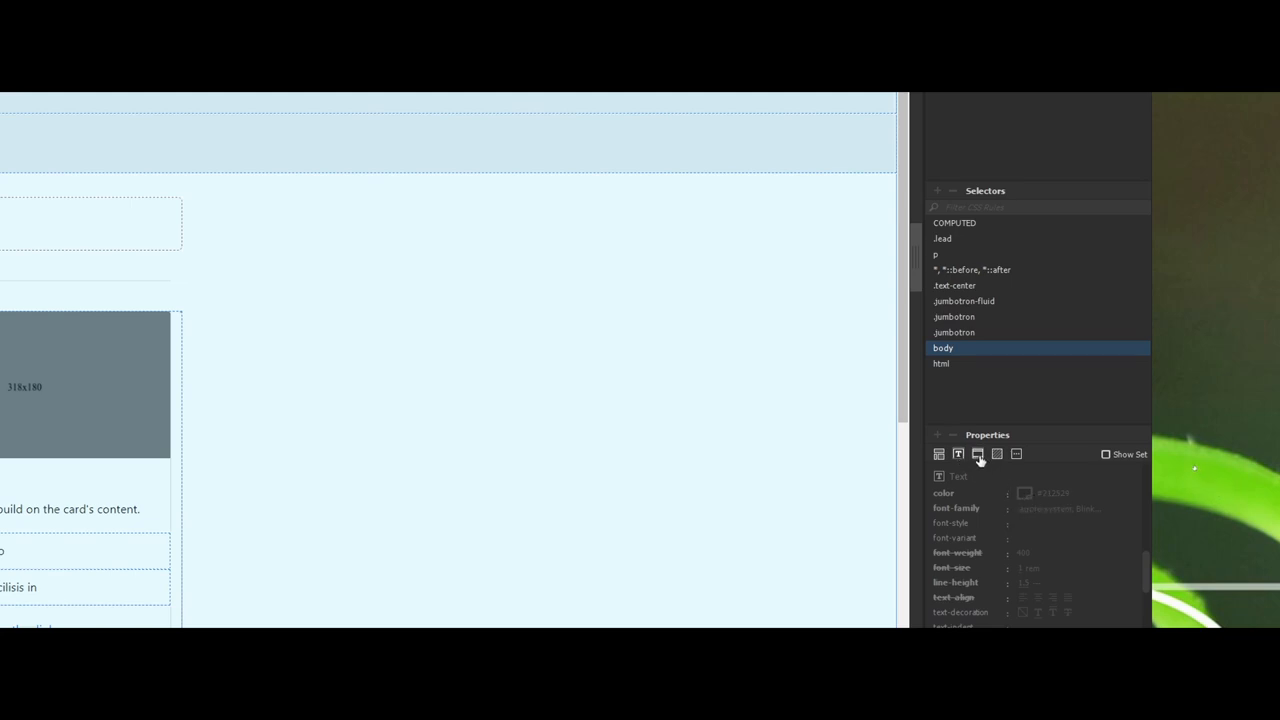
left_click(977, 454)
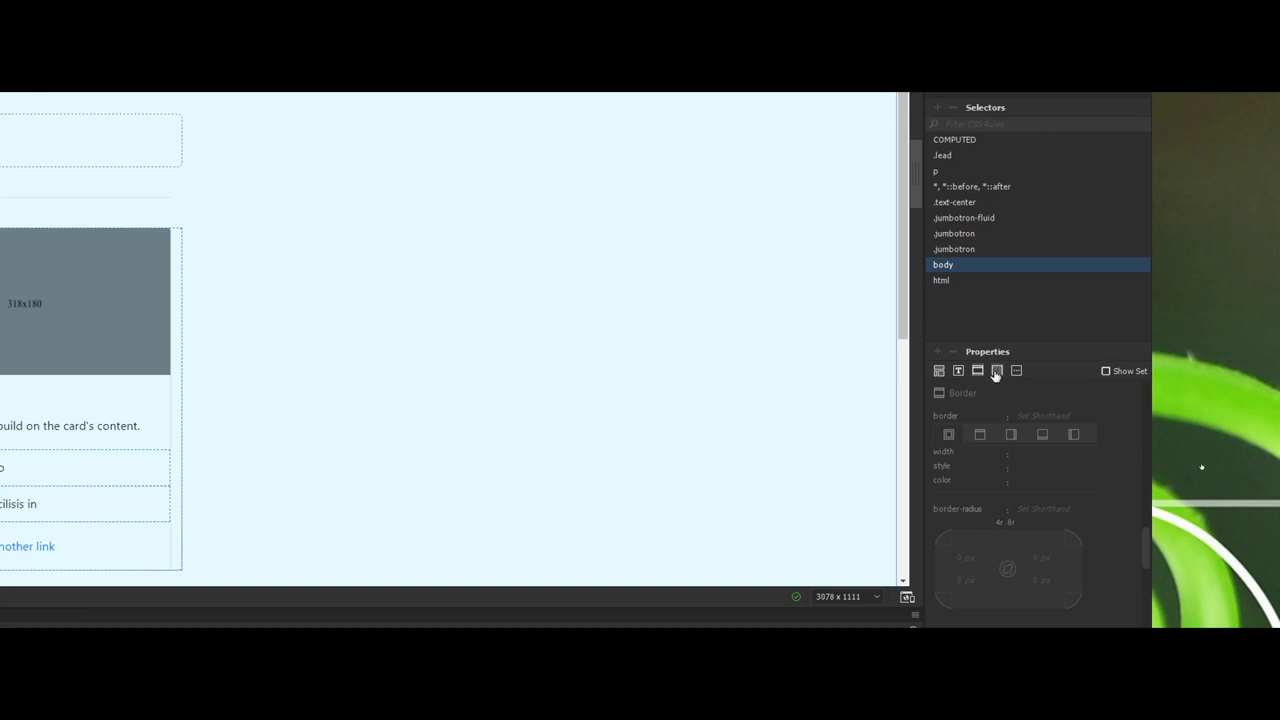
left_click(977, 371)
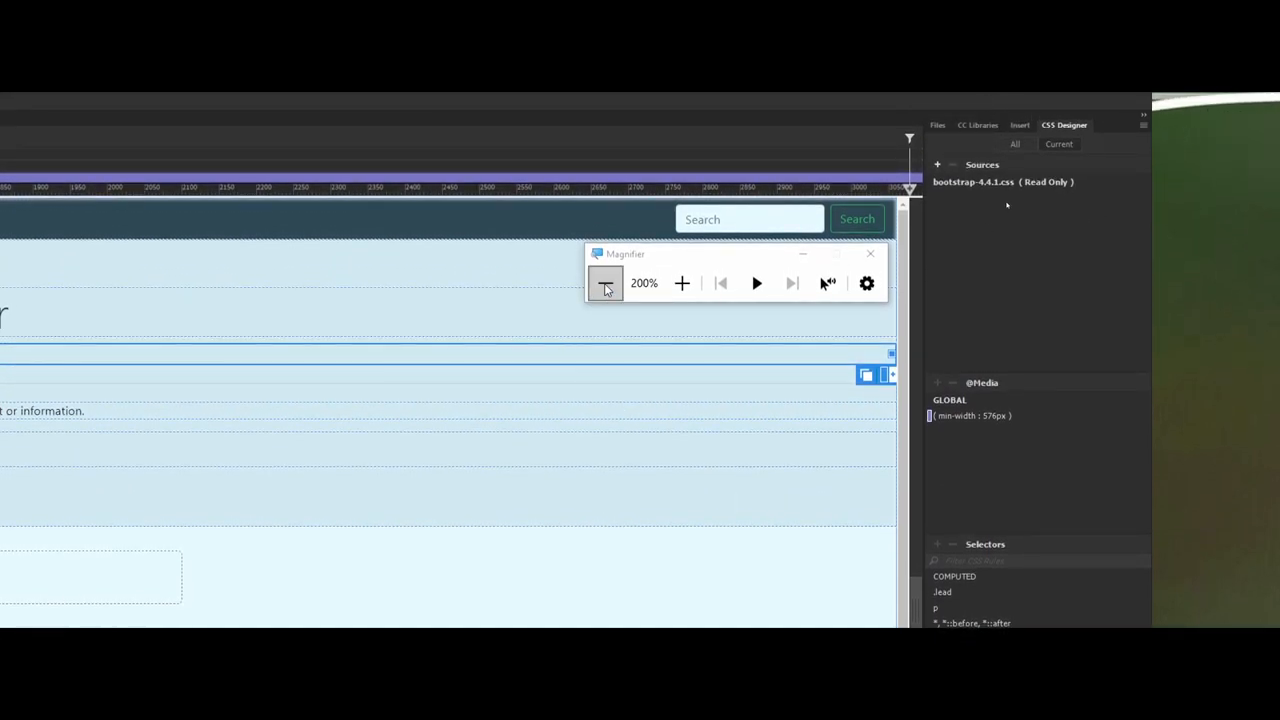
mouse_move(604, 283)
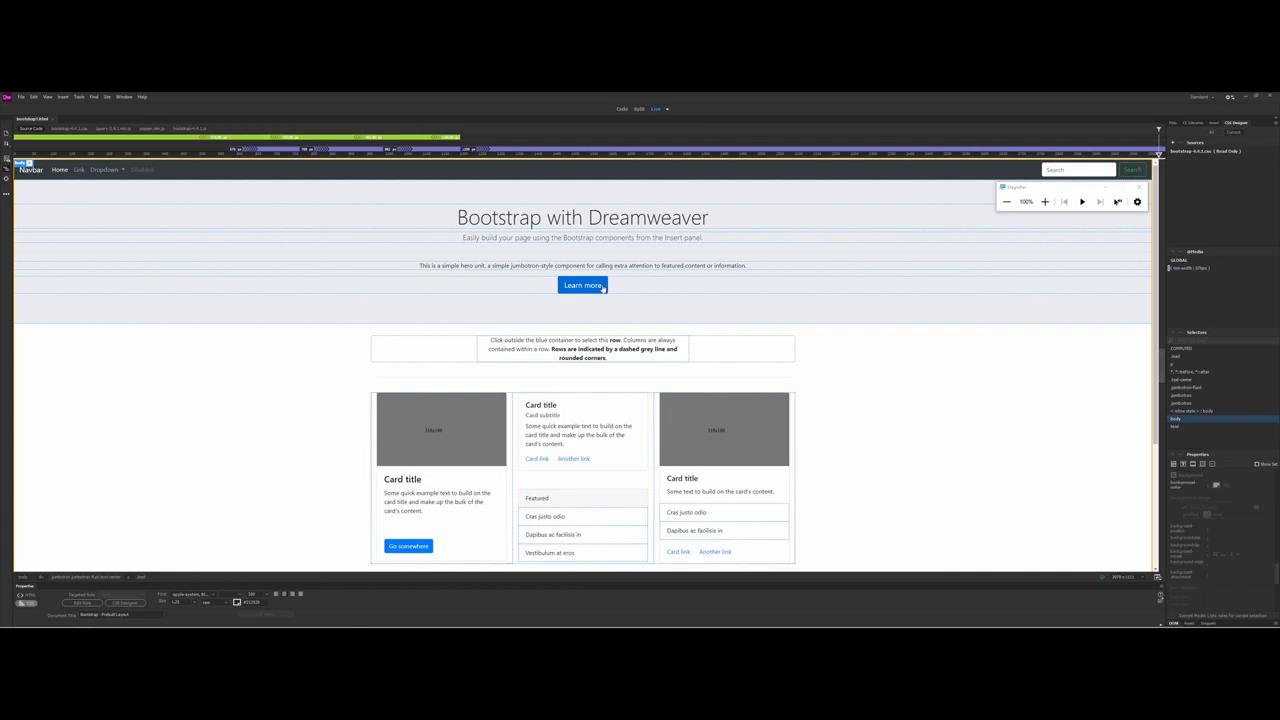
Select the hero's Learn more button so CSS Designer lists its btn-primary rules.
left_click(582, 285)
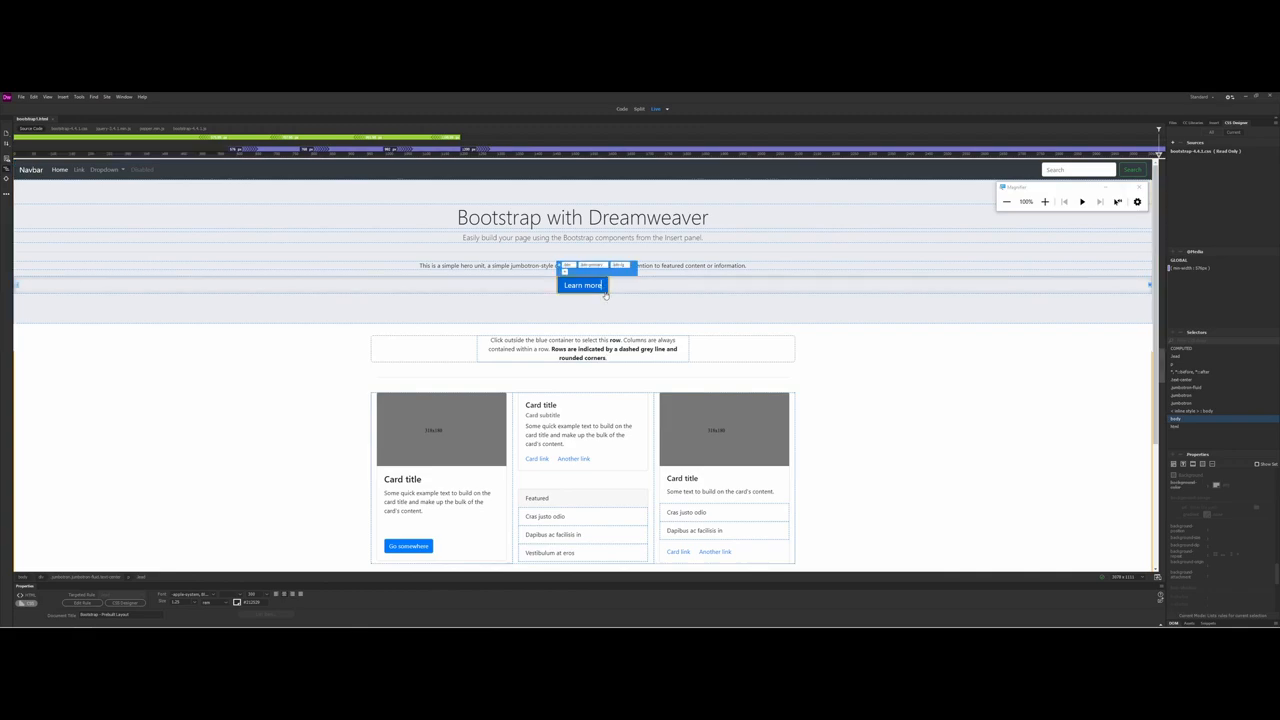
left_click(582, 285)
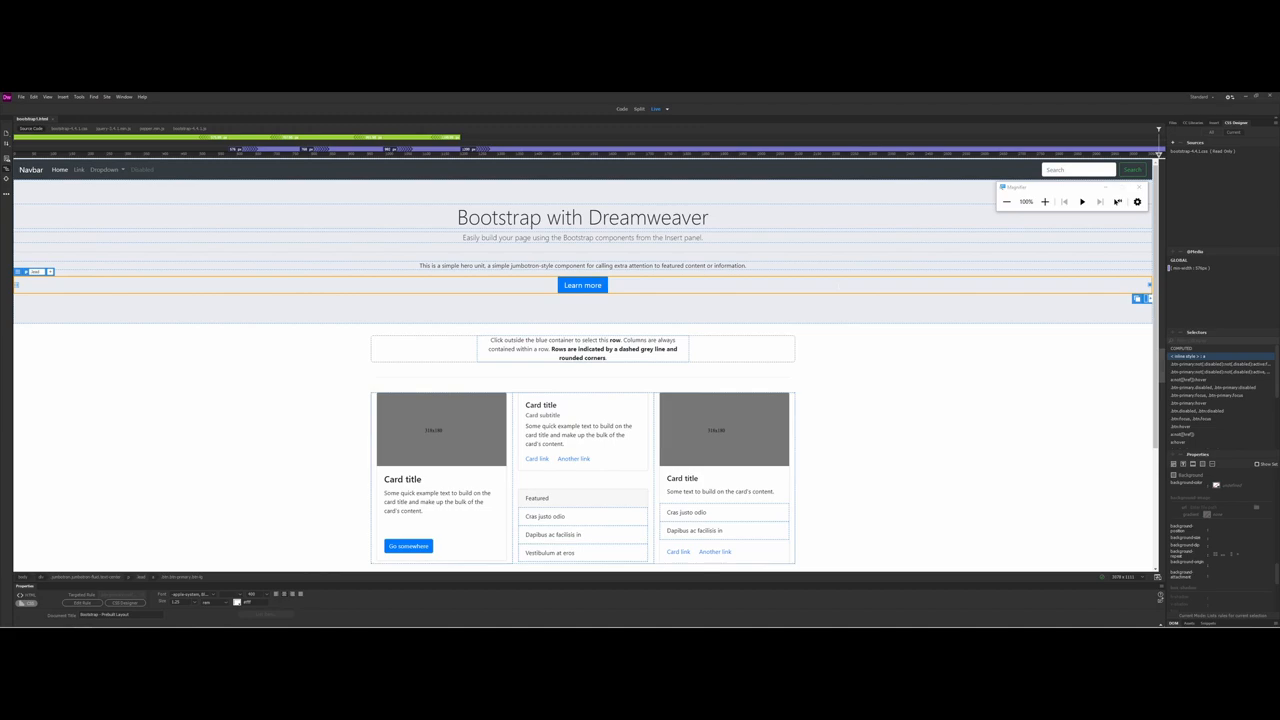
left_click_drag(1016, 188, 41, 307)
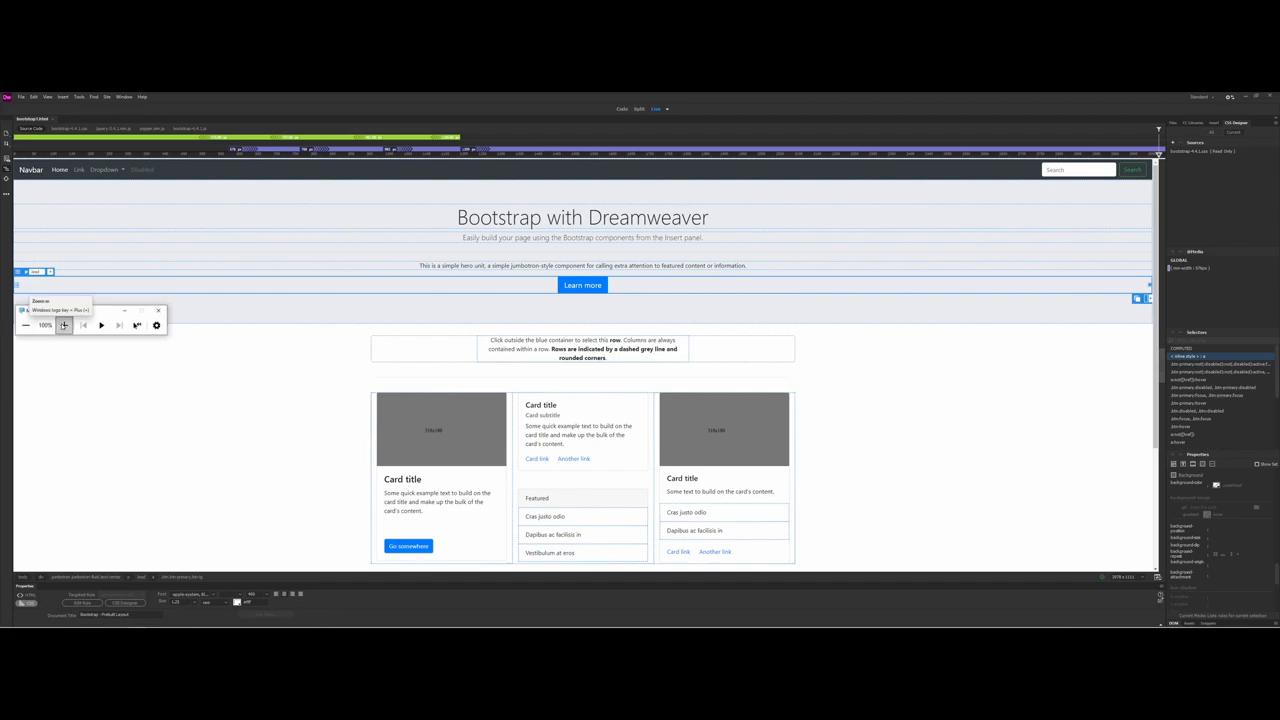
left_click(63, 325)
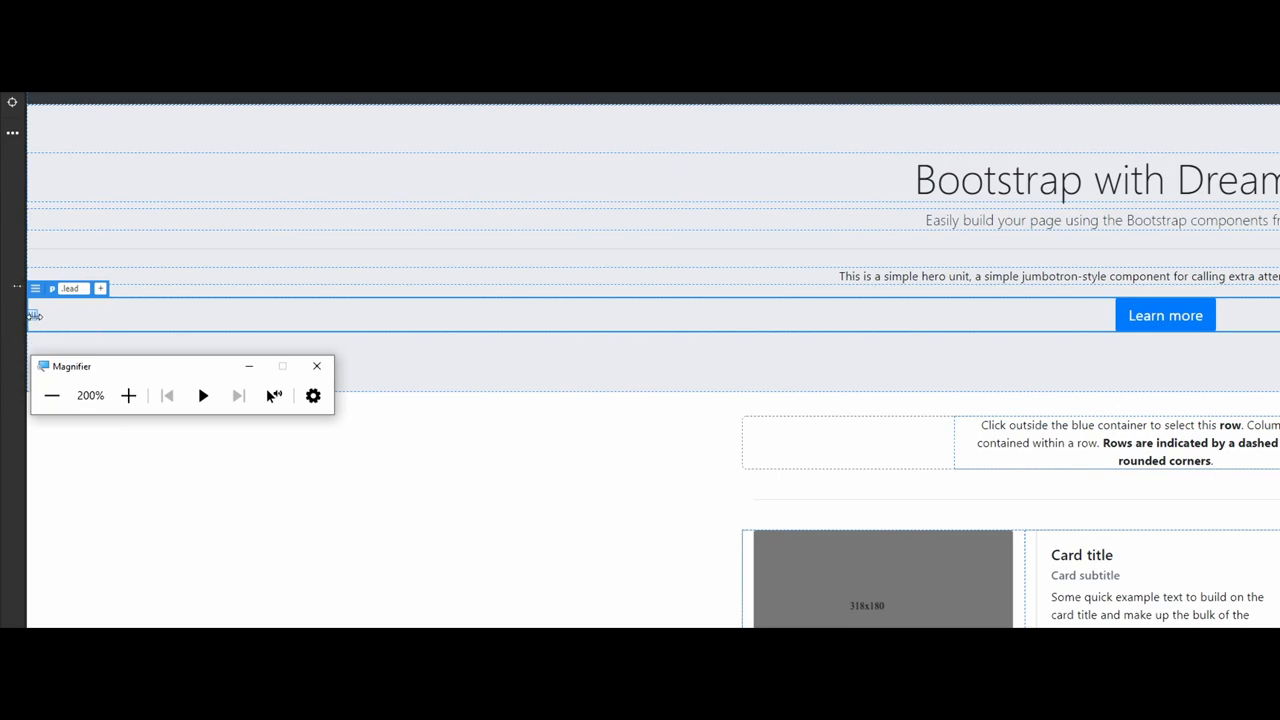
mouse_move(35, 315)
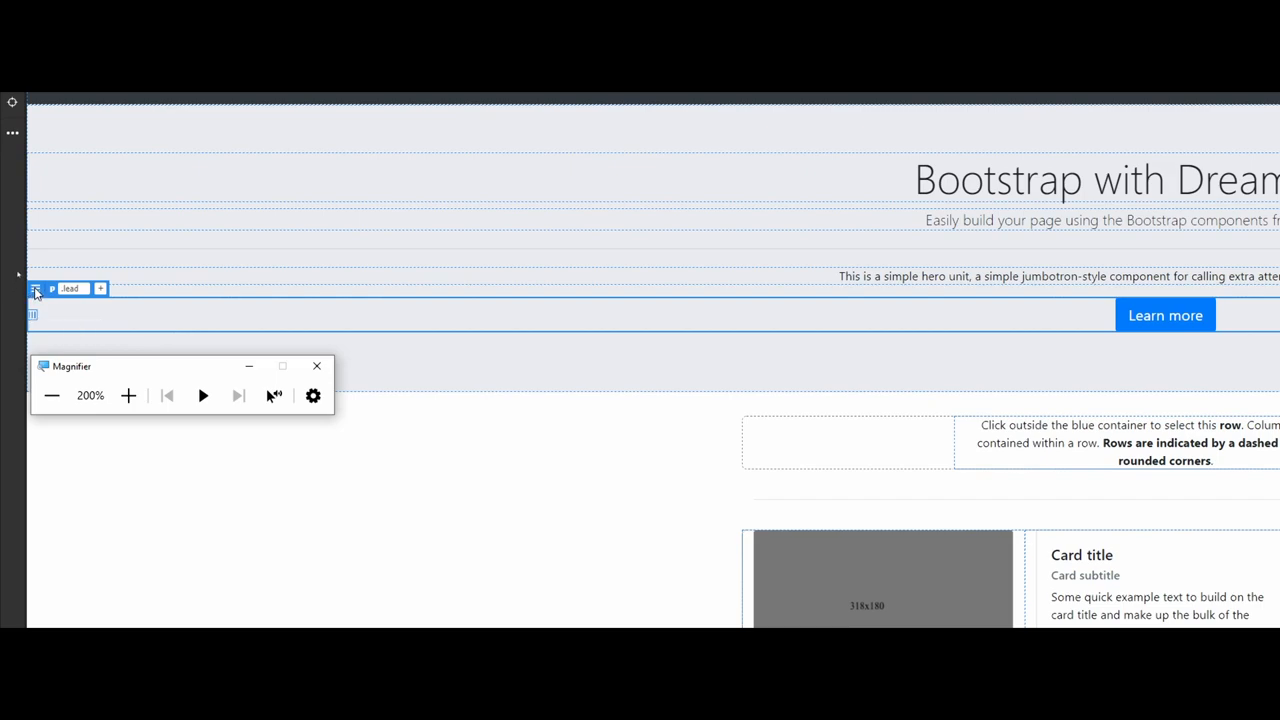
mouse_move(33, 290)
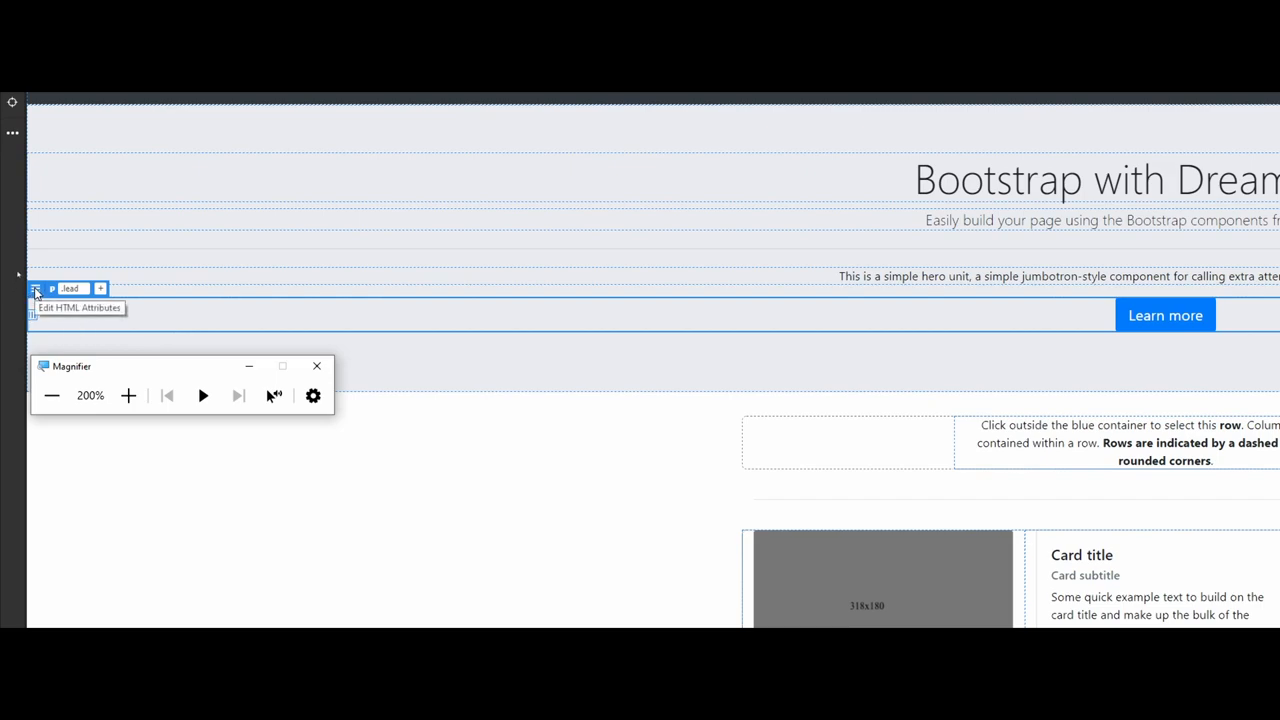
Keep the lead paragraph as p, try left alignment, then centre it and its button.
left_click(35, 289)
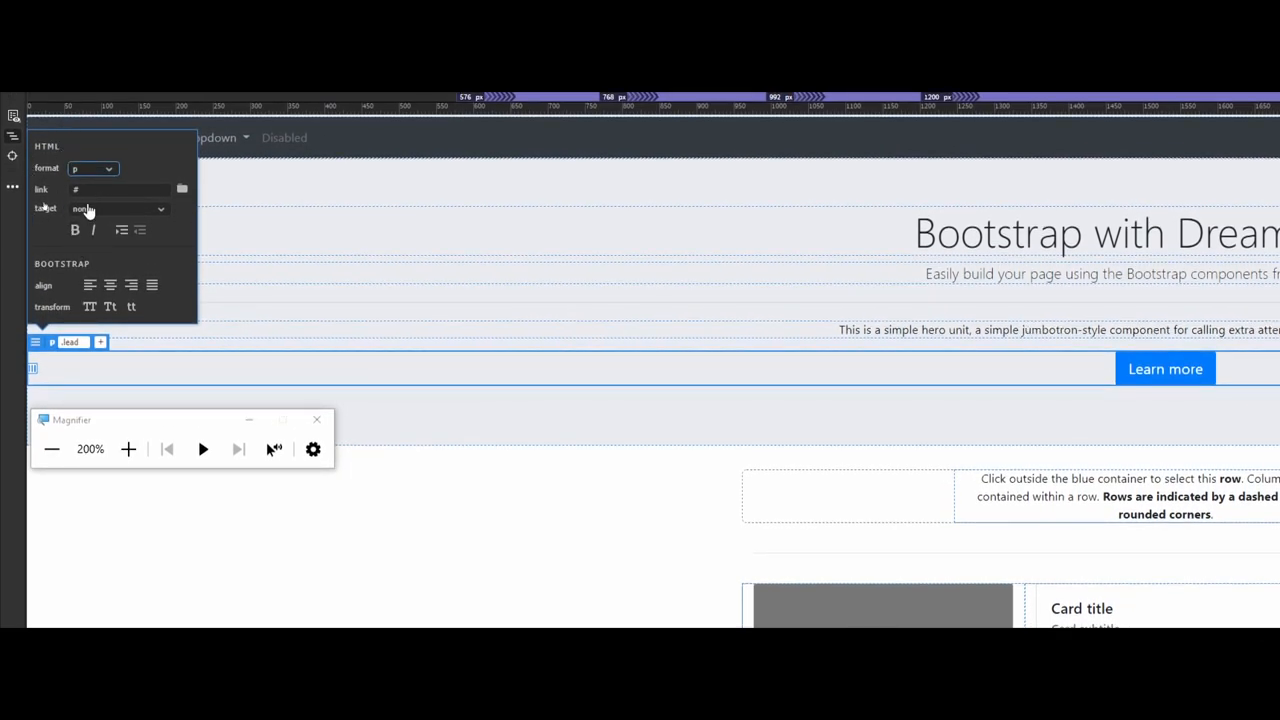
left_click(109, 168)
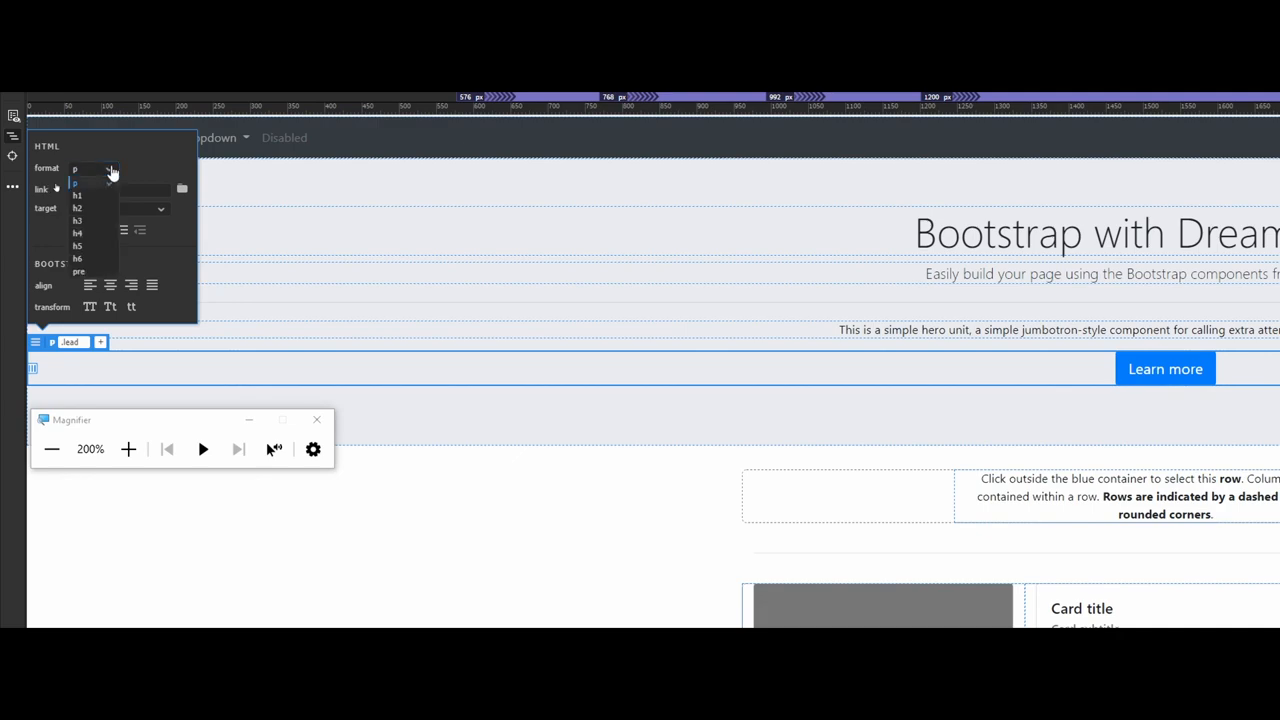
left_click(85, 168)
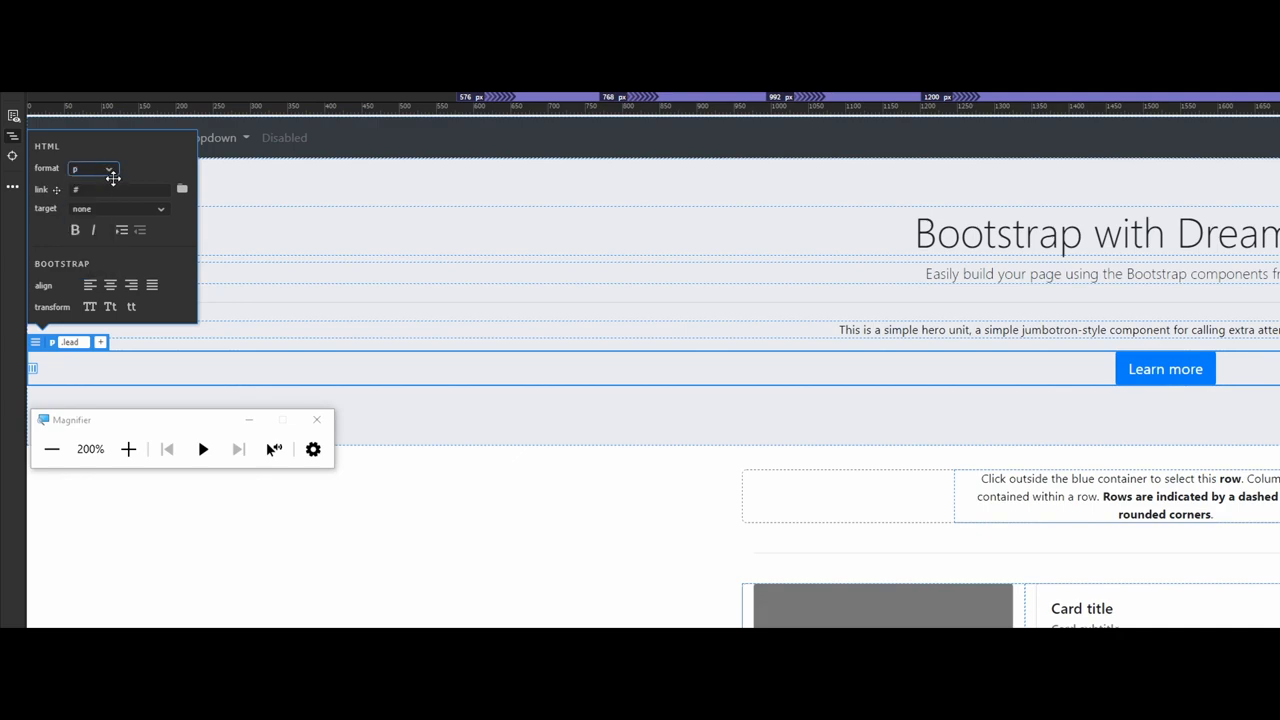
mouse_move(89, 307)
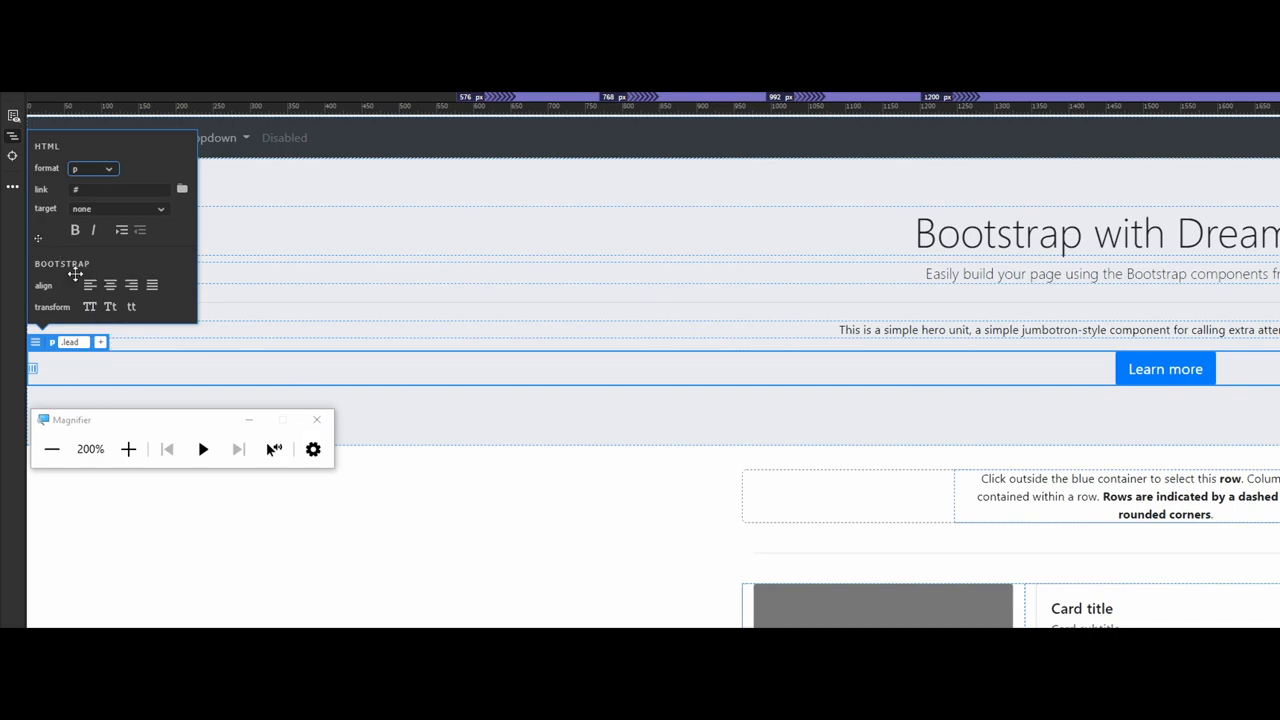
mouse_move(89, 285)
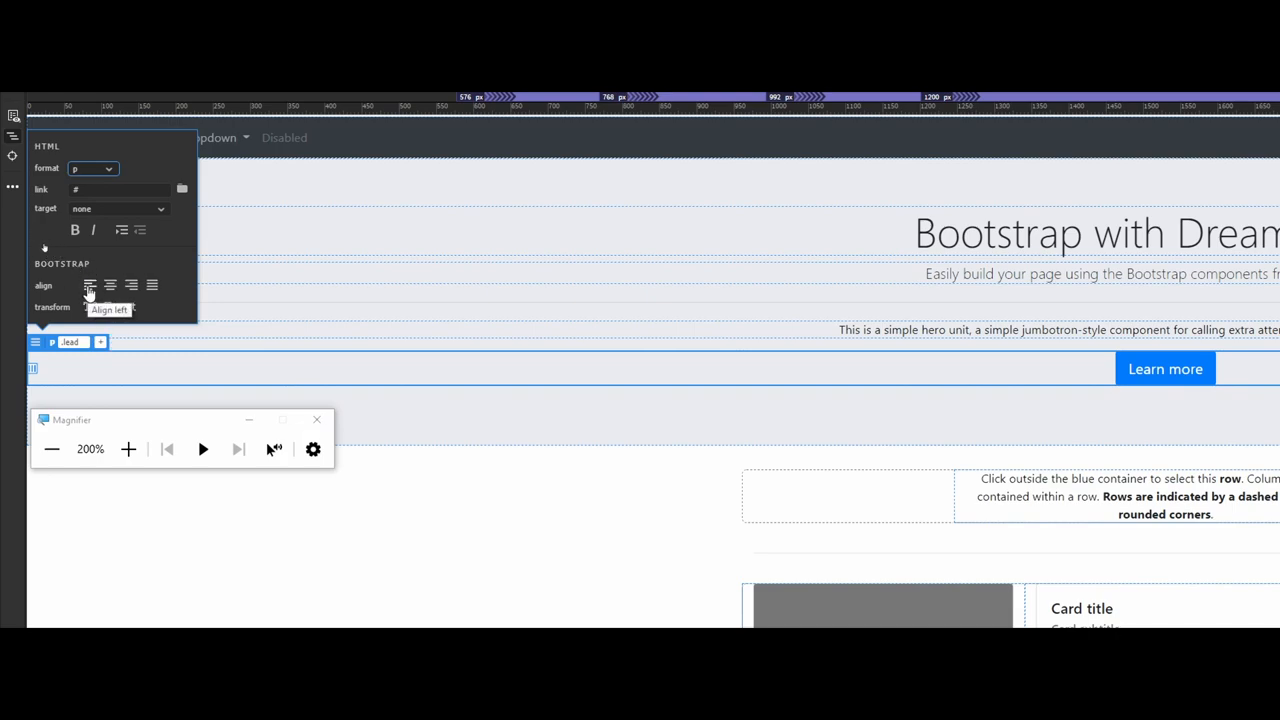
left_click(89, 285)
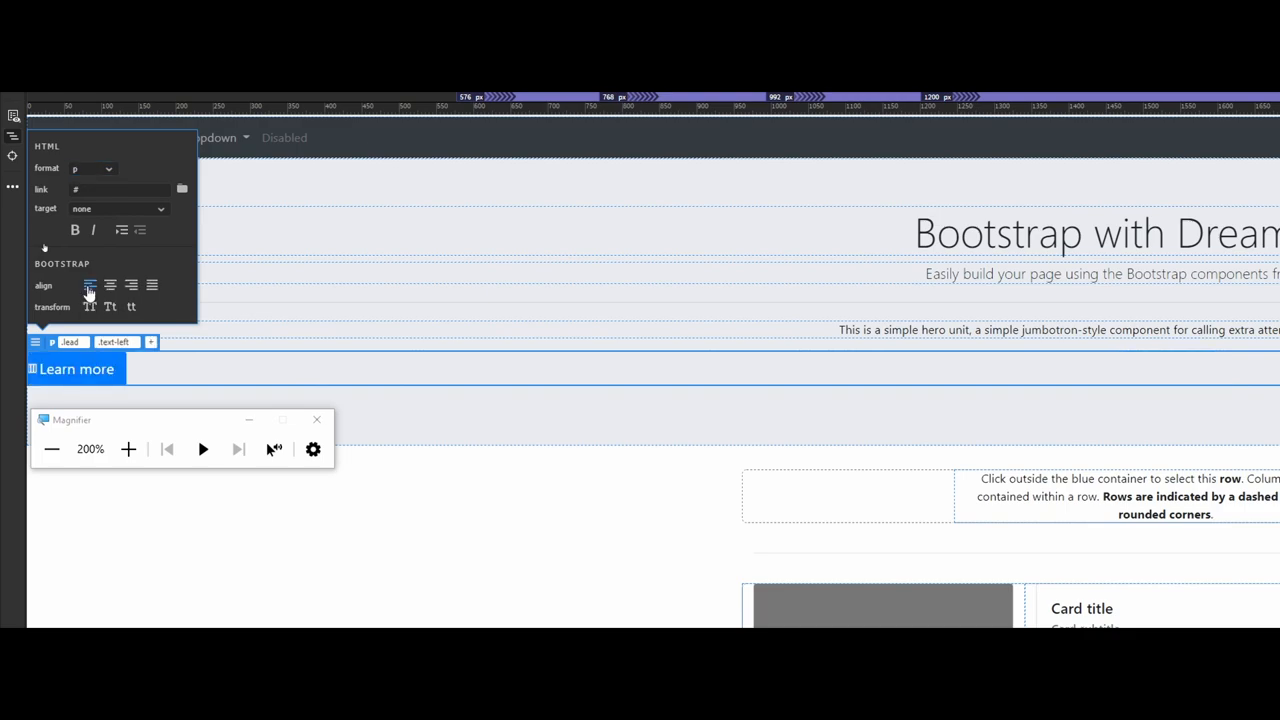
mouse_move(89, 285)
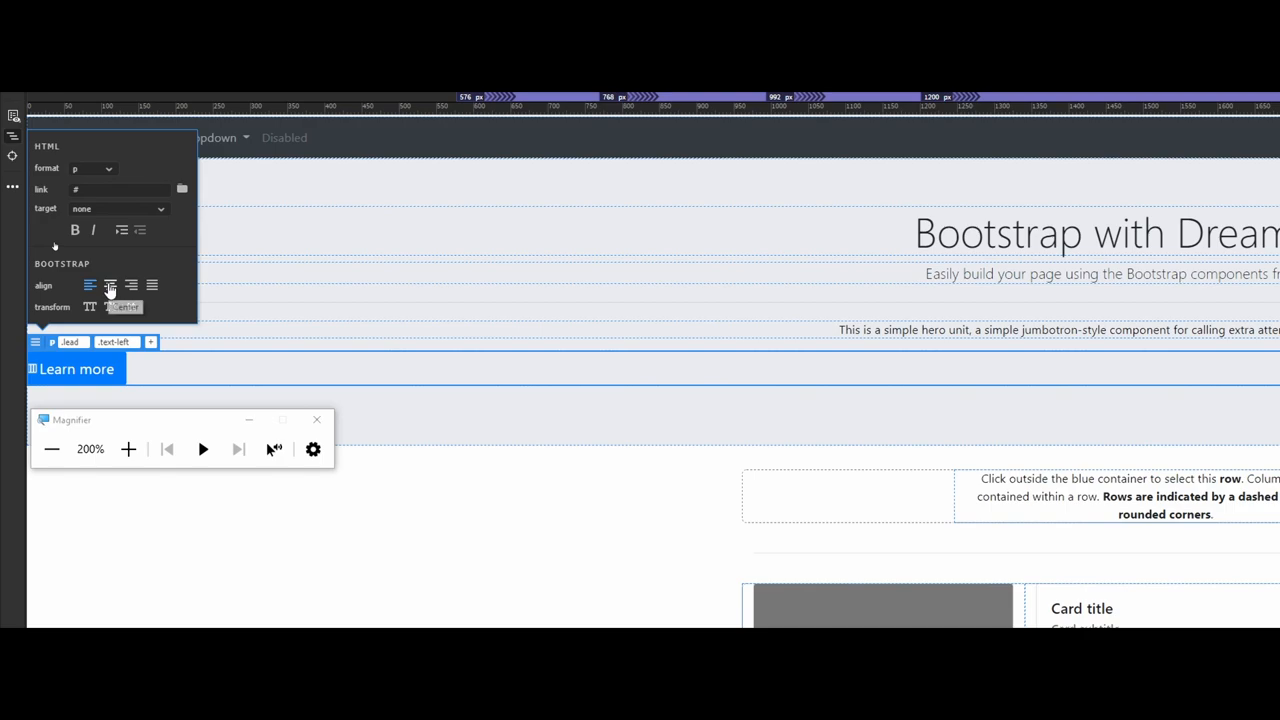
left_click(110, 285)
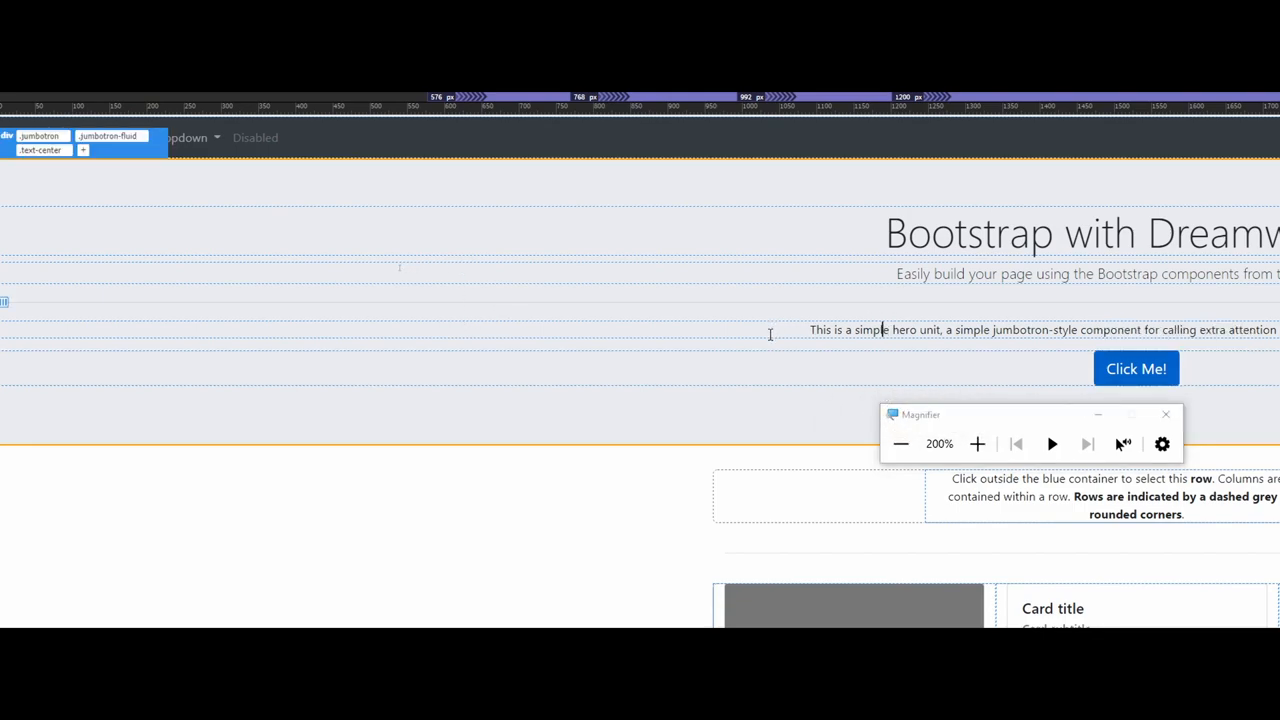
mouse_move(757, 344)
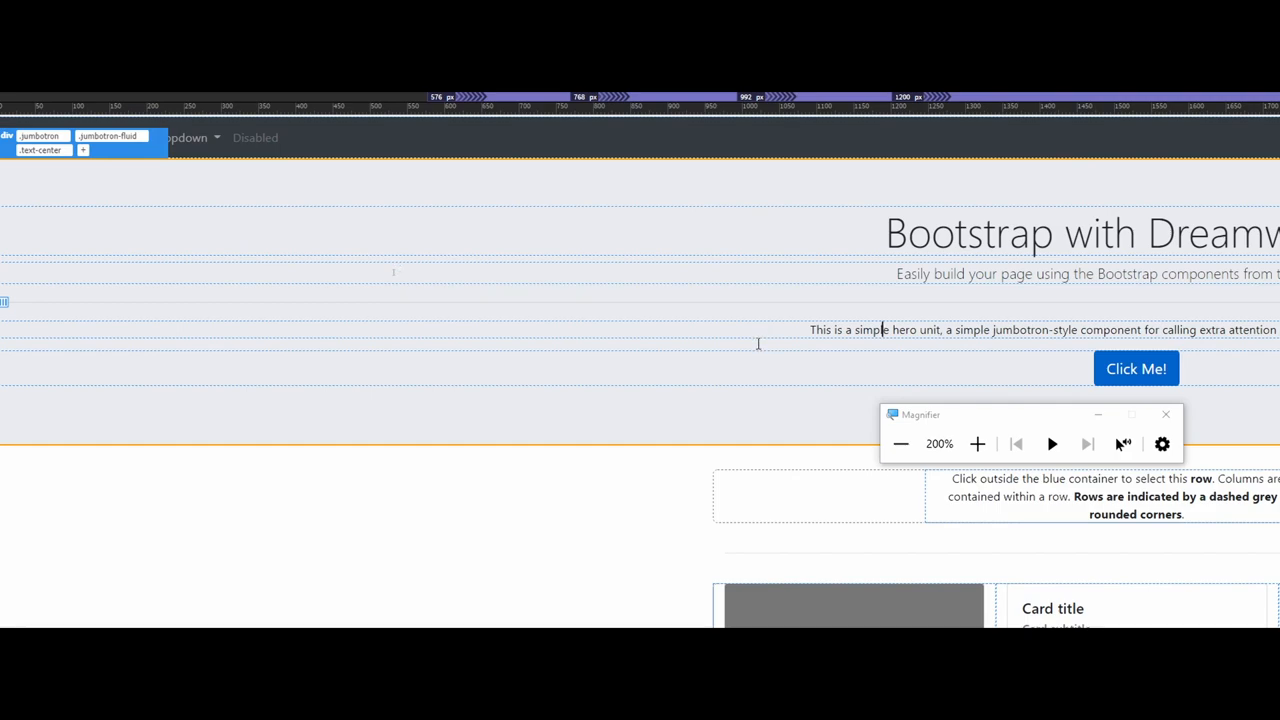
mouse_move(900, 444)
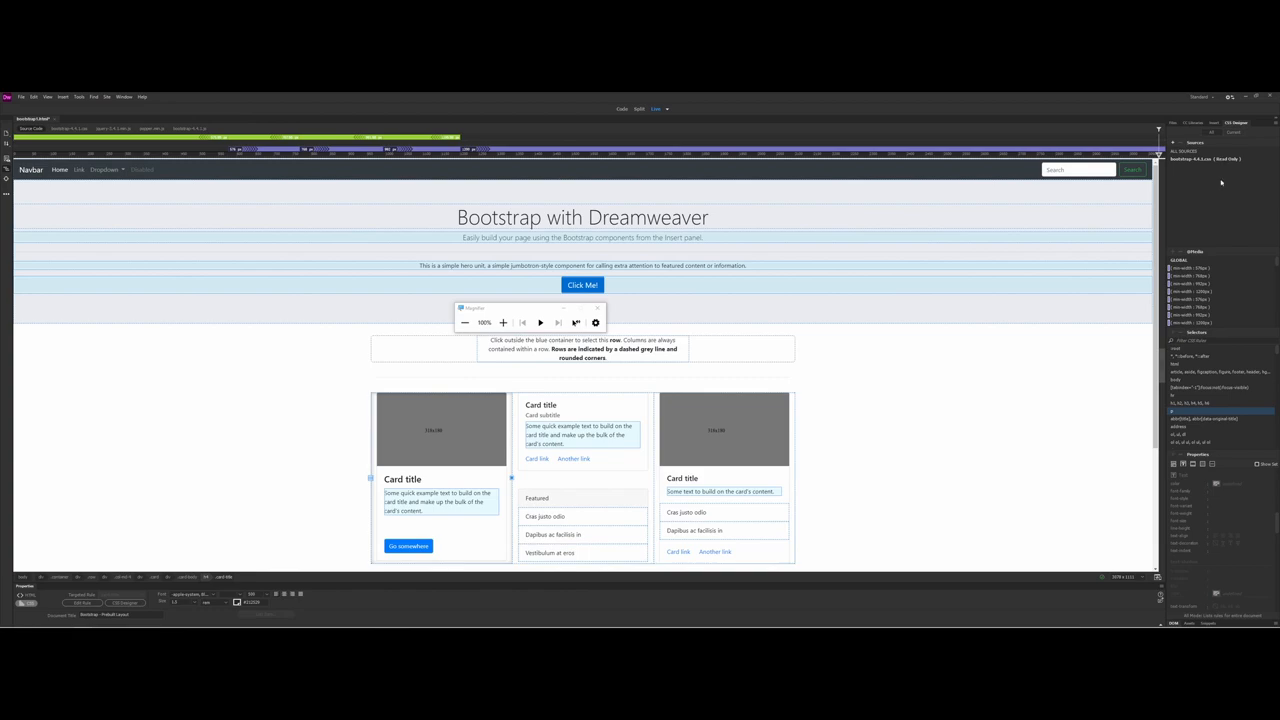
mouse_move(1053, 305)
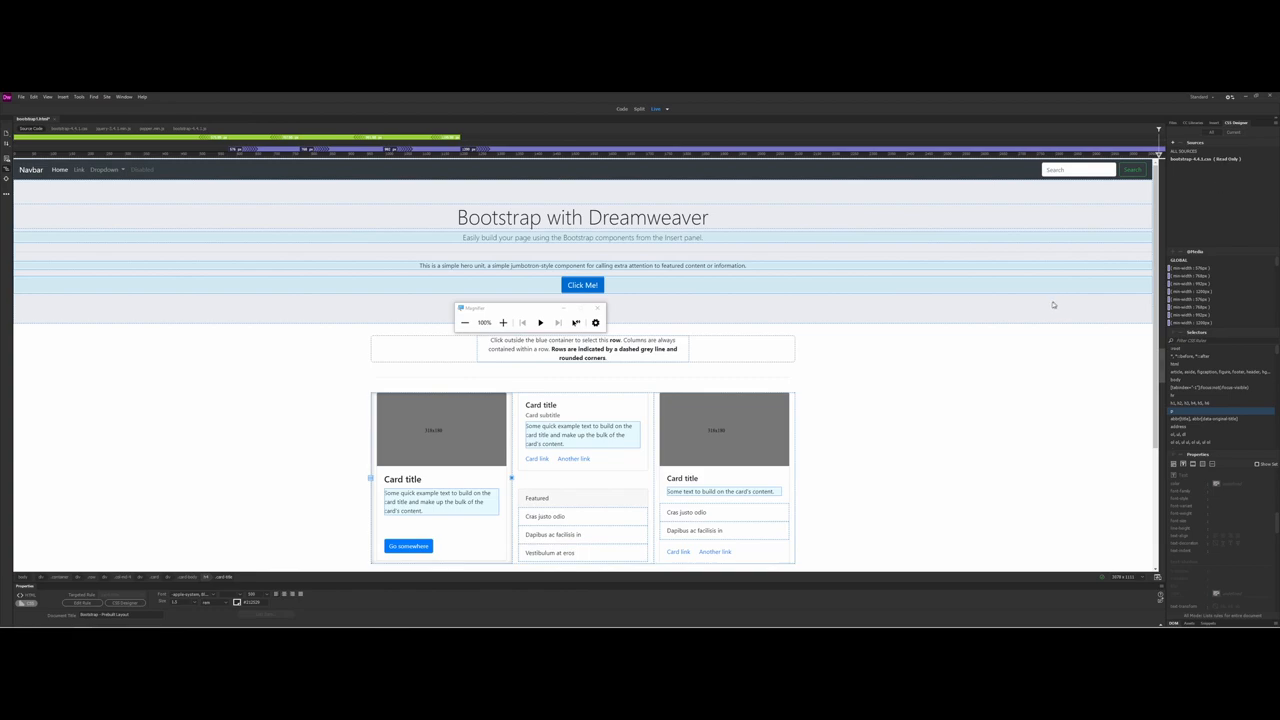
scroll("down", 3)
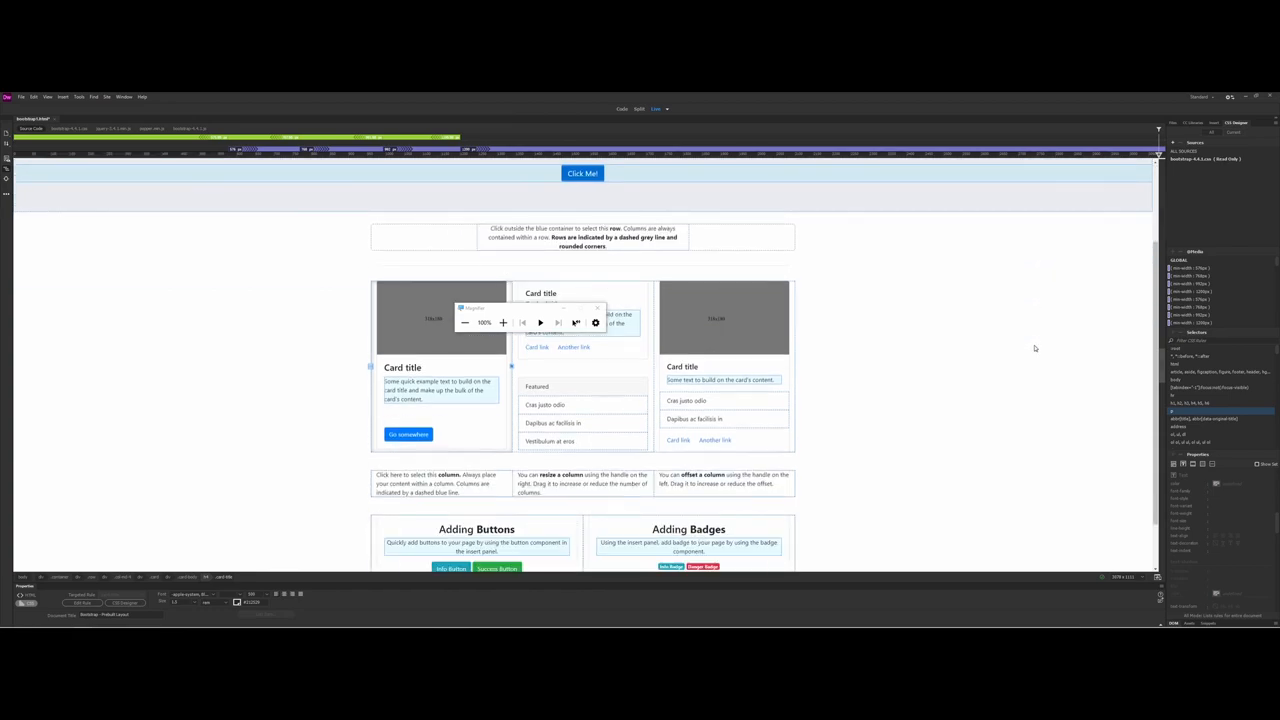
scroll("down", 3)
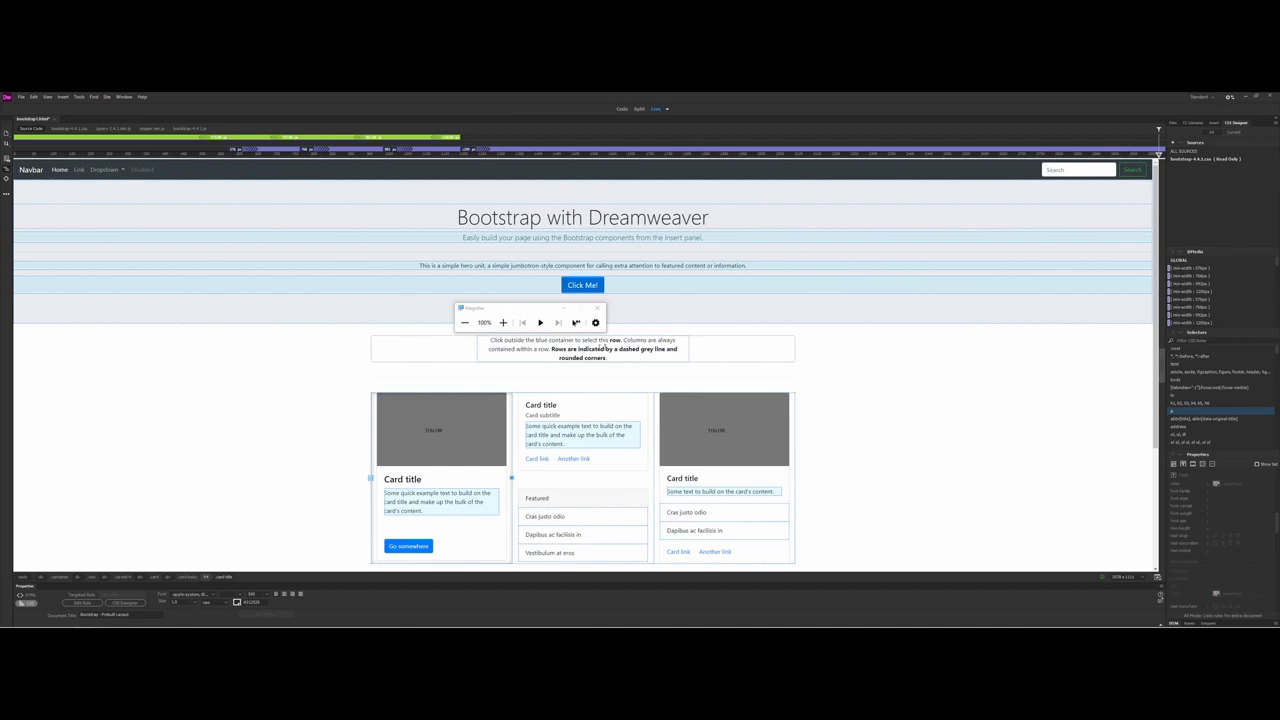
mouse_move(533, 390)
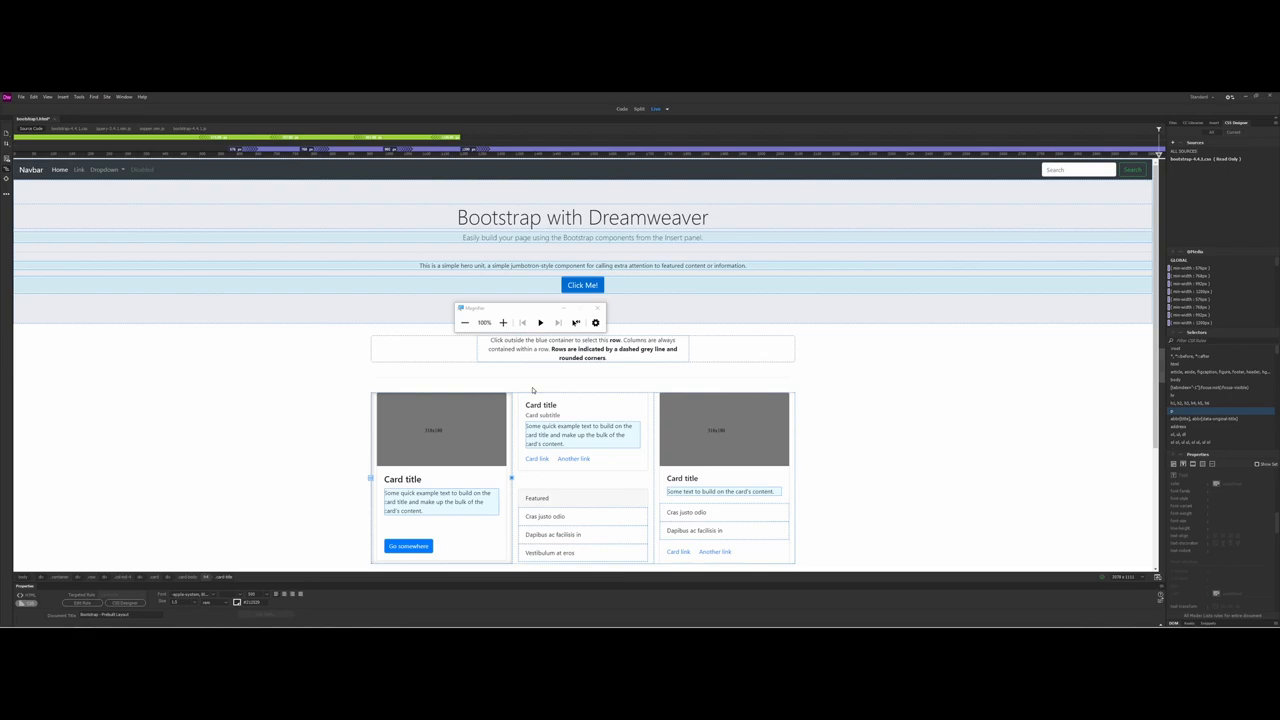
mouse_move(932, 356)
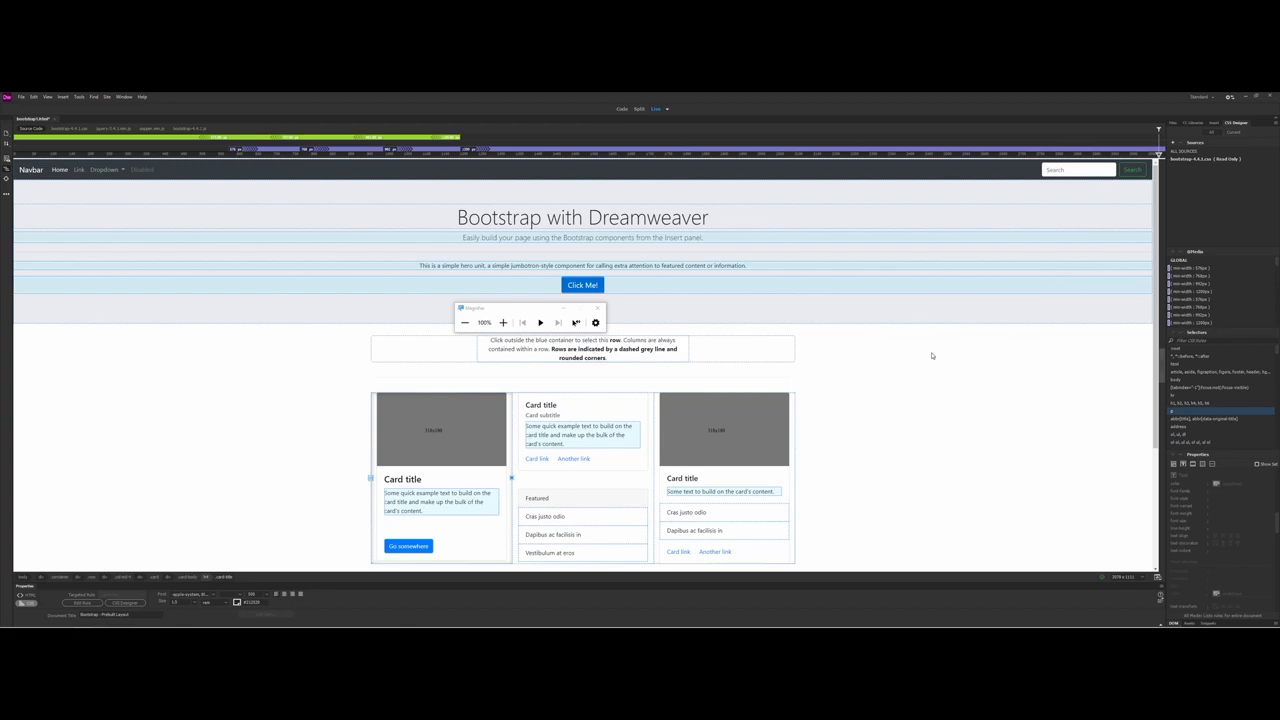
mouse_move(929, 356)
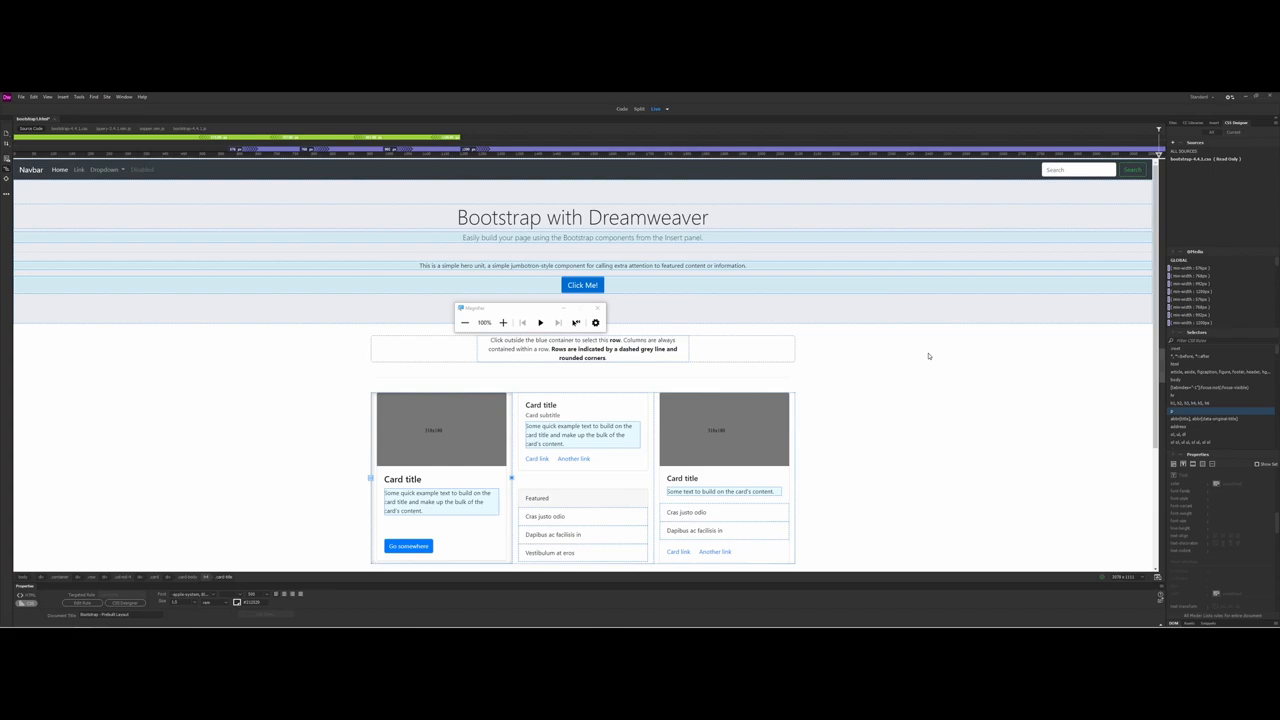
mouse_move(924, 356)
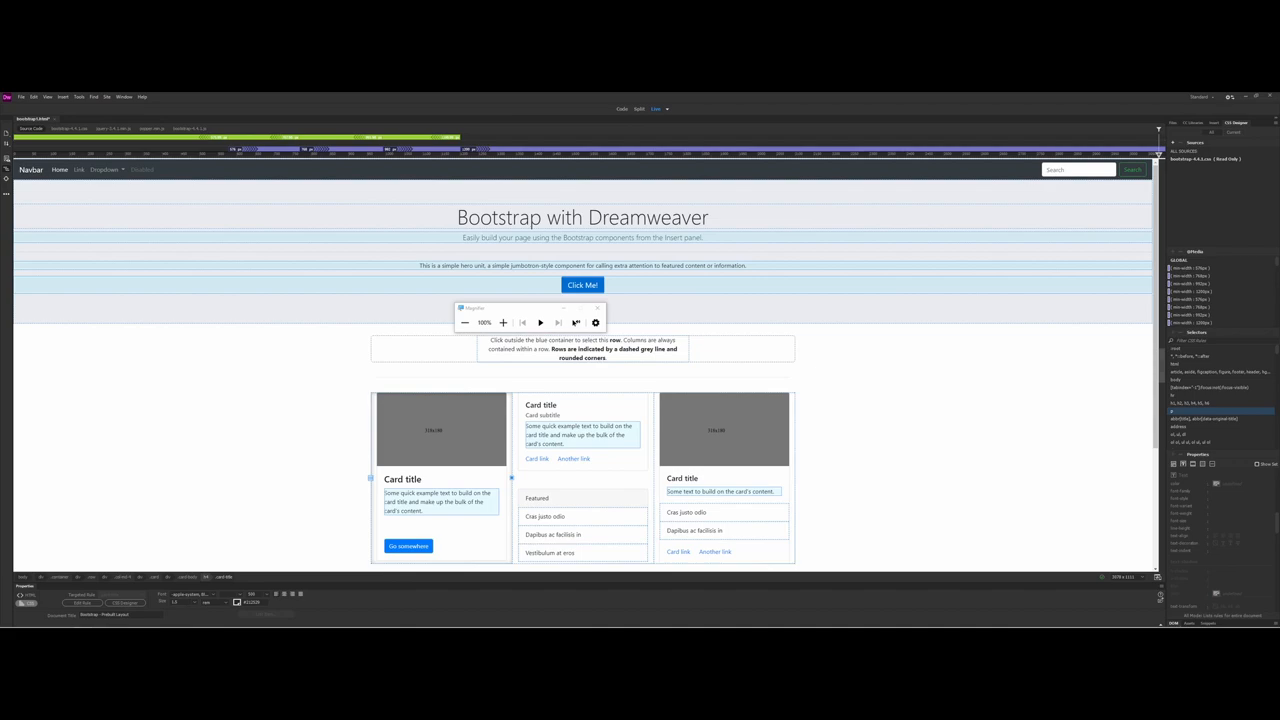
mouse_move(559, 196)
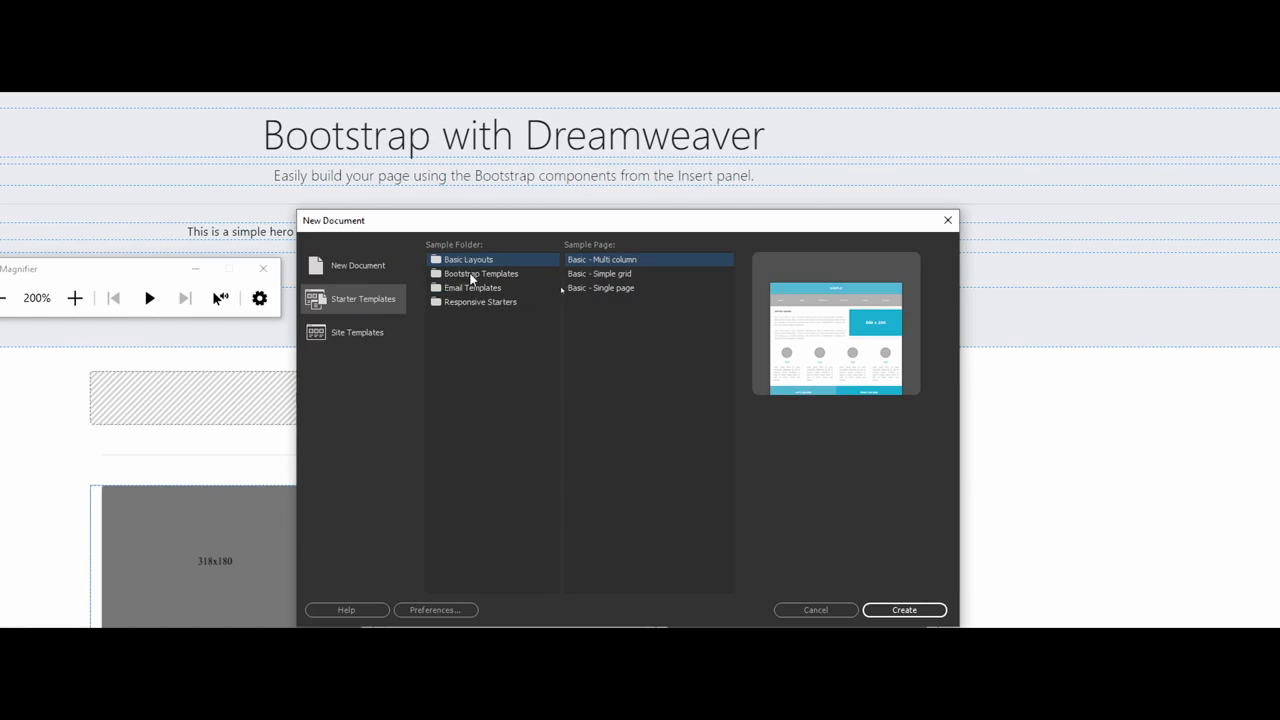
Browse the Bootstrap and responsive starter templates, previewing the blog post and eCommerce samples.
left_click(481, 273)
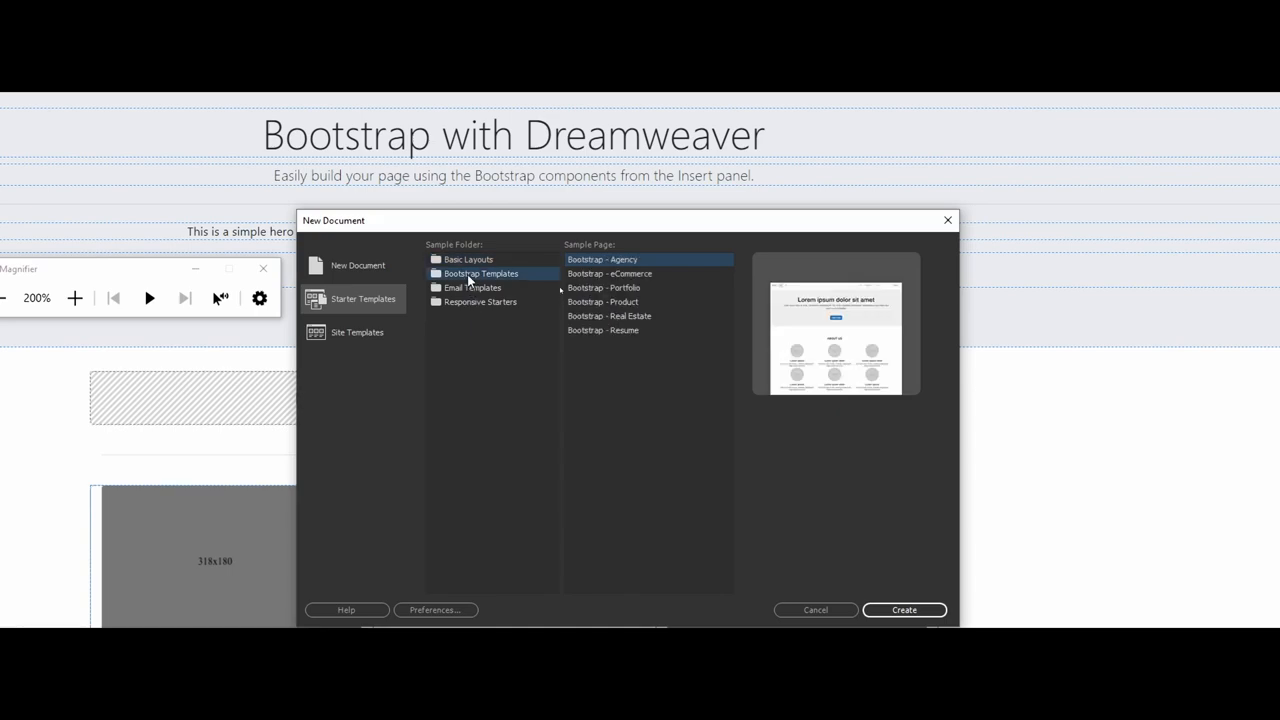
left_click(480, 302)
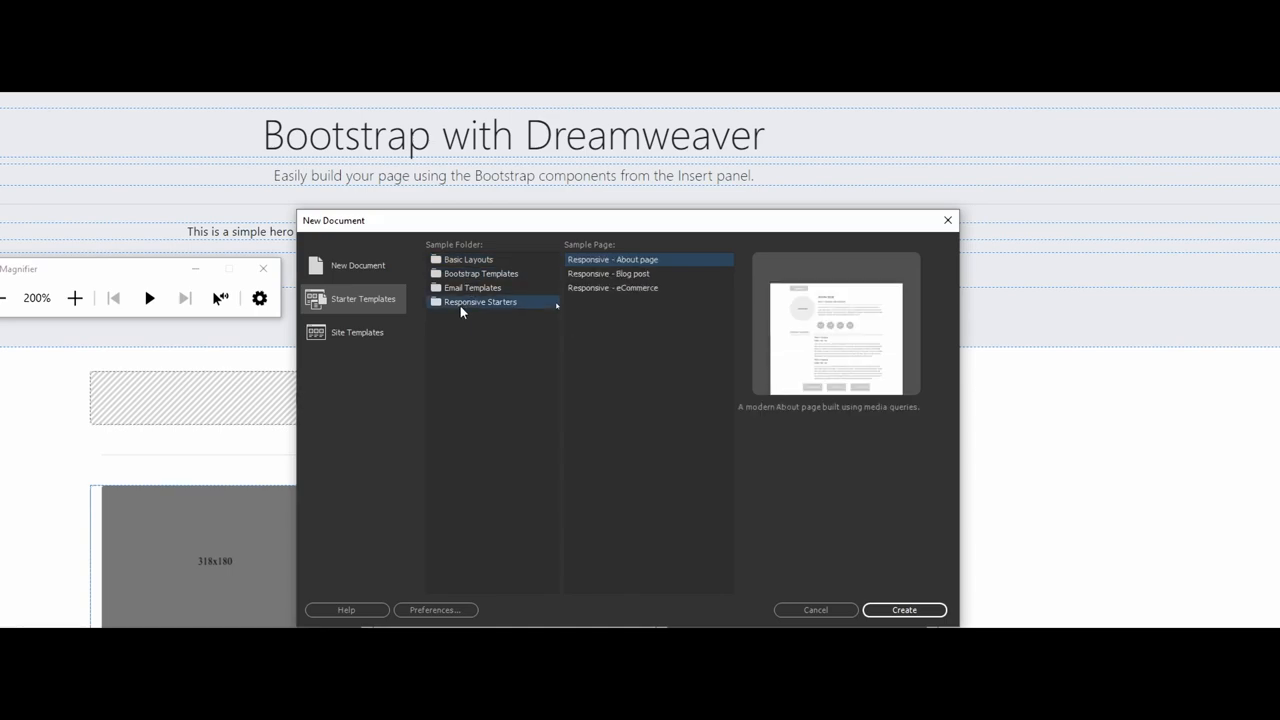
left_click(607, 273)
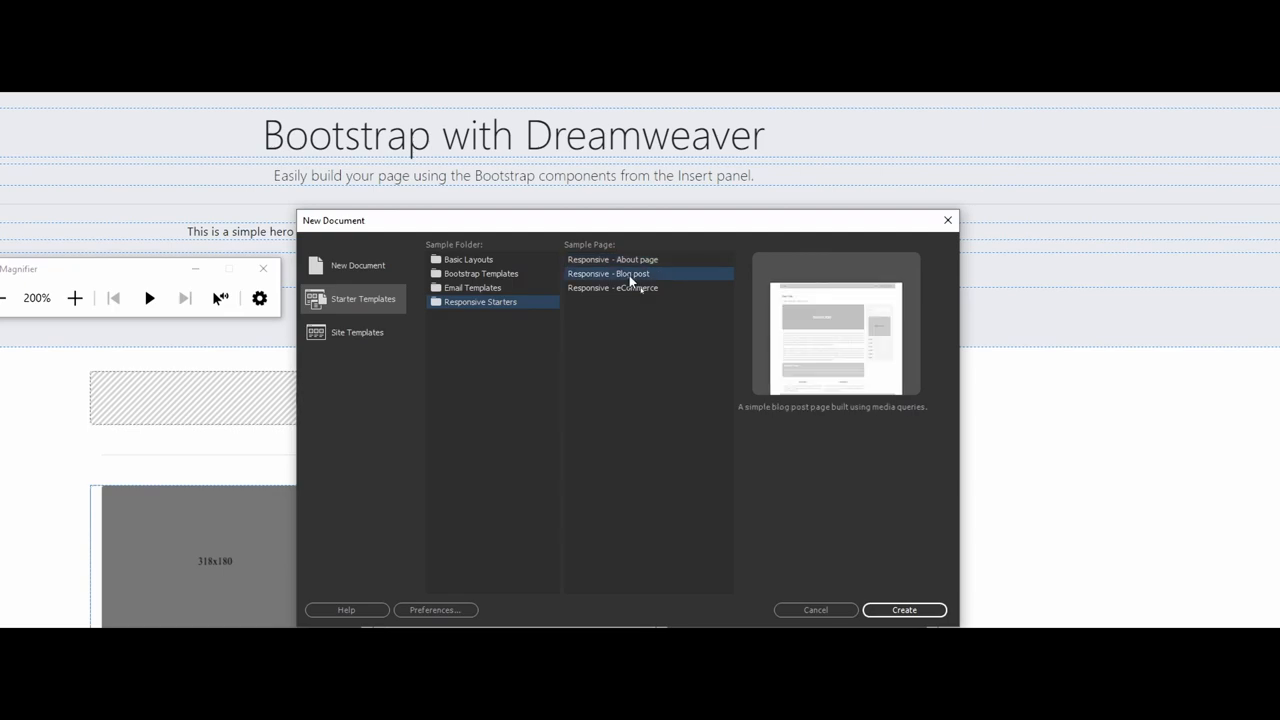
left_click(612, 288)
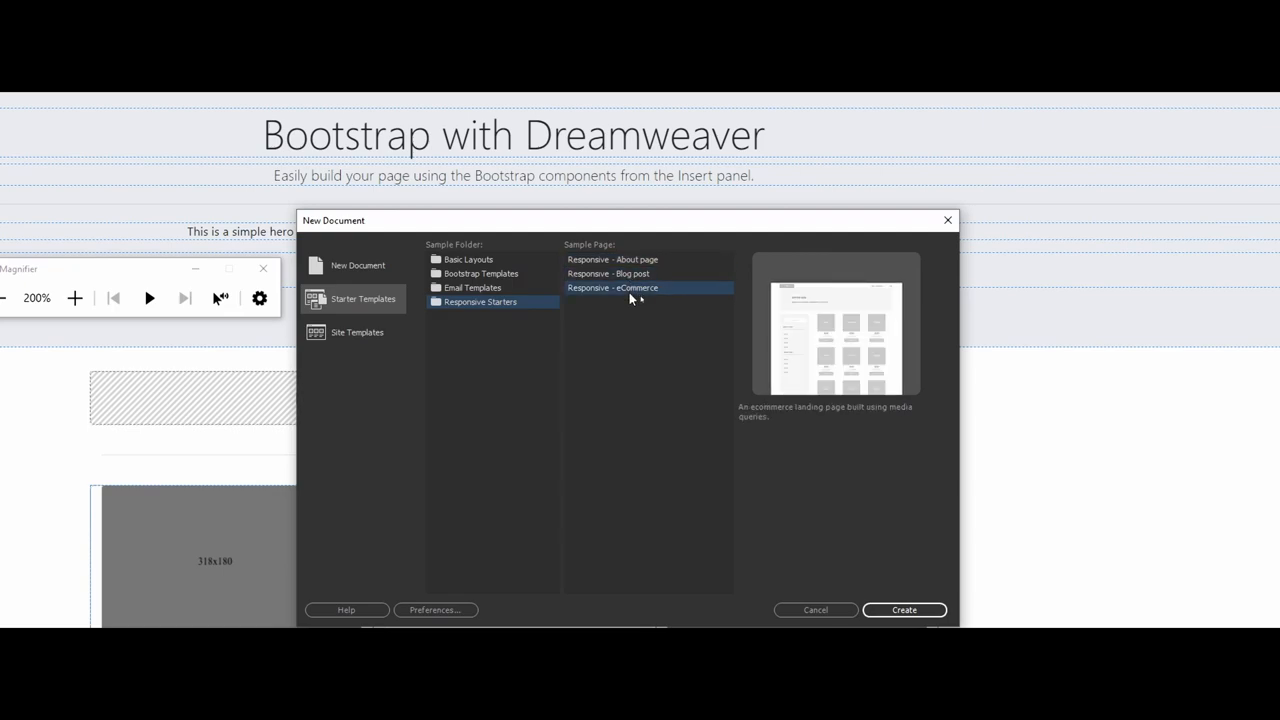
mouse_move(628, 299)
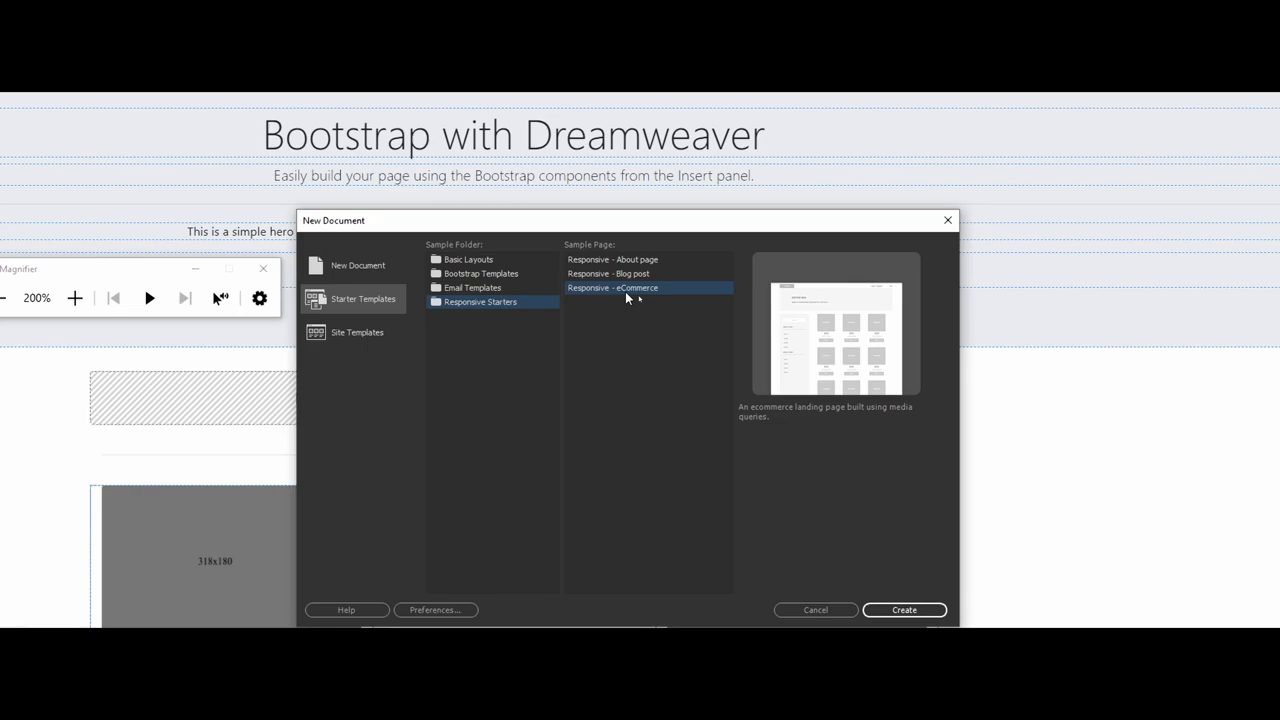
mouse_move(622, 298)
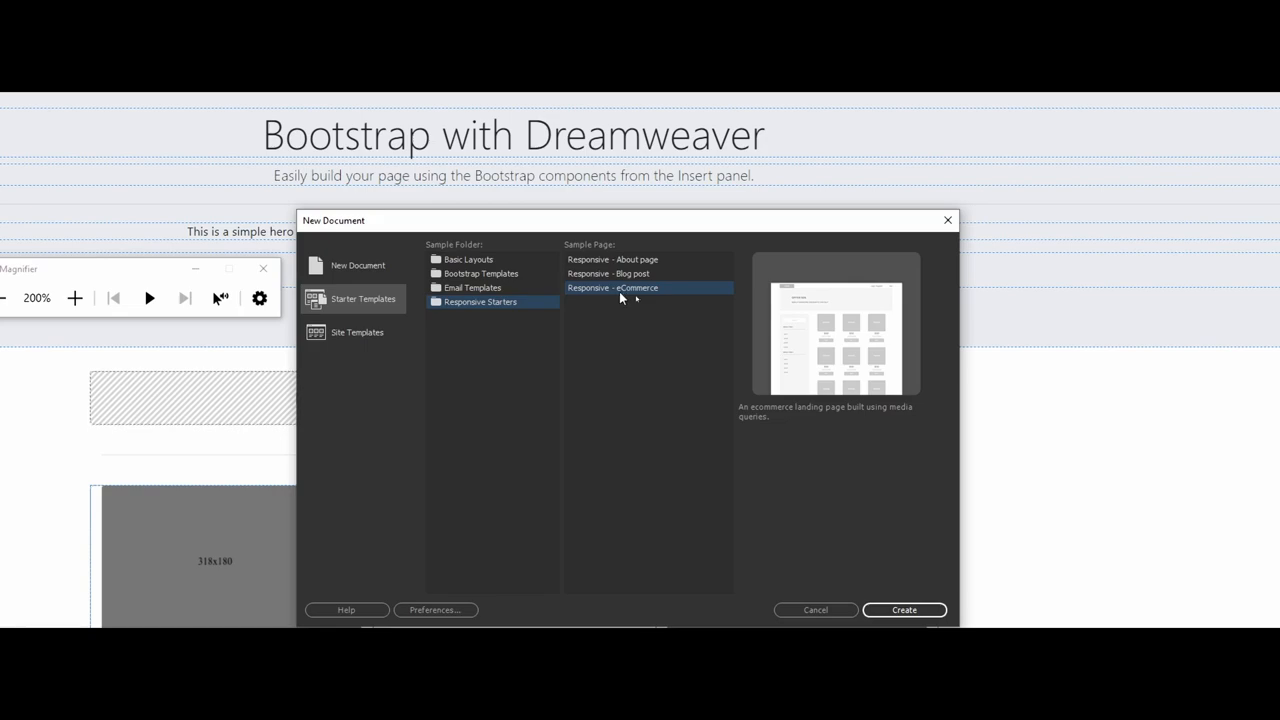
Choose the Bootstrap - Portfolio starter template and create the page from it.
left_click(481, 273)
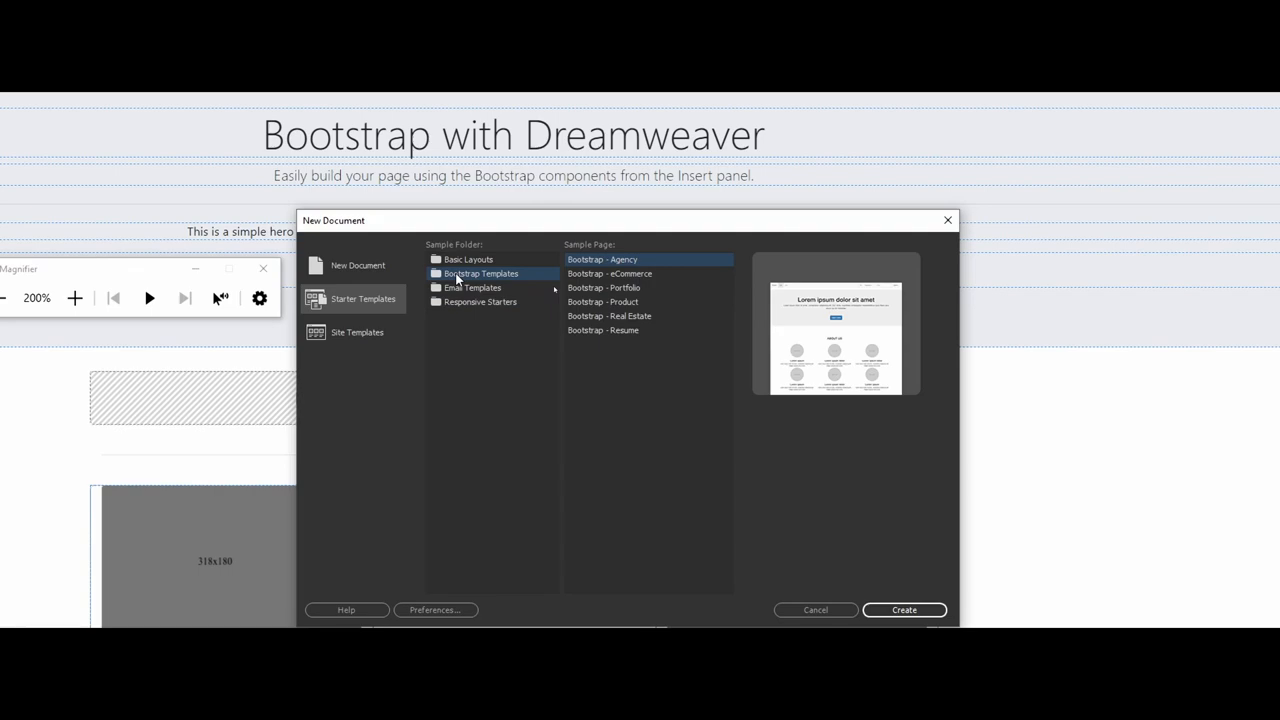
left_click(603, 287)
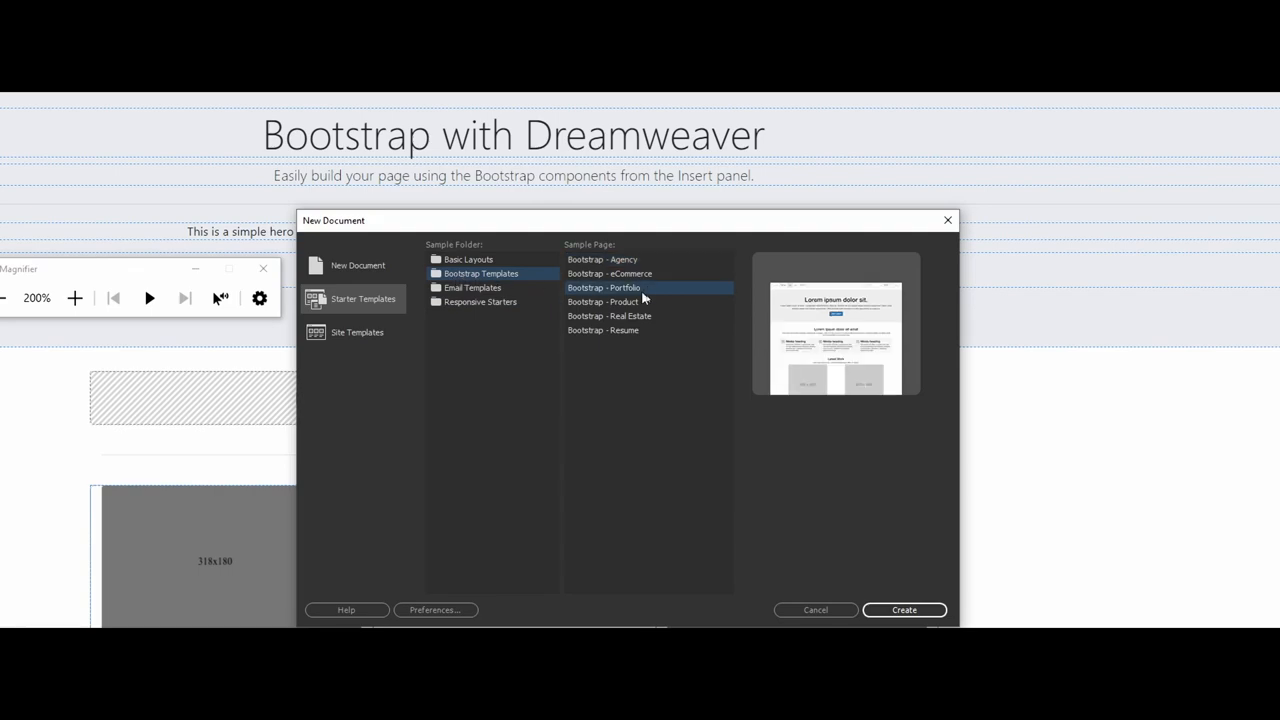
mouse_move(640, 298)
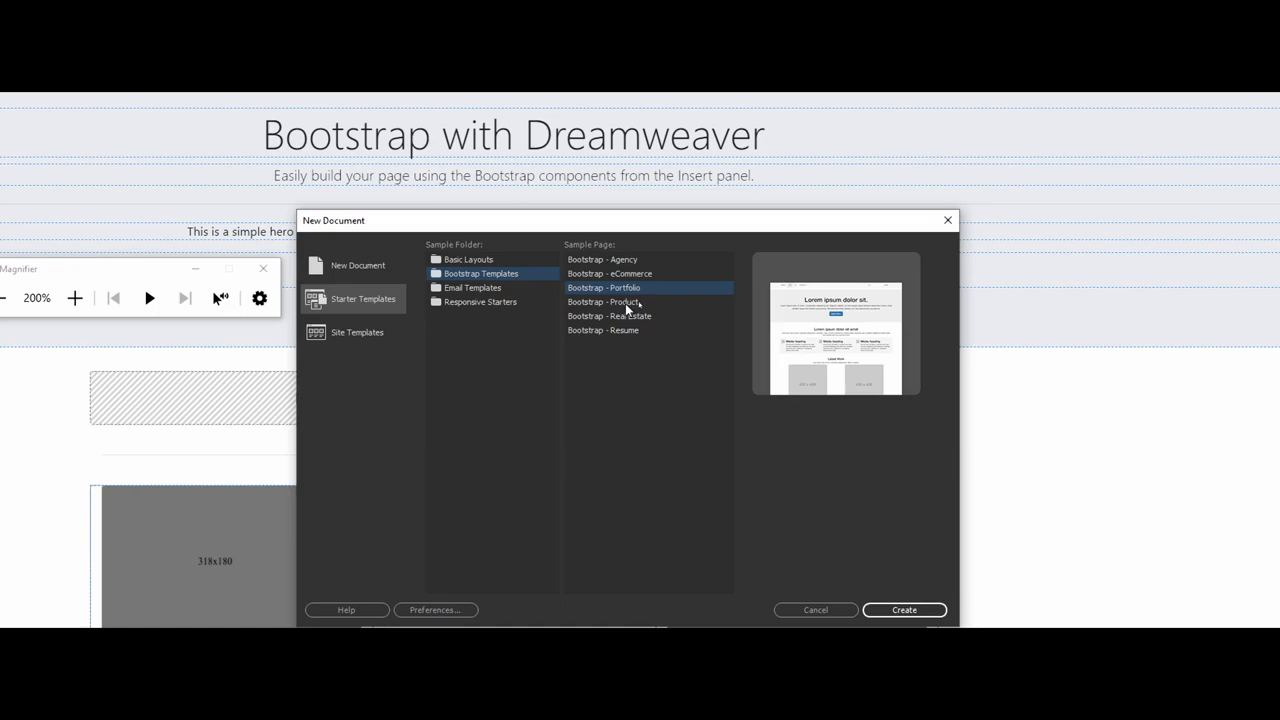
mouse_move(626, 307)
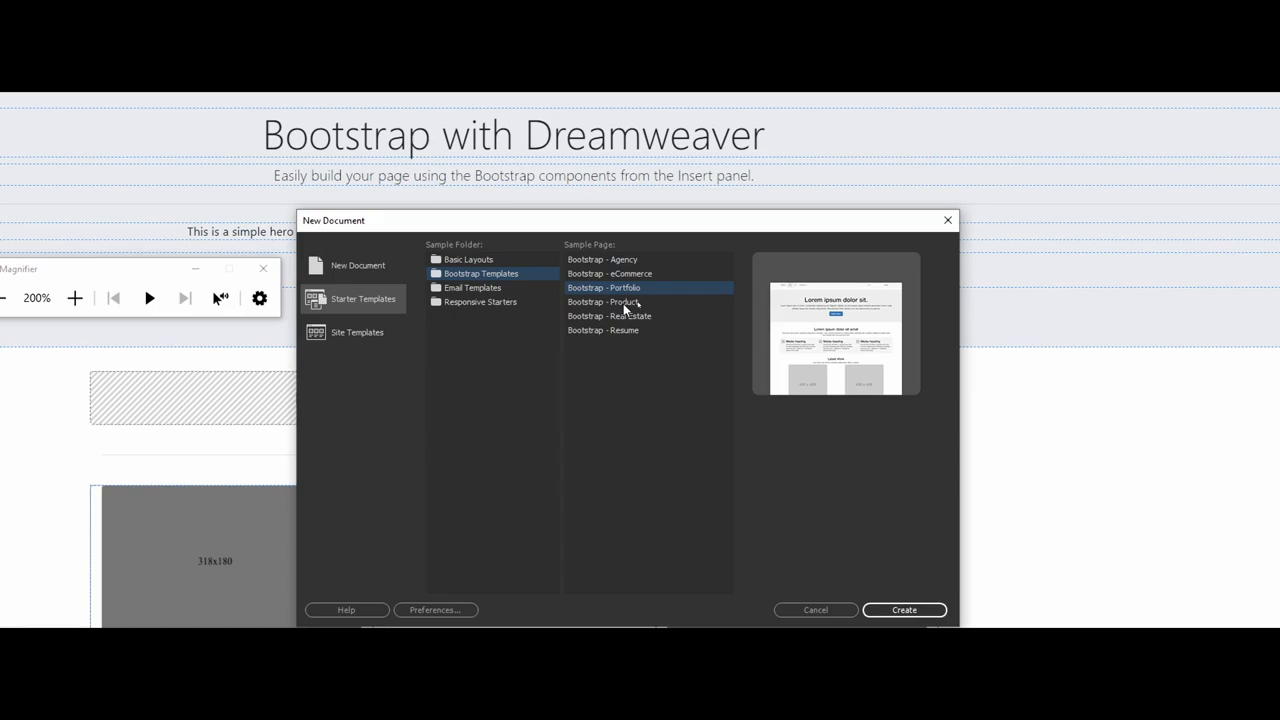
mouse_move(620, 308)
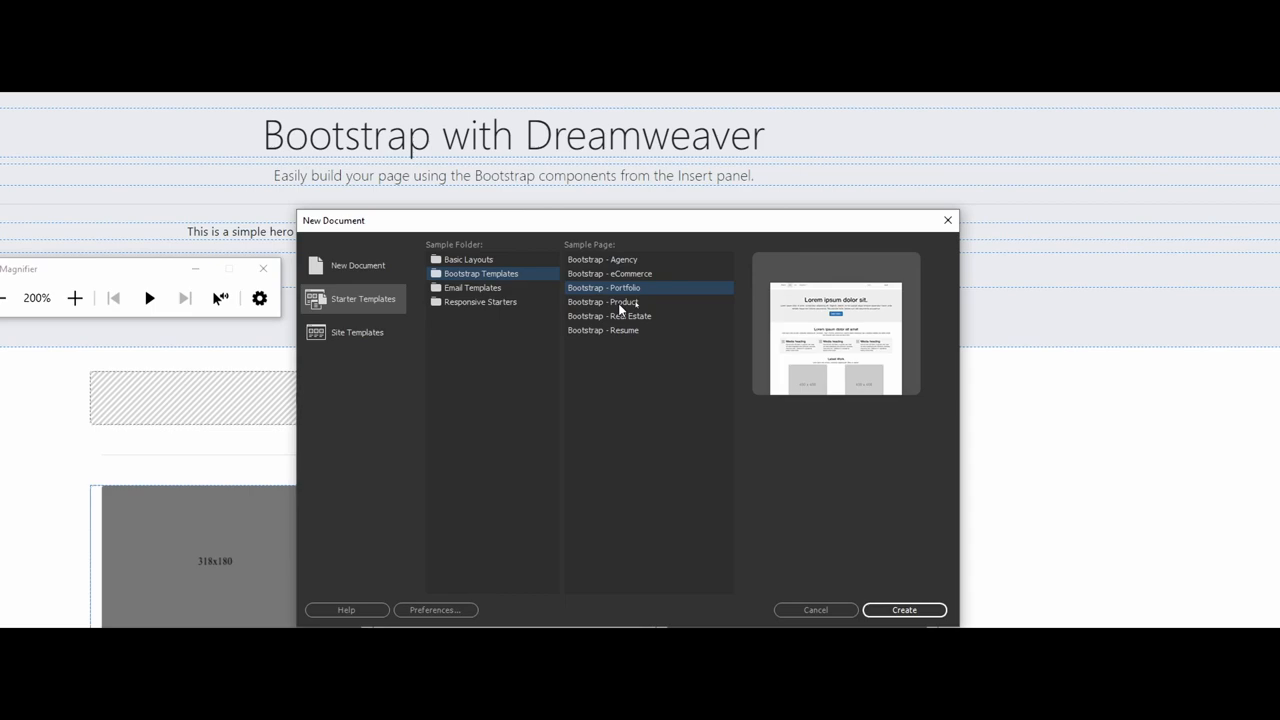
mouse_move(630, 305)
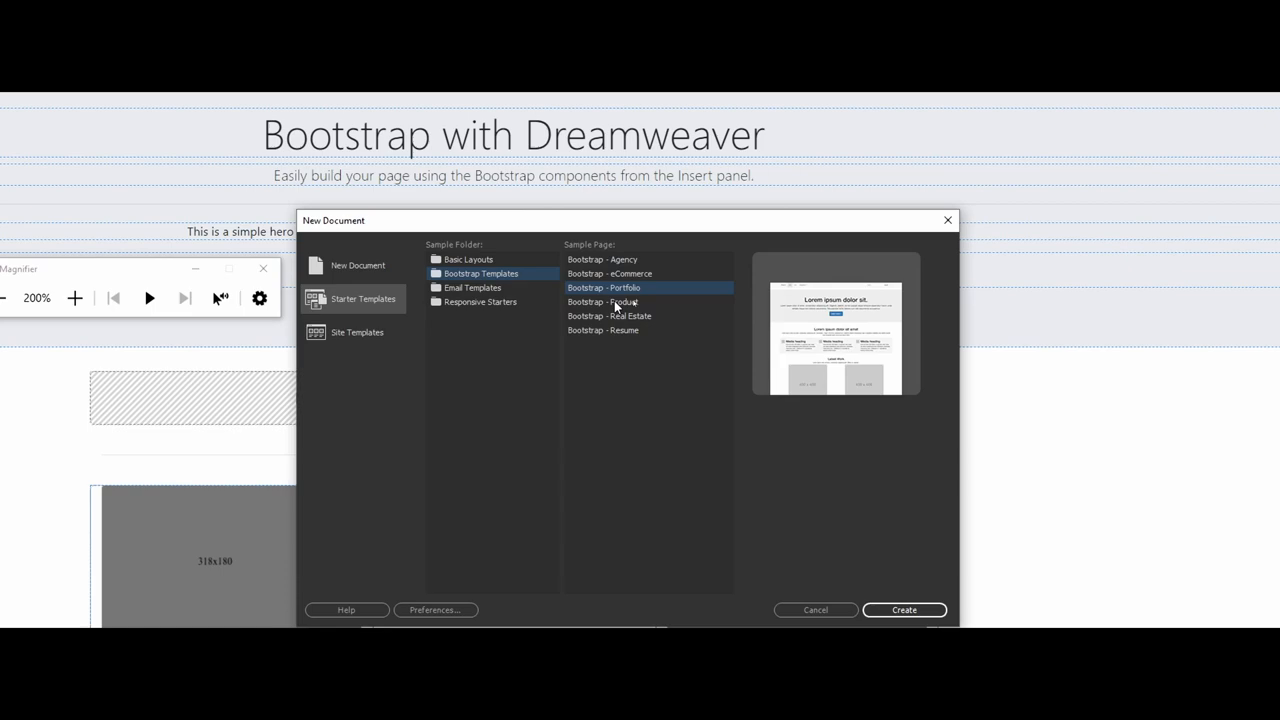
left_click(603, 302)
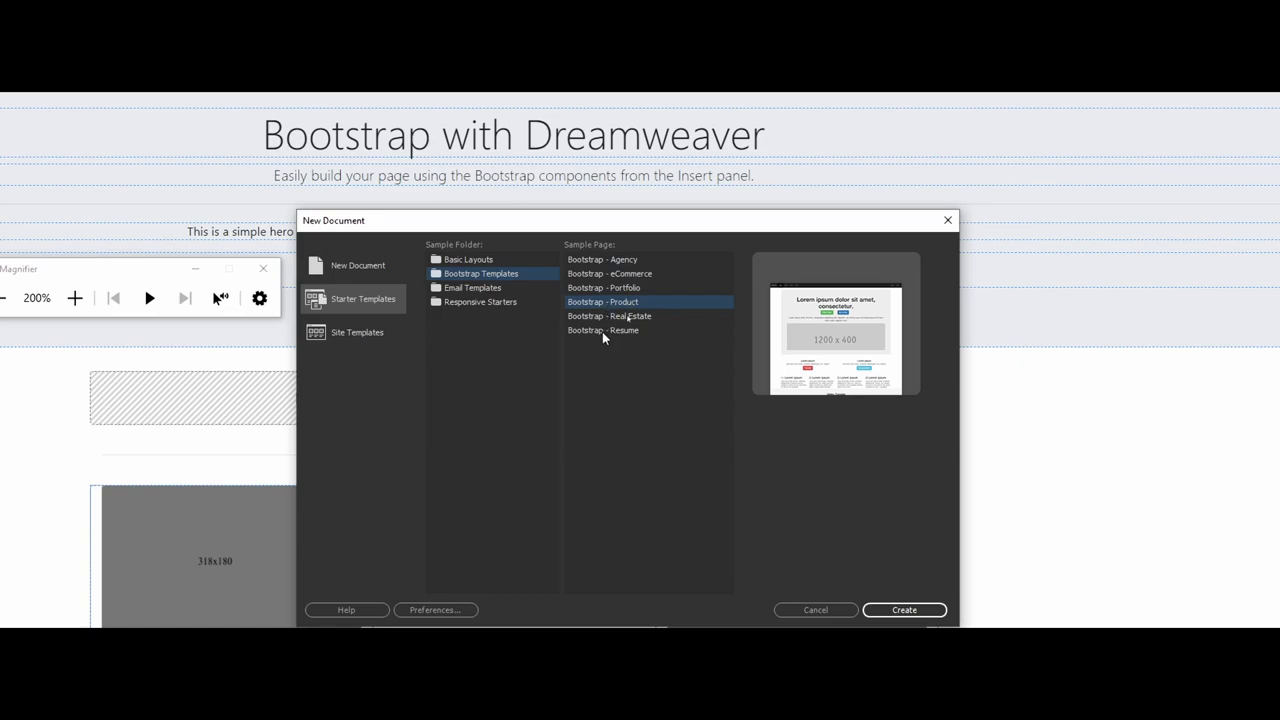
left_click(602, 287)
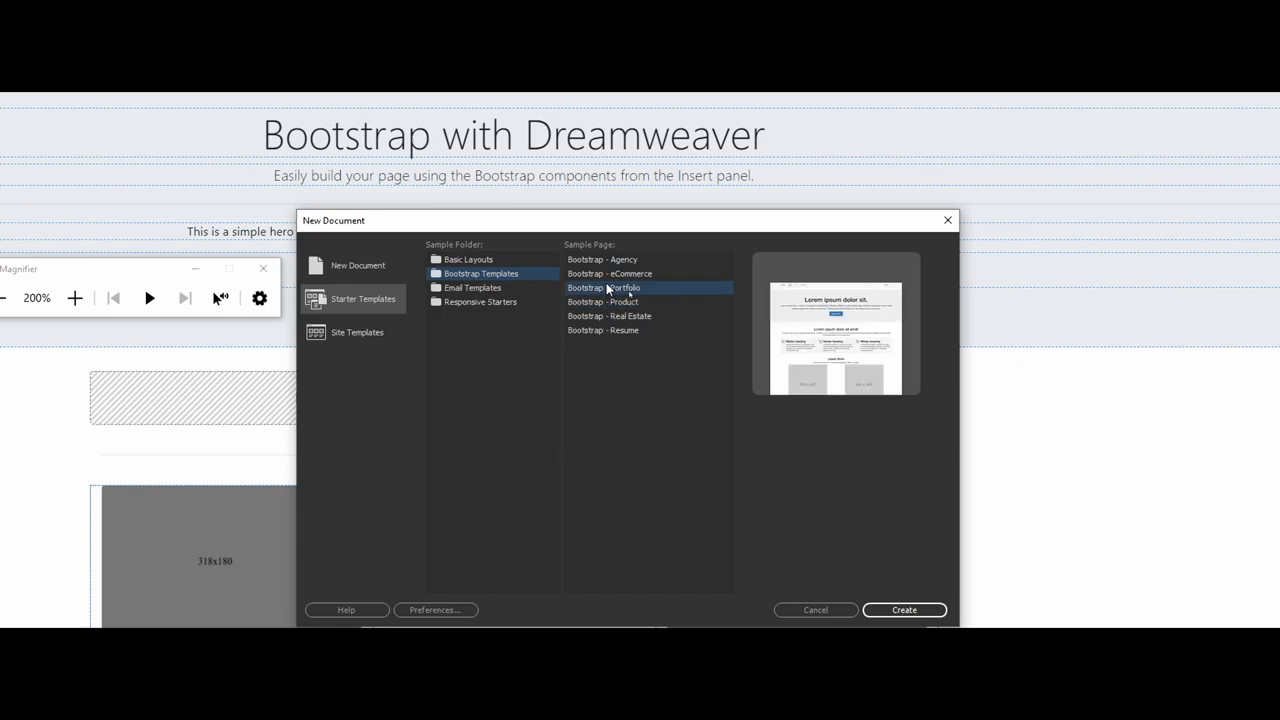
mouse_move(765, 463)
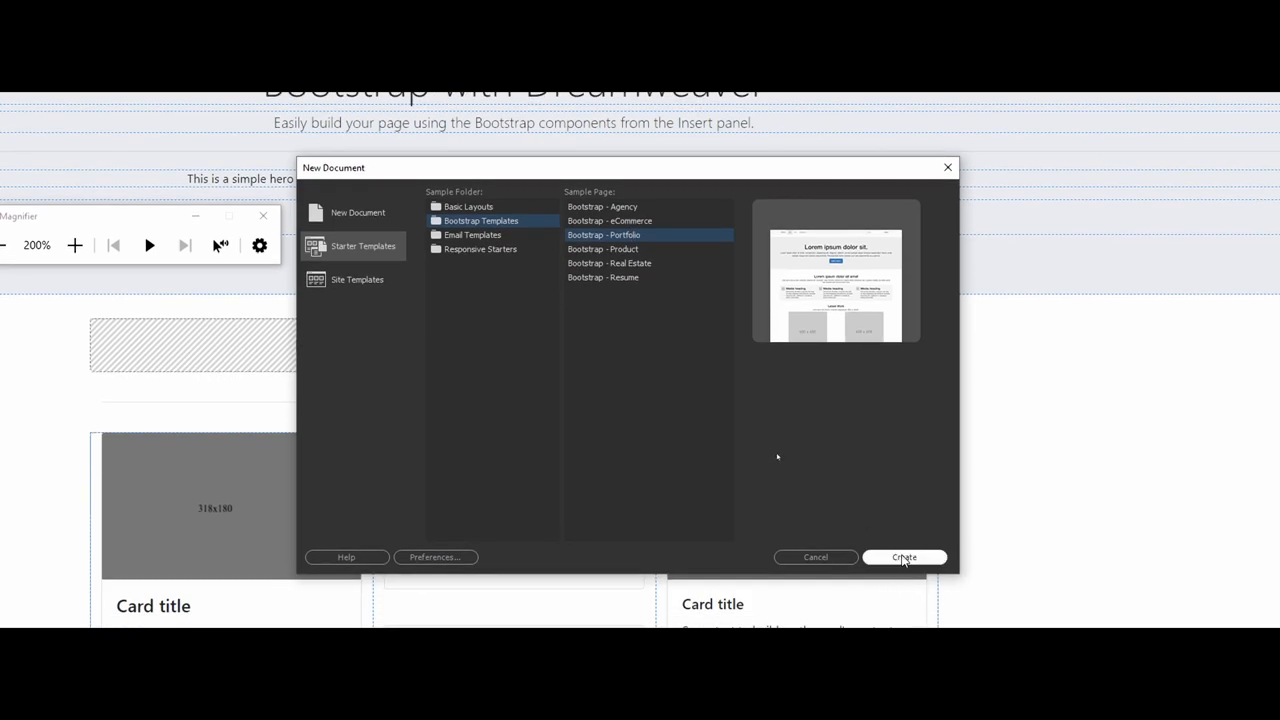
left_click(903, 557)
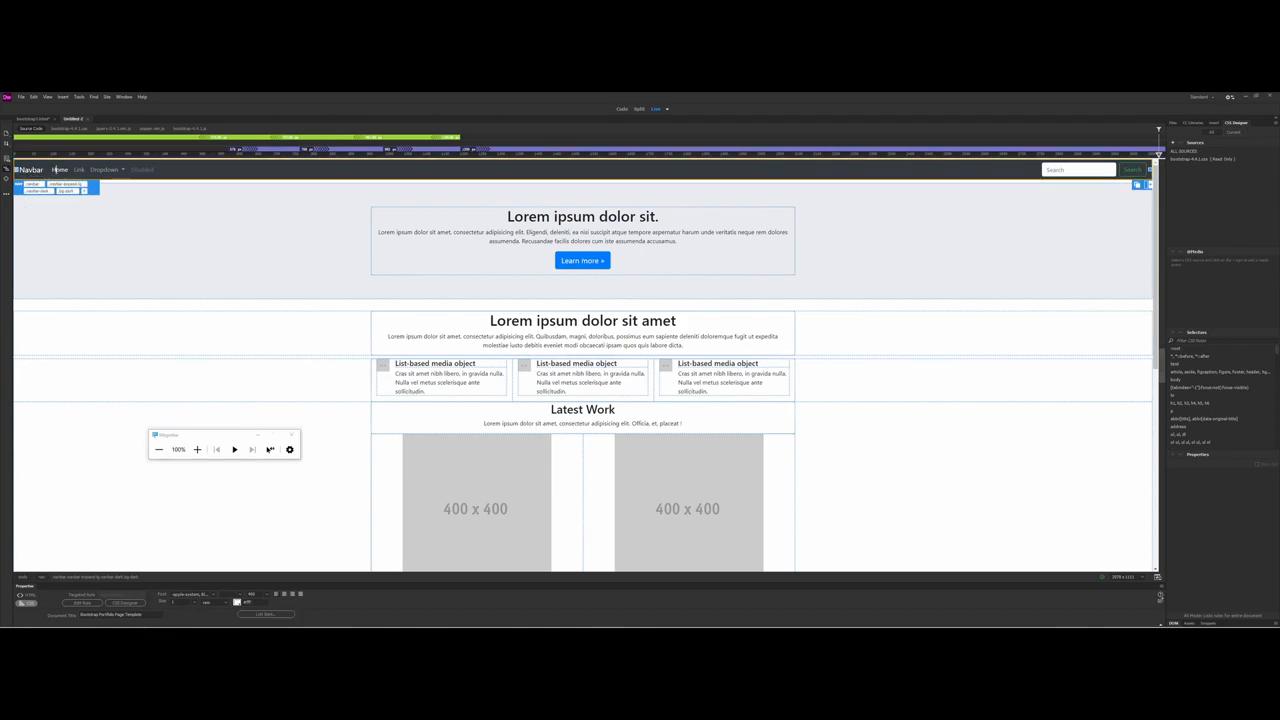
Select the Disabled navbar link, then bring up the File menu.
left_click(78, 169)
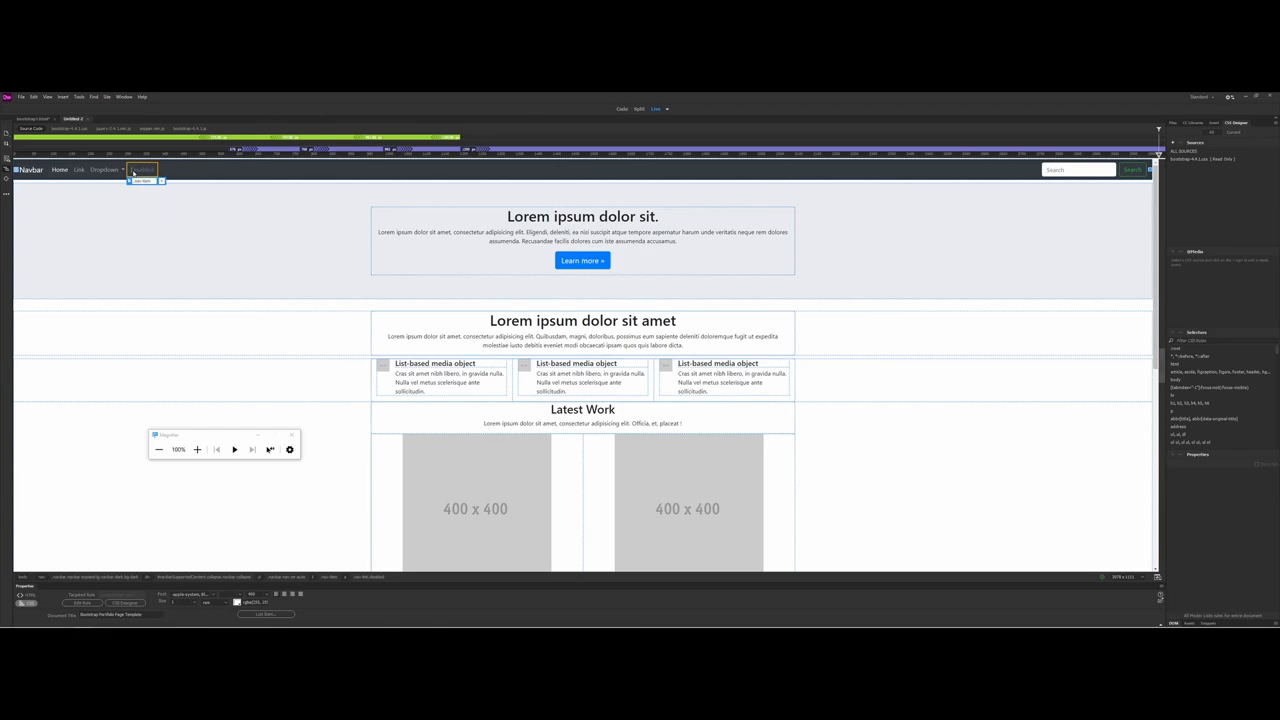
left_click(20, 97)
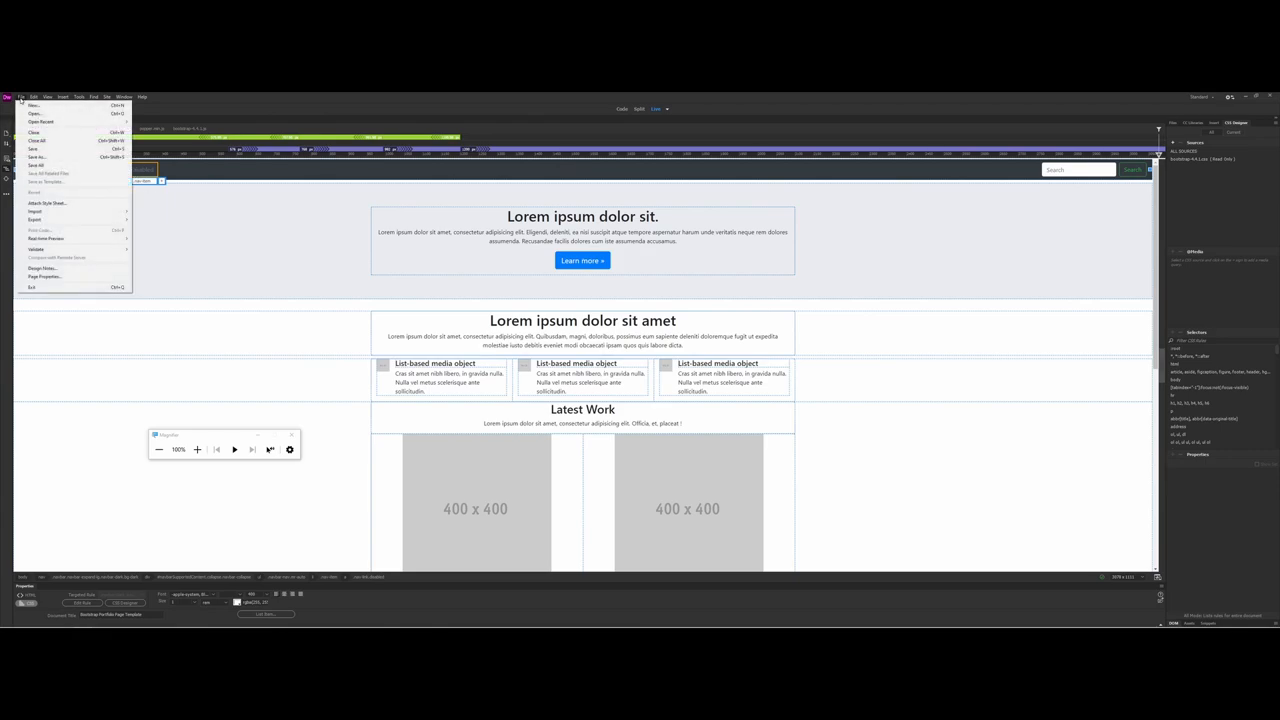
Save the page as bootstrapPortfolio.html in the Bootstrap folder and preview it in Chrome.
left_click(37, 149)
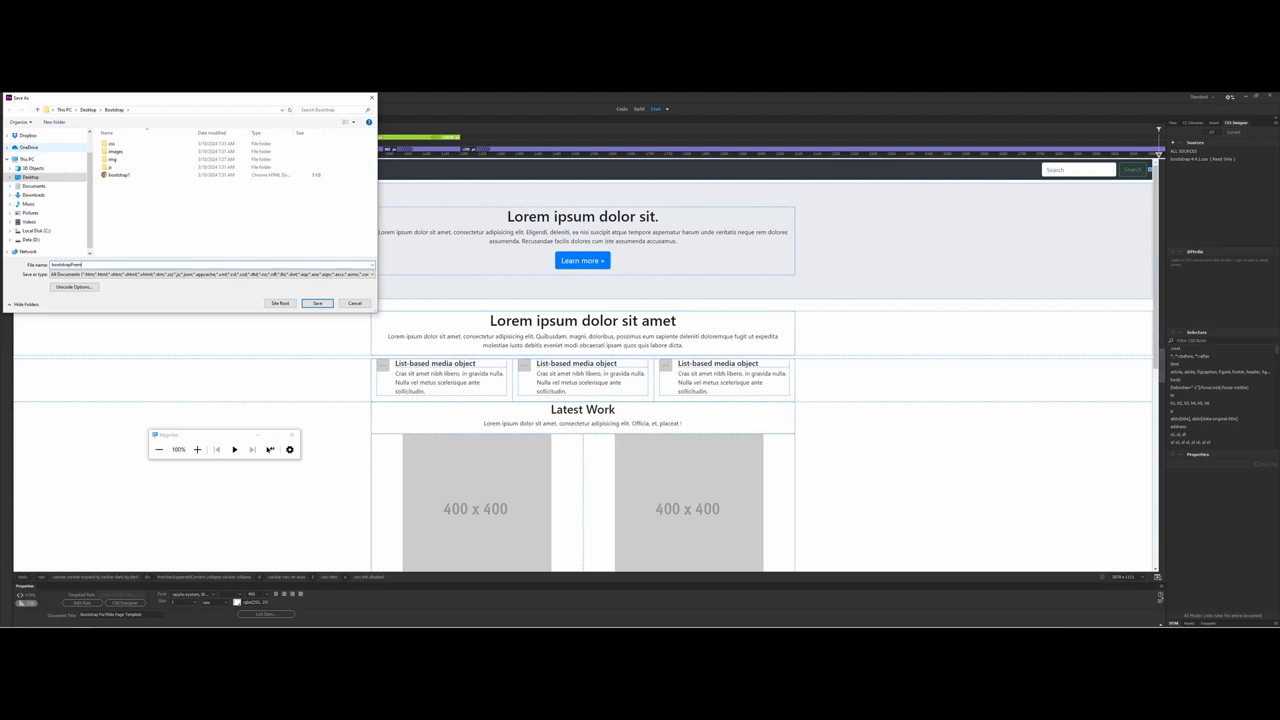
left_click(317, 303)
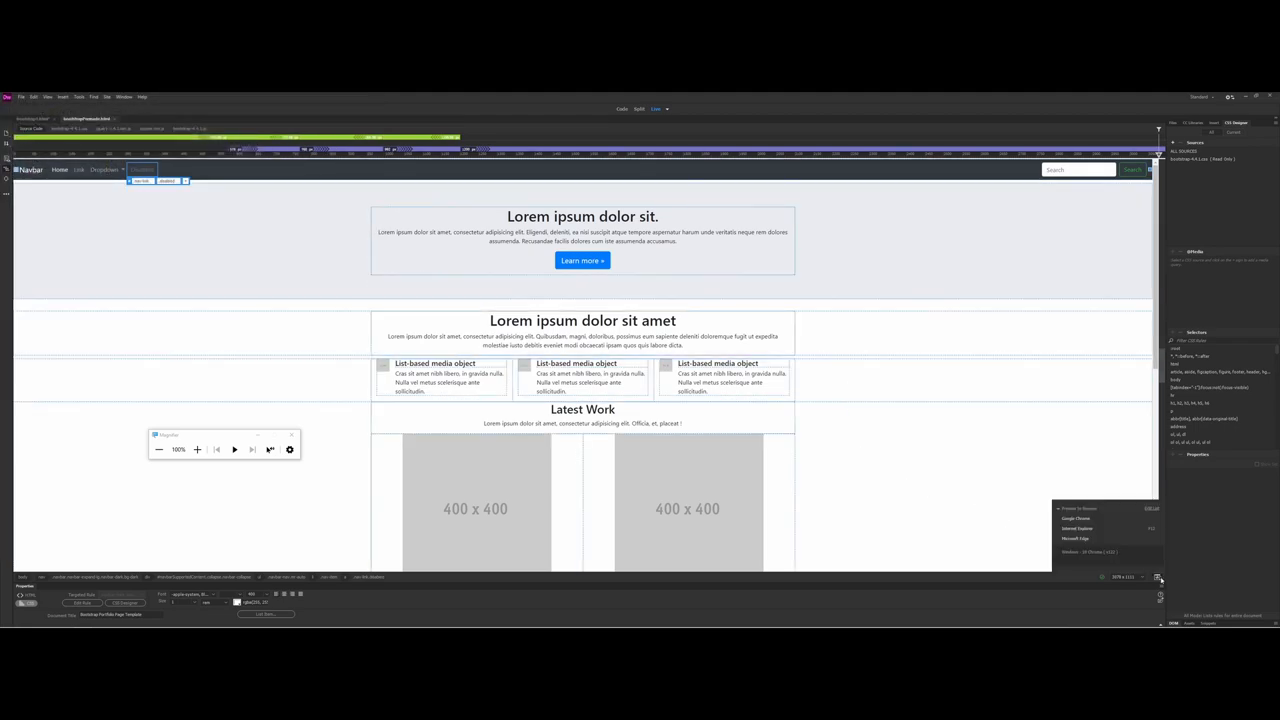
left_click(1159, 577)
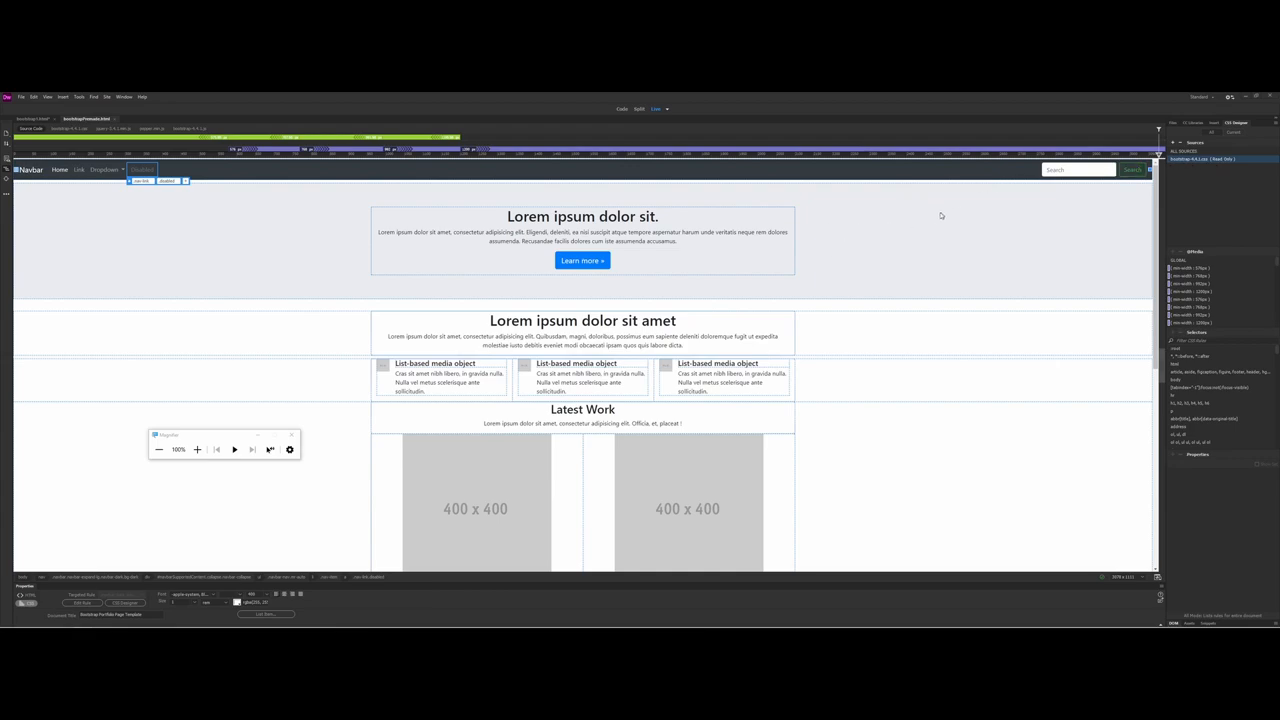
mouse_move(519, 386)
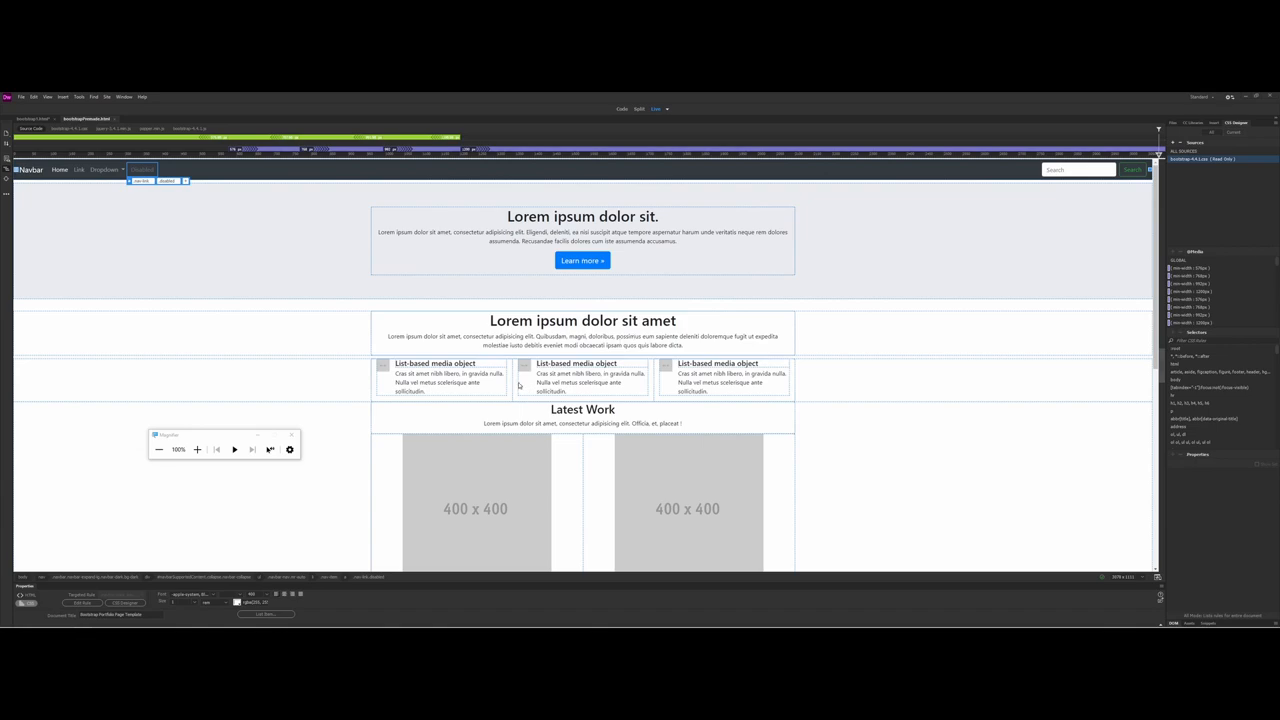
left_click(582, 383)
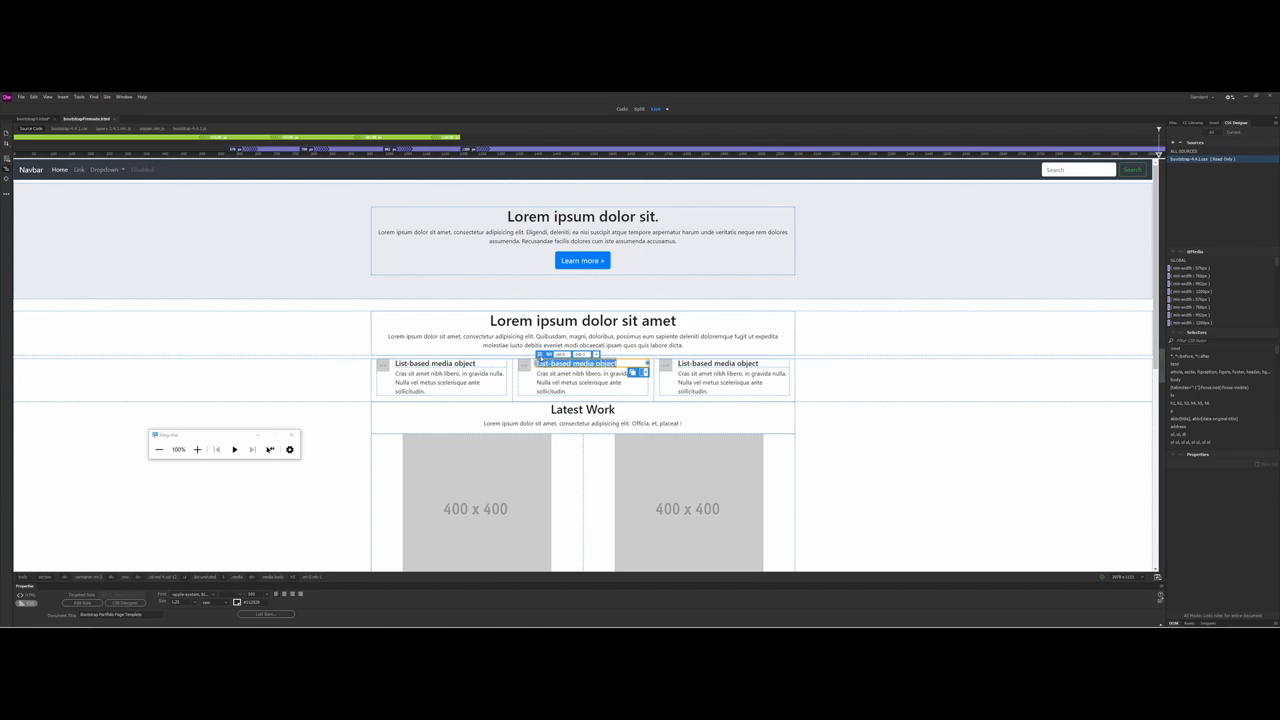
left_click(634, 354)
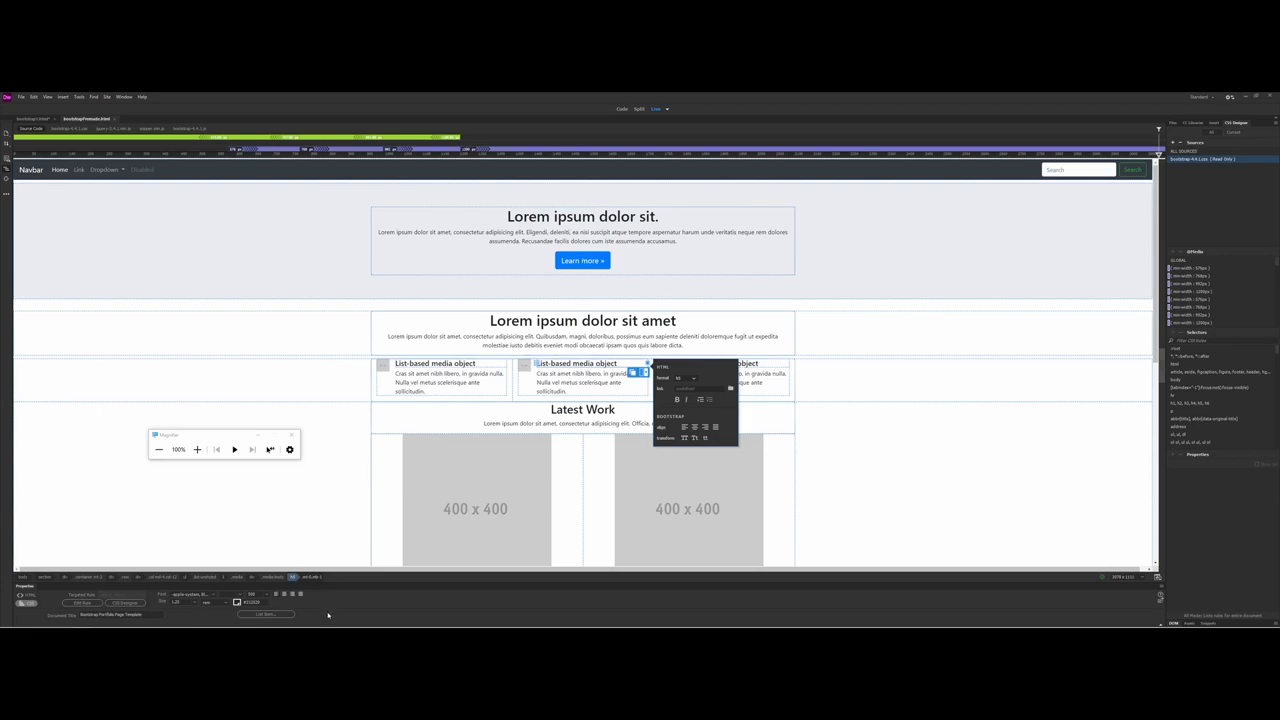
mouse_move(225, 477)
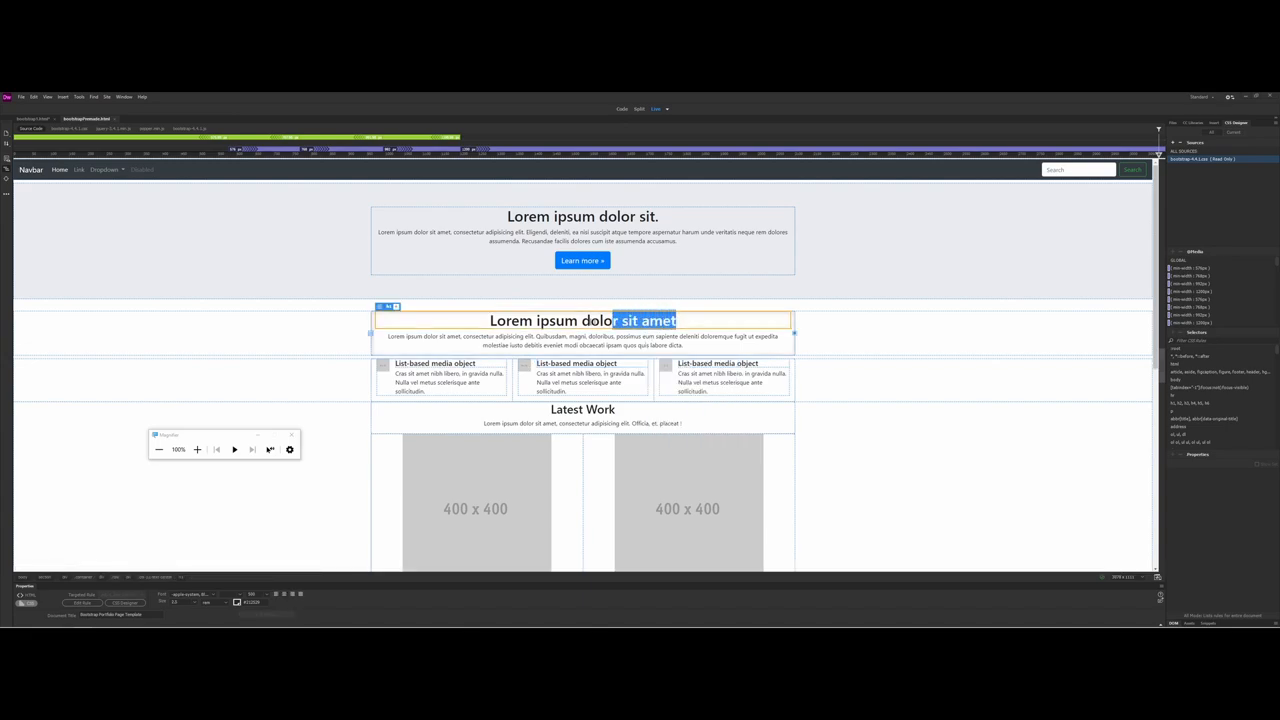
Select the heading and change its h1 text colour from #212529 to blue.
triple_click(582, 320)
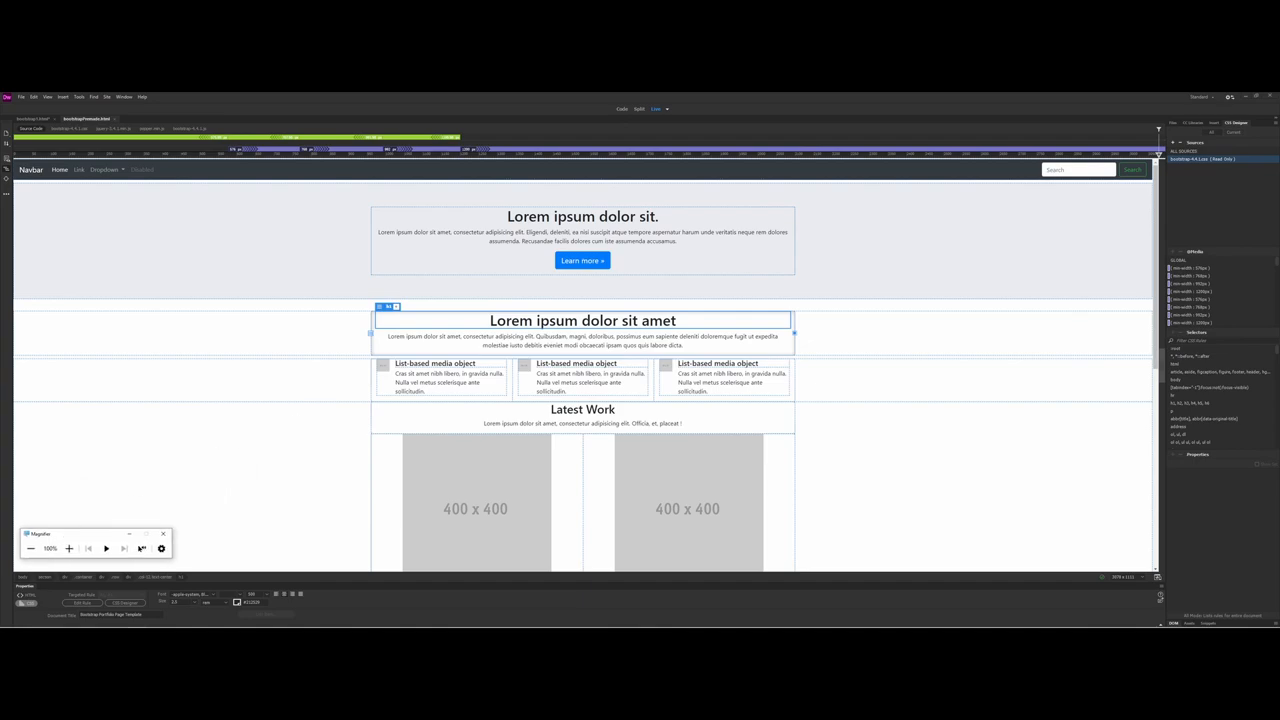
mouse_move(47, 534)
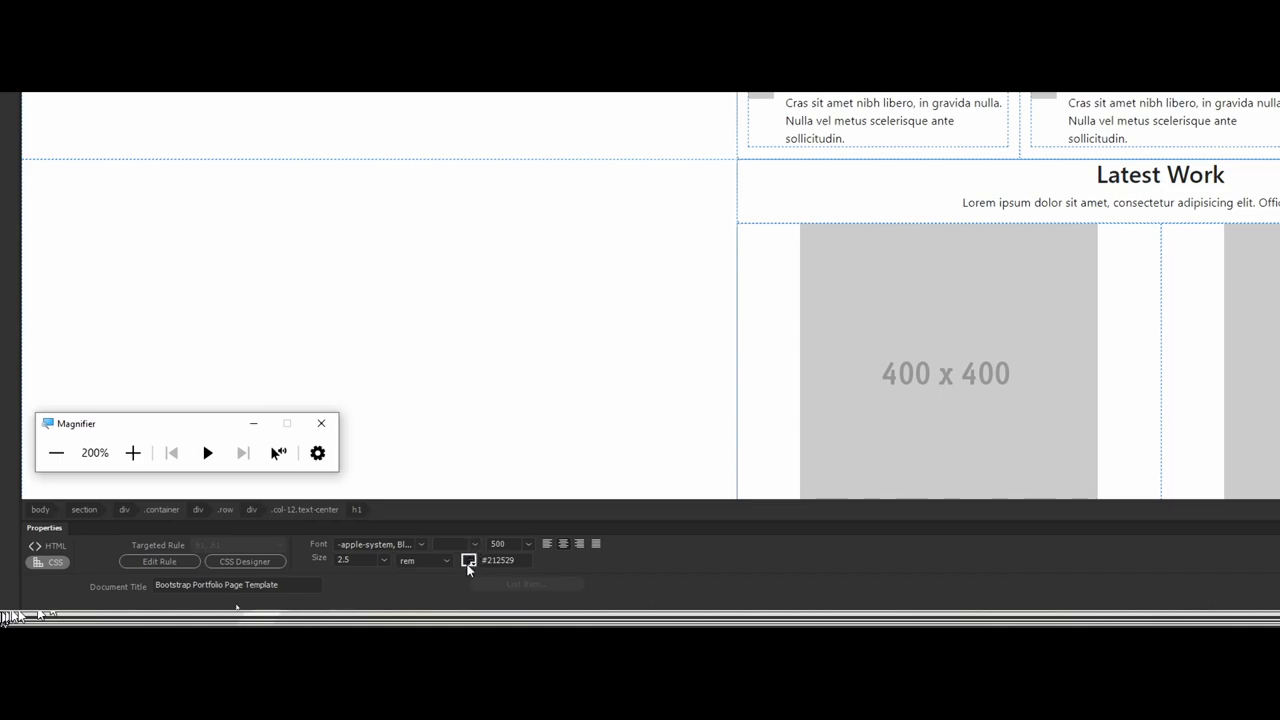
mouse_move(138, 591)
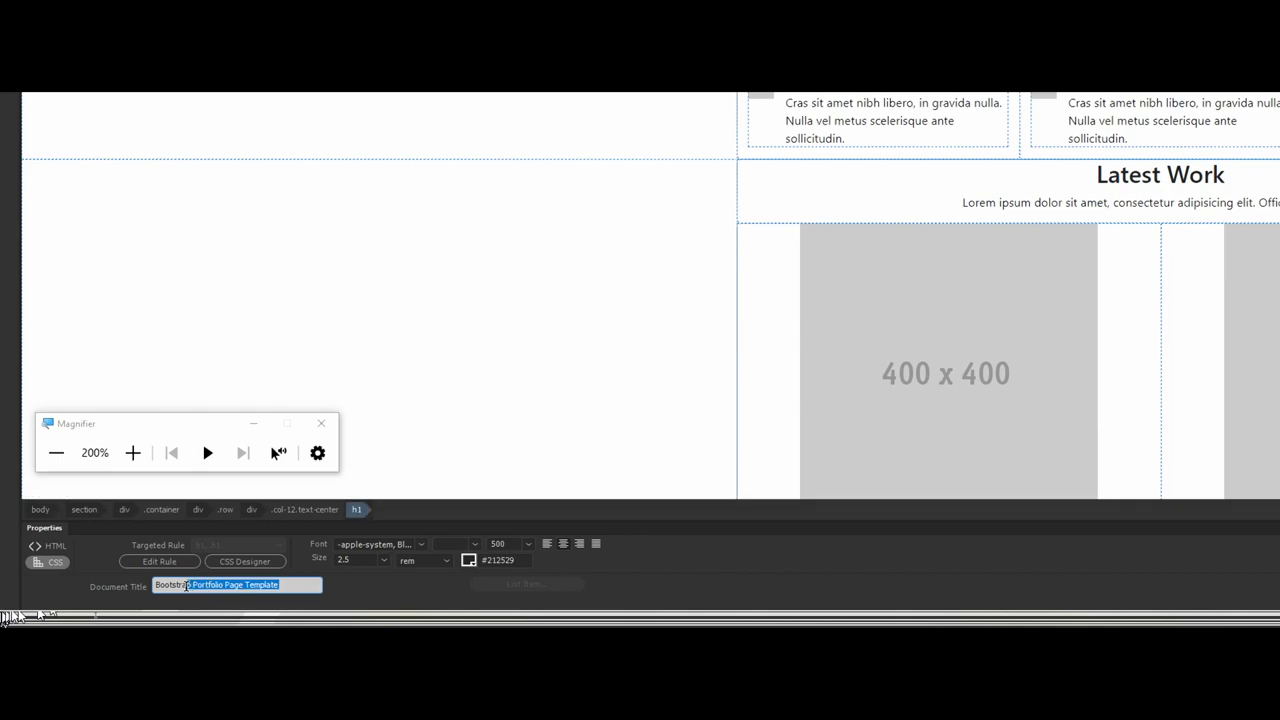
triple_click(237, 585)
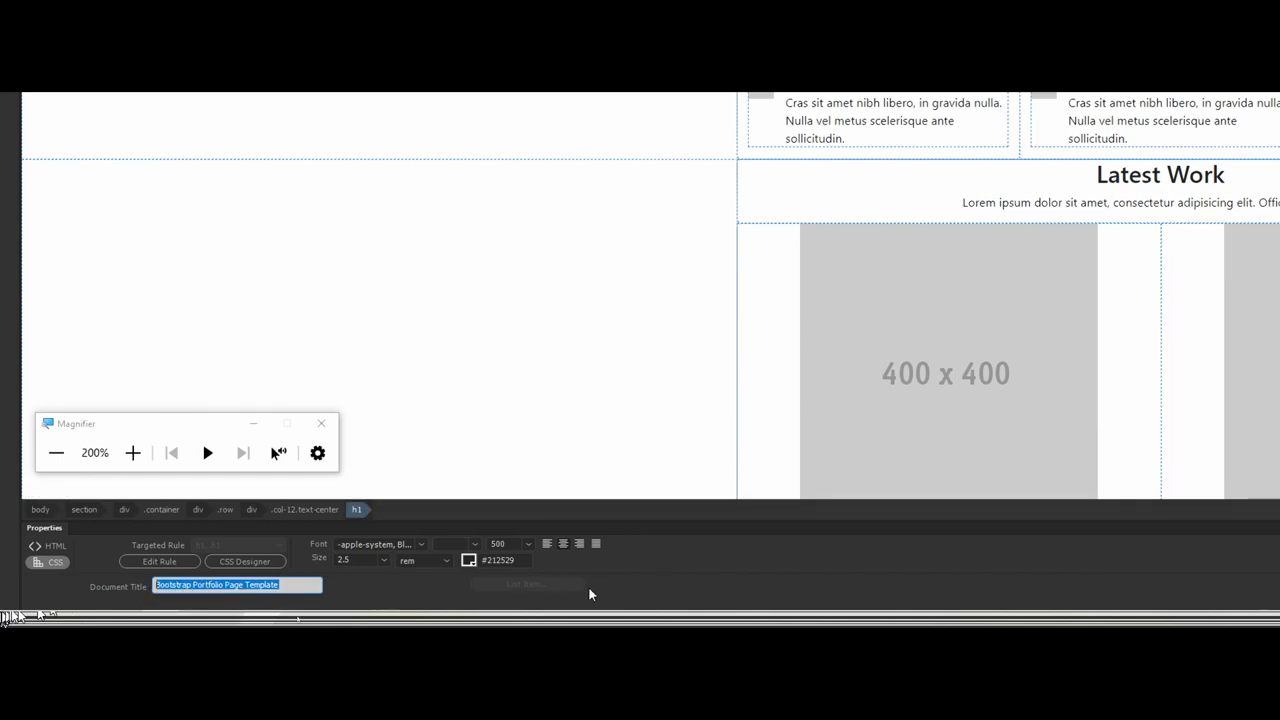
left_click(469, 559)
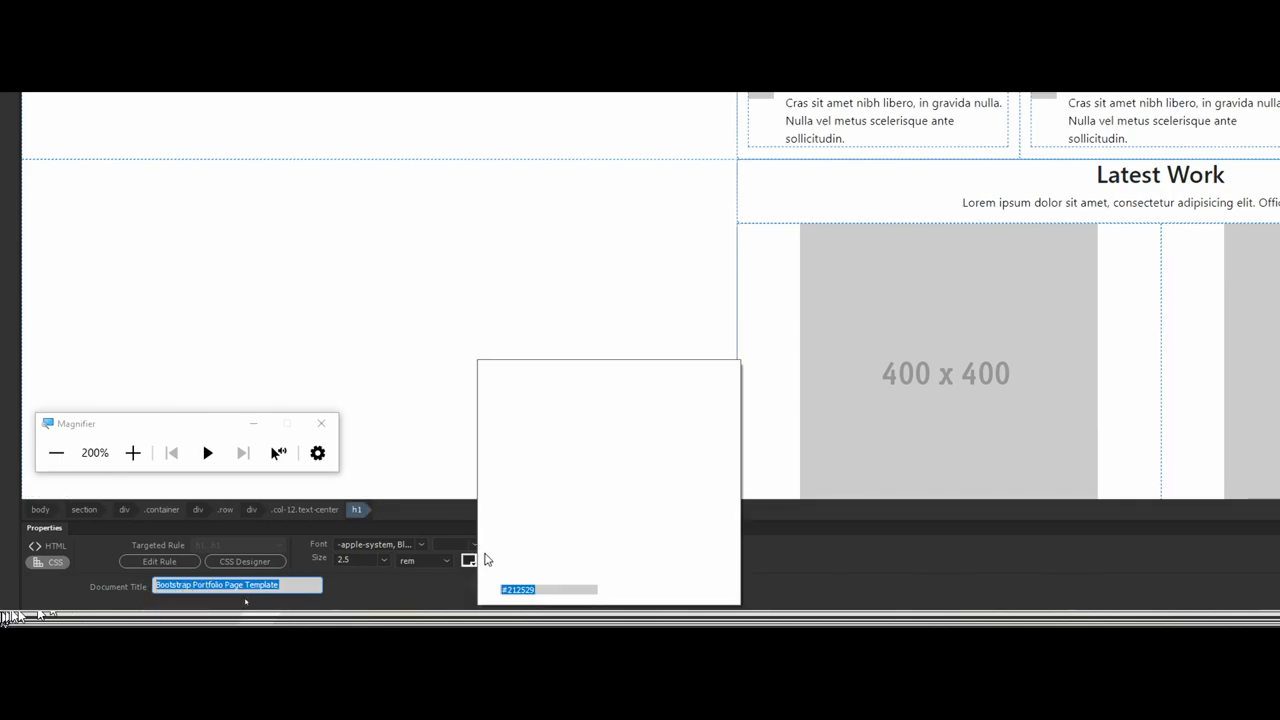
mouse_move(530, 561)
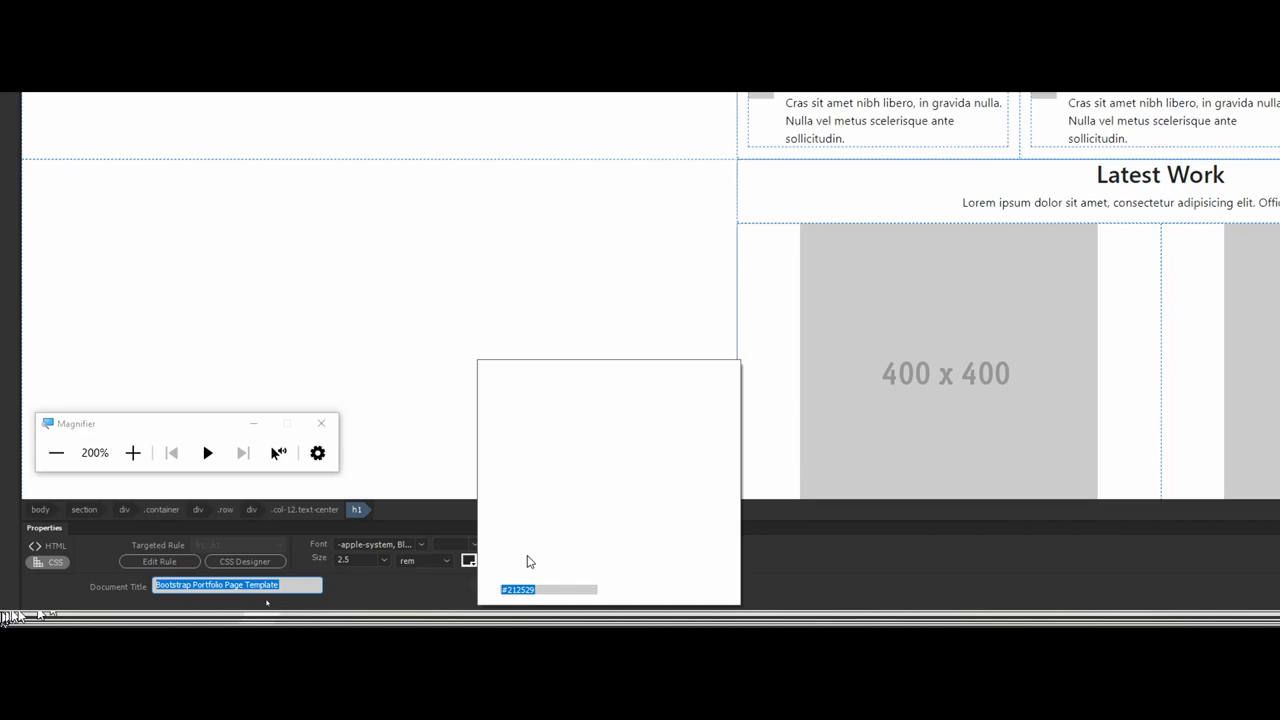
mouse_move(920, 575)
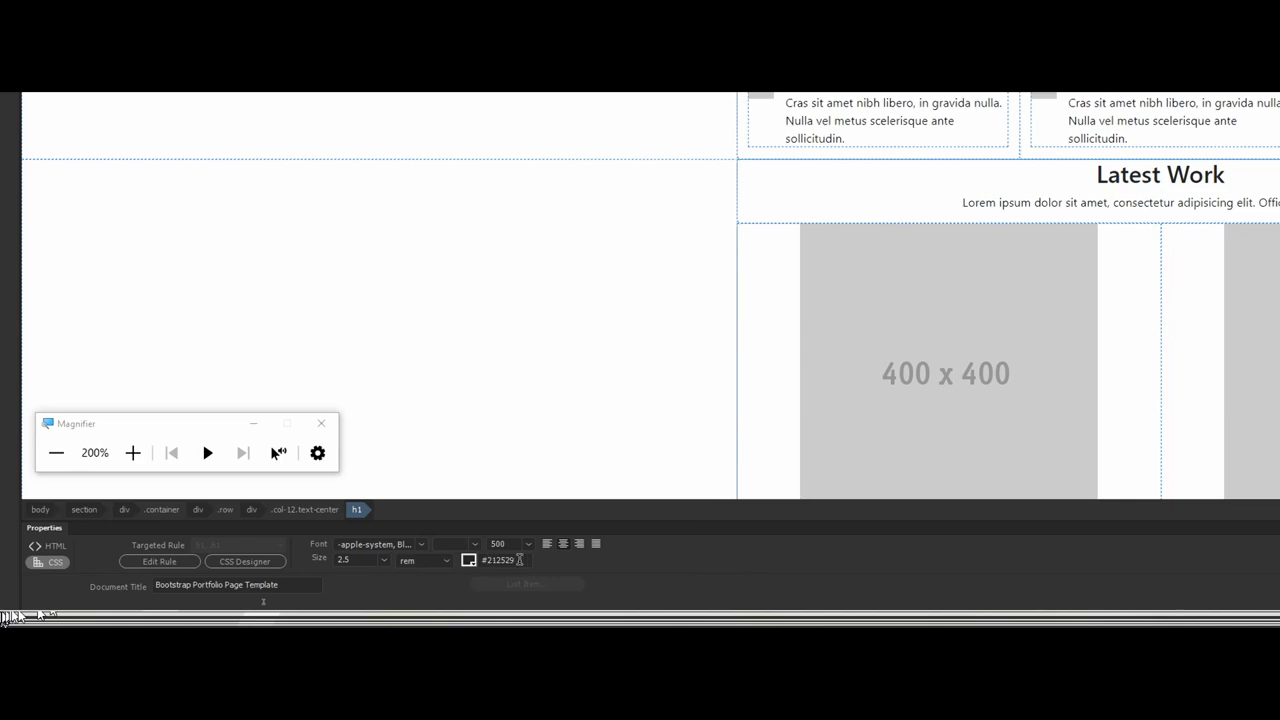
left_click(468, 559)
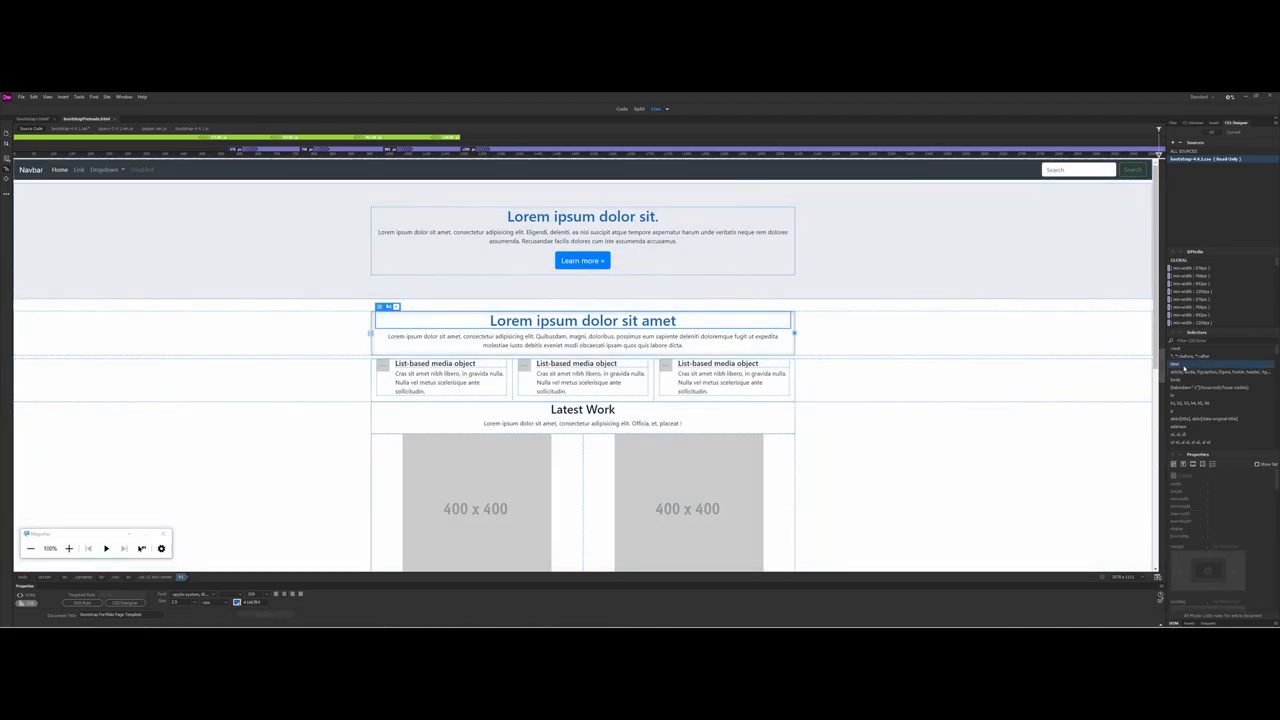
Select the body rule in CSS Designer and set a light blue background-color.
left_click(1210, 380)
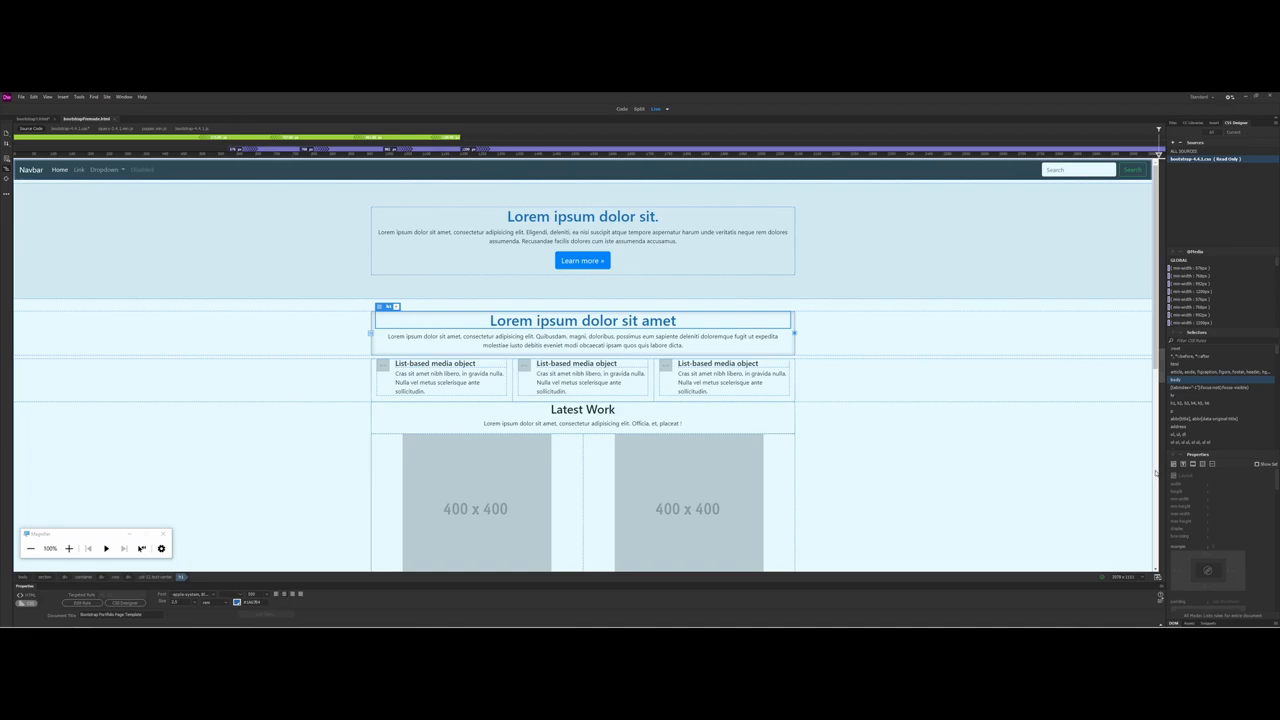
mouse_move(1150, 471)
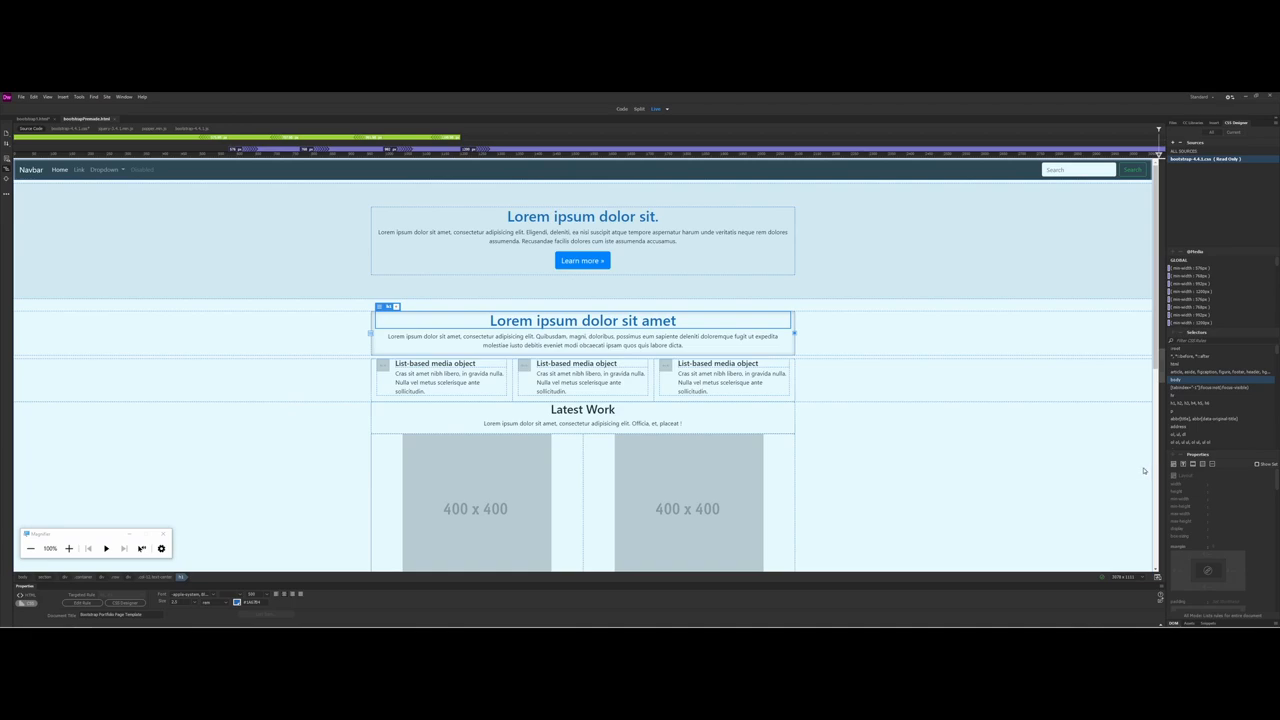
mouse_move(1140, 470)
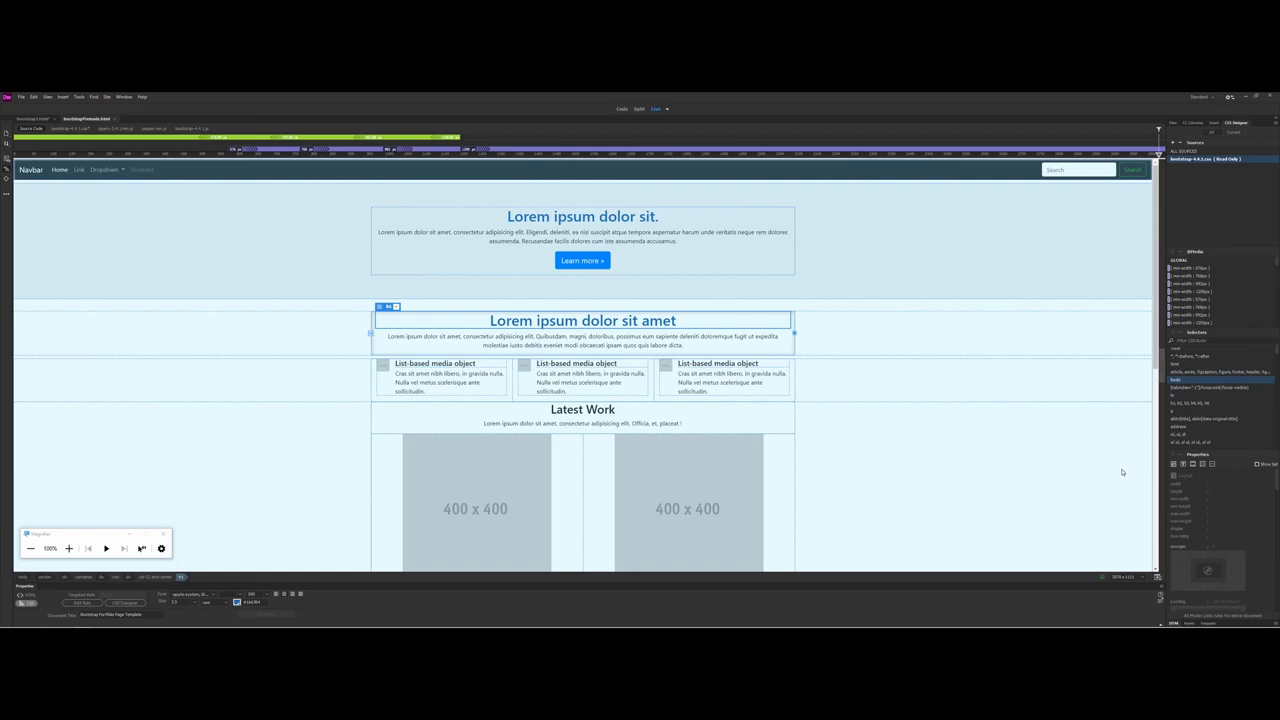
mouse_move(1103, 472)
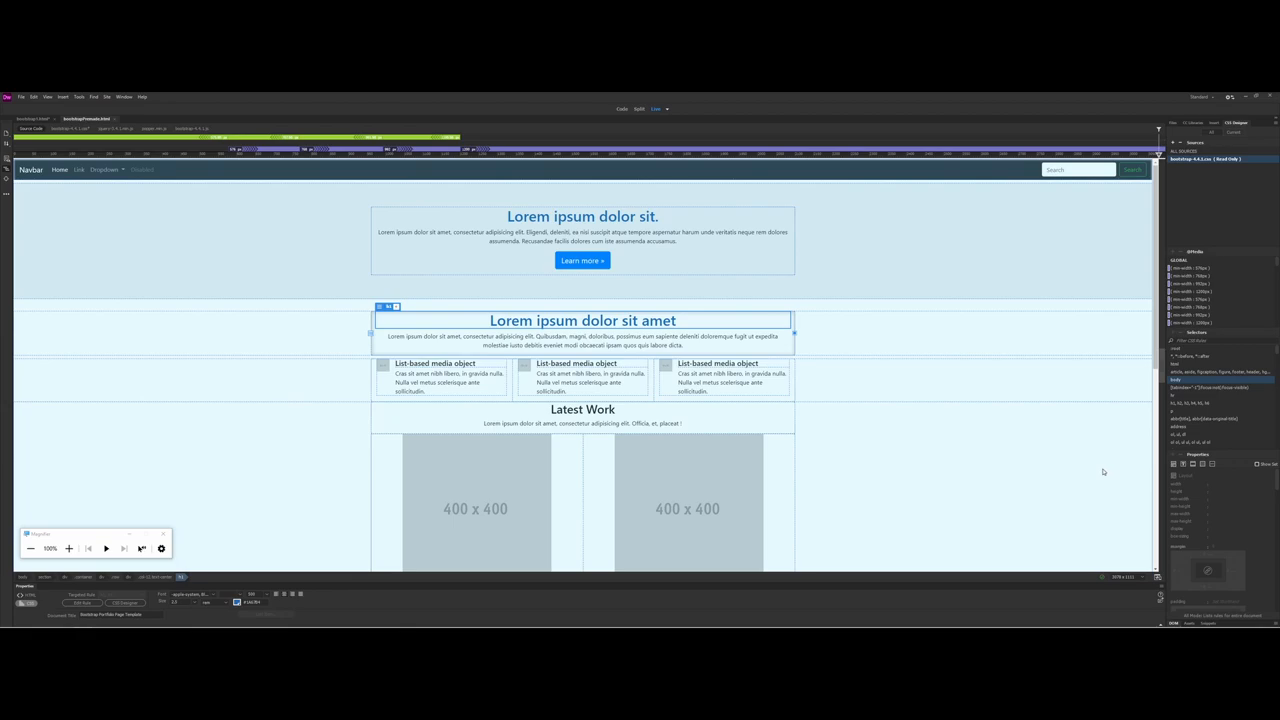
Start another new document from the File menu to view Bootstrap starter templates.
left_click(21, 97)
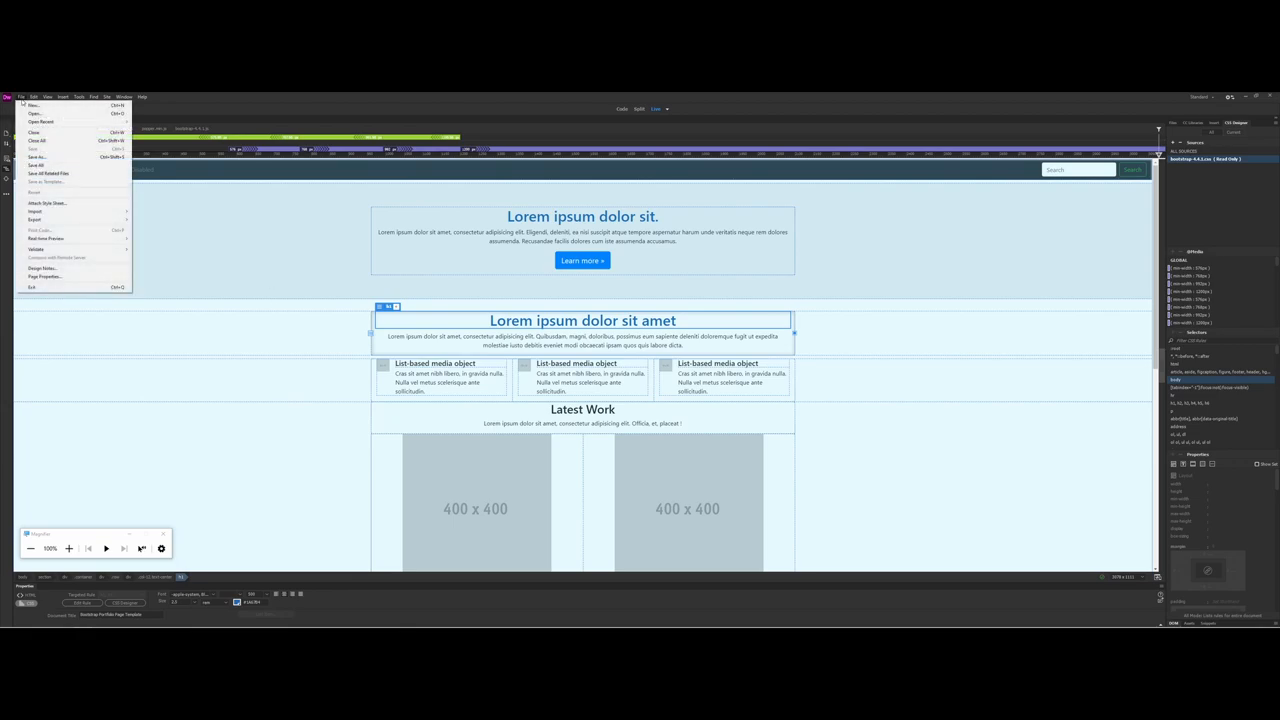
left_click(34, 105)
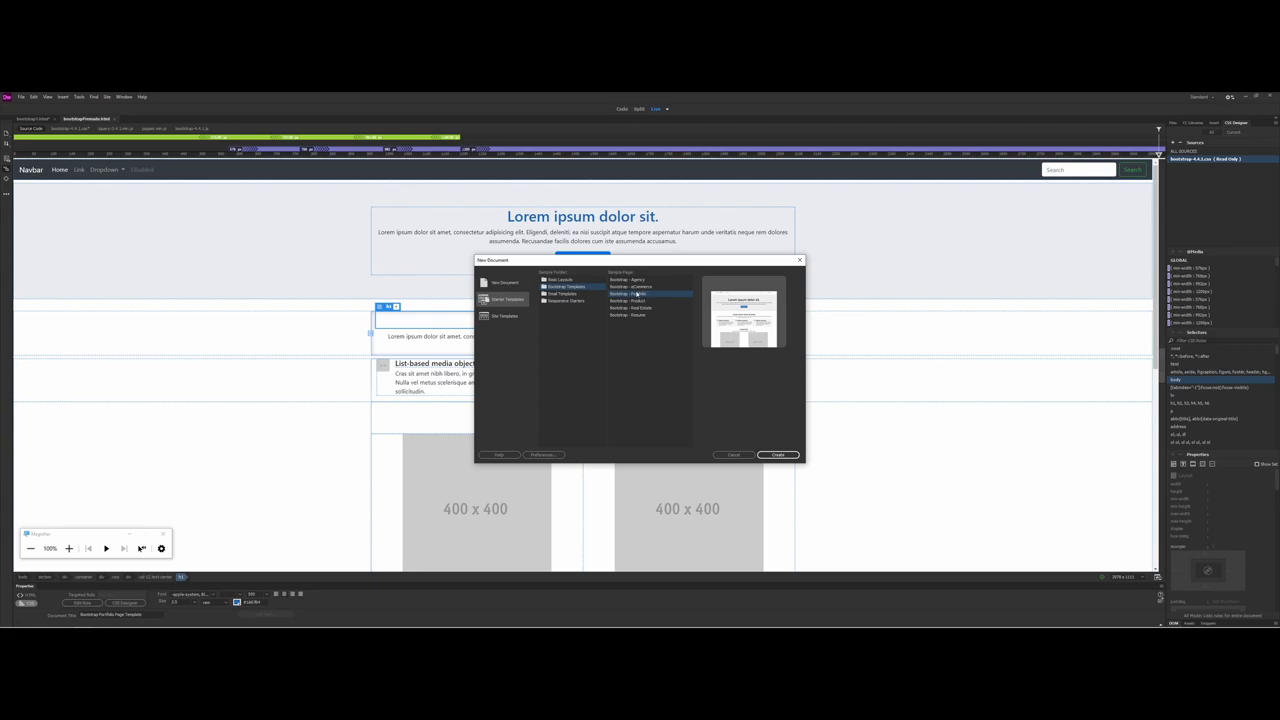
mouse_move(635, 295)
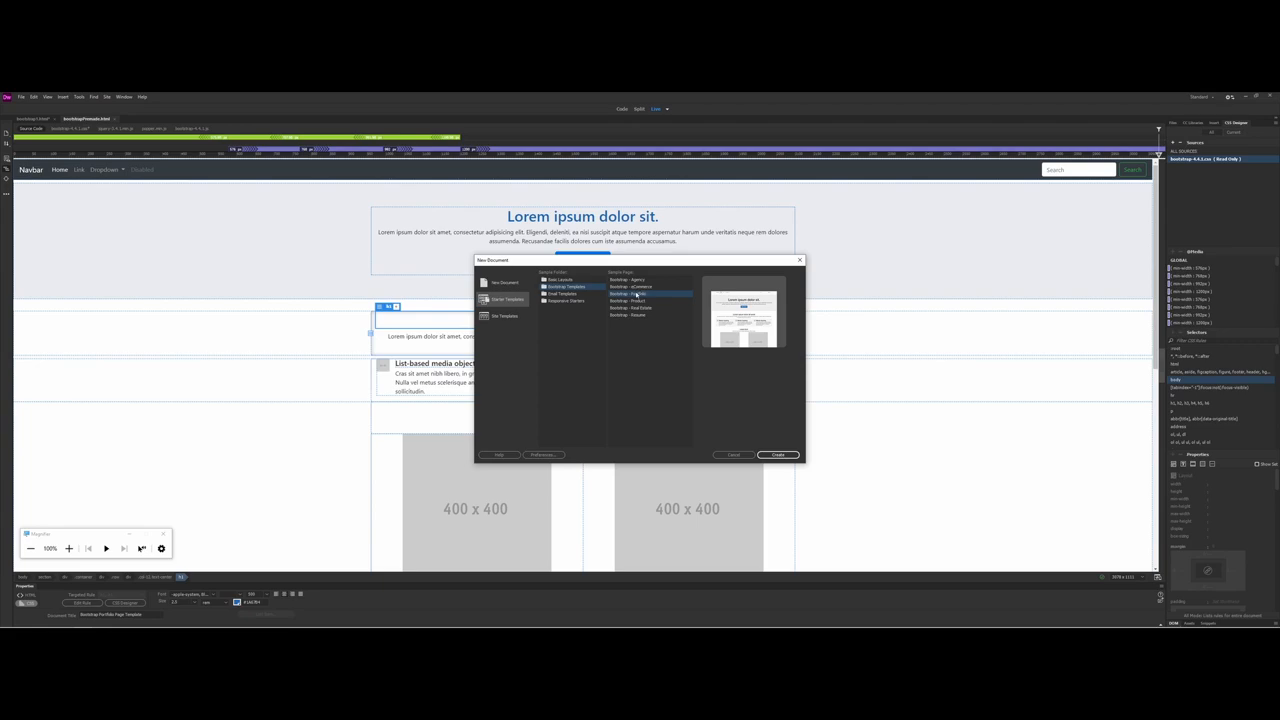